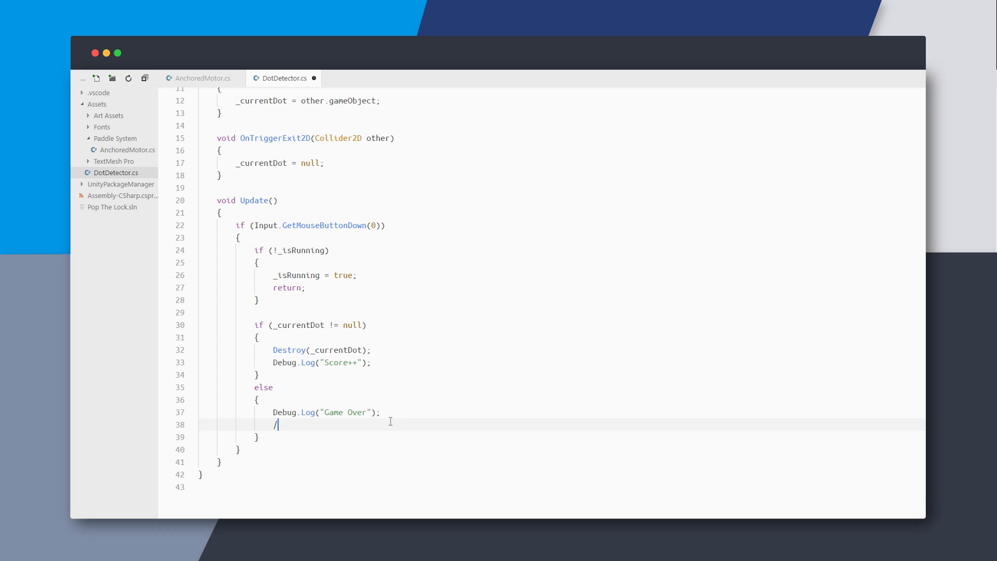
Write the comments '//It would be better if this raises an event' and '// The code would be much cleaner'.
text(/It would be)
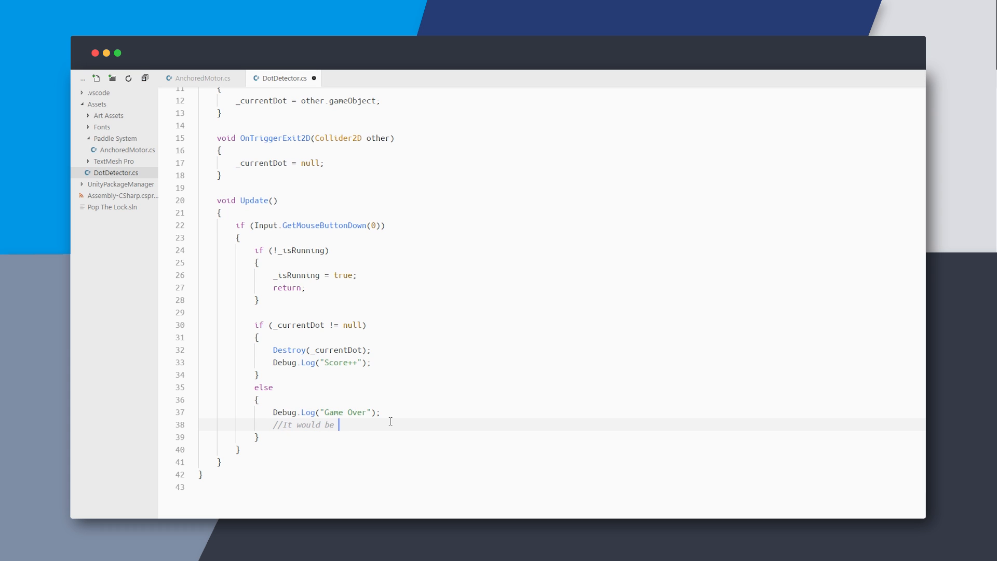
text(better if this is)
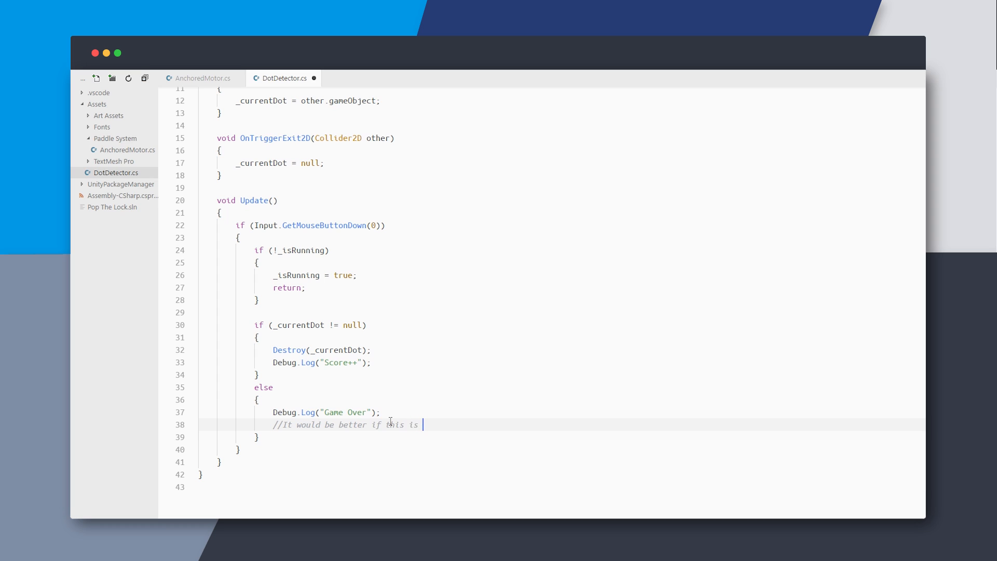
text(raises)
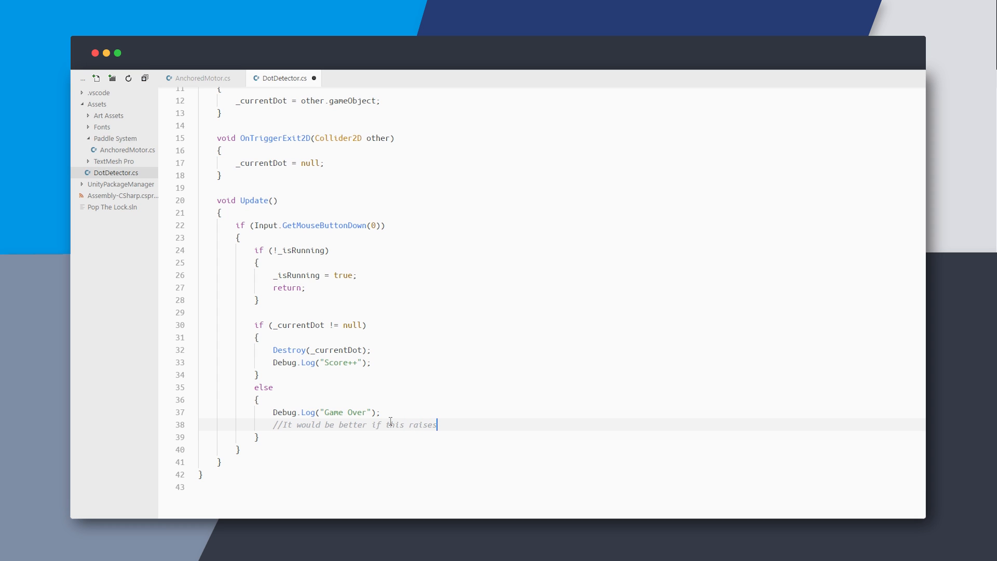
text(an event)
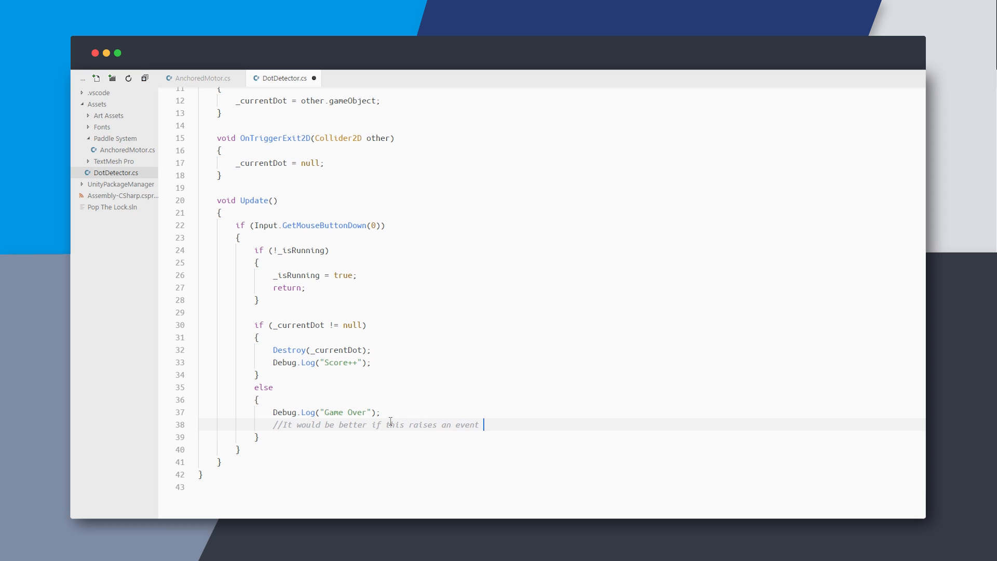
key(Return)
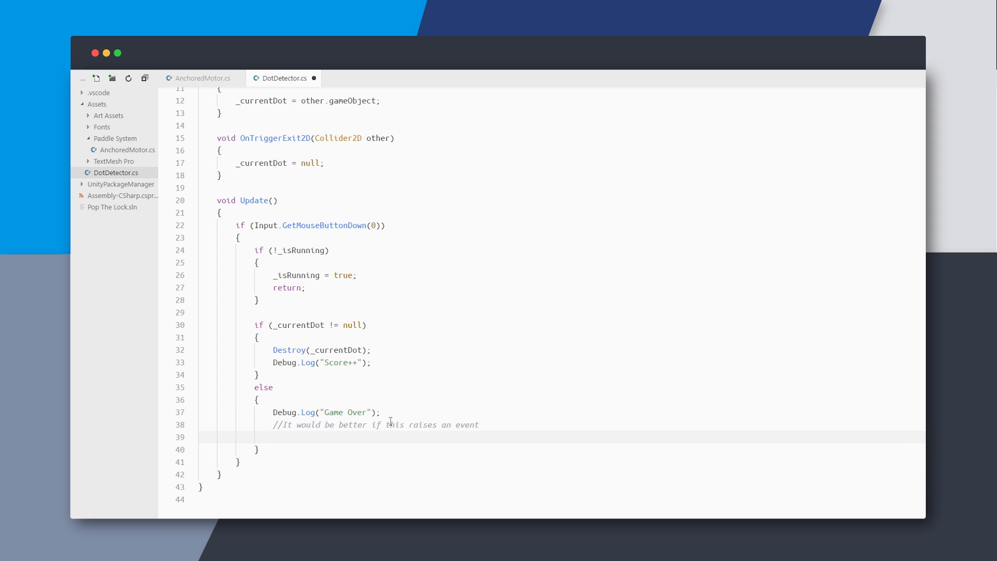
text(// The cod)
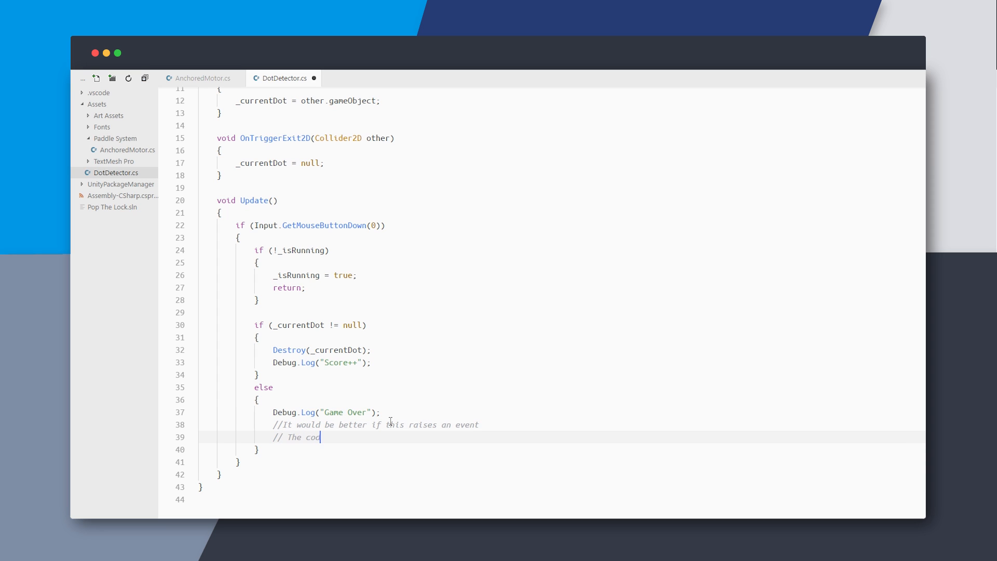
text(e would)
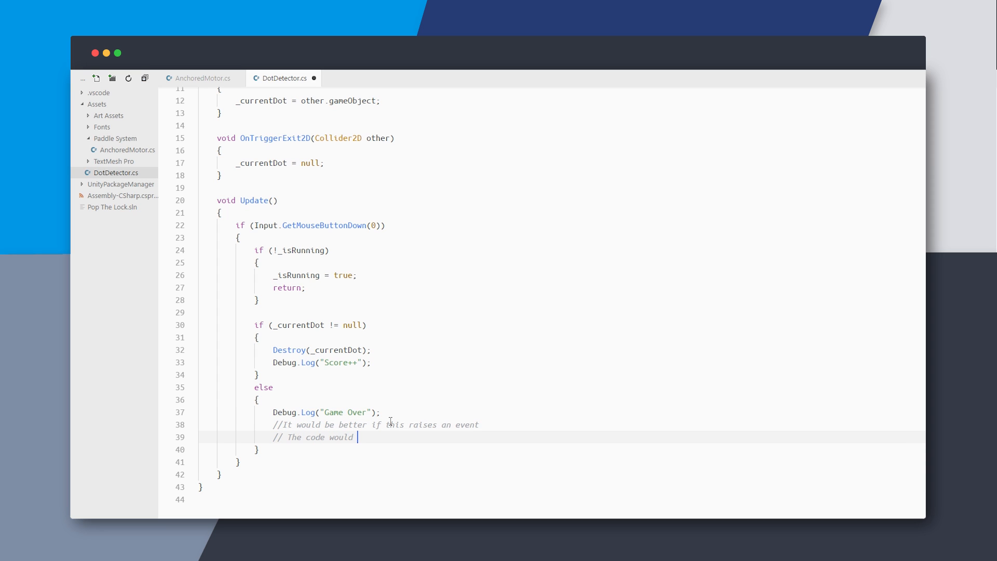
text(be much cleaner)
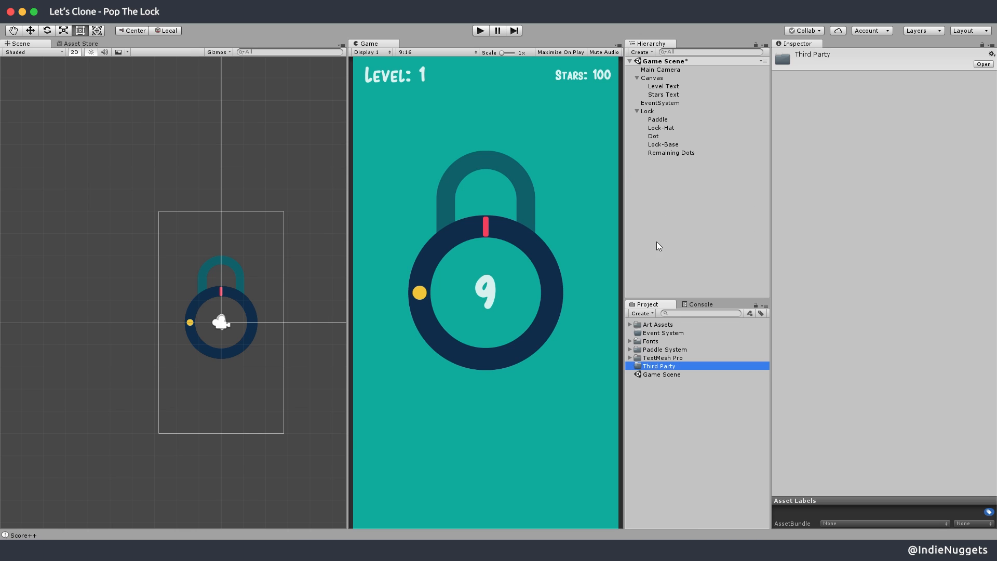
Derive GameEvent from ScriptableObject with a List<EventListener> _eventListeners and an EventListener class stub.
click(640, 313)
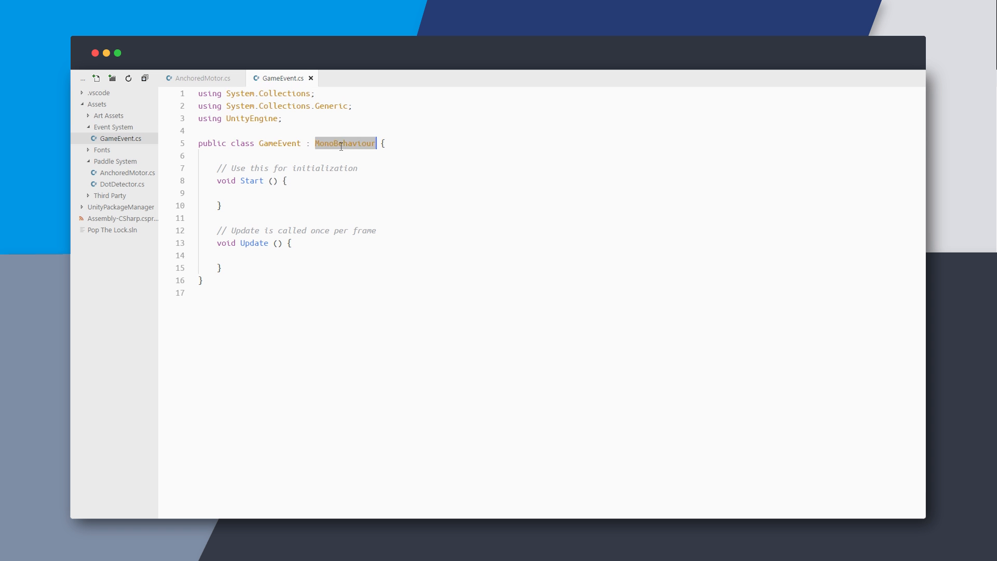
text(ScriptableObject)
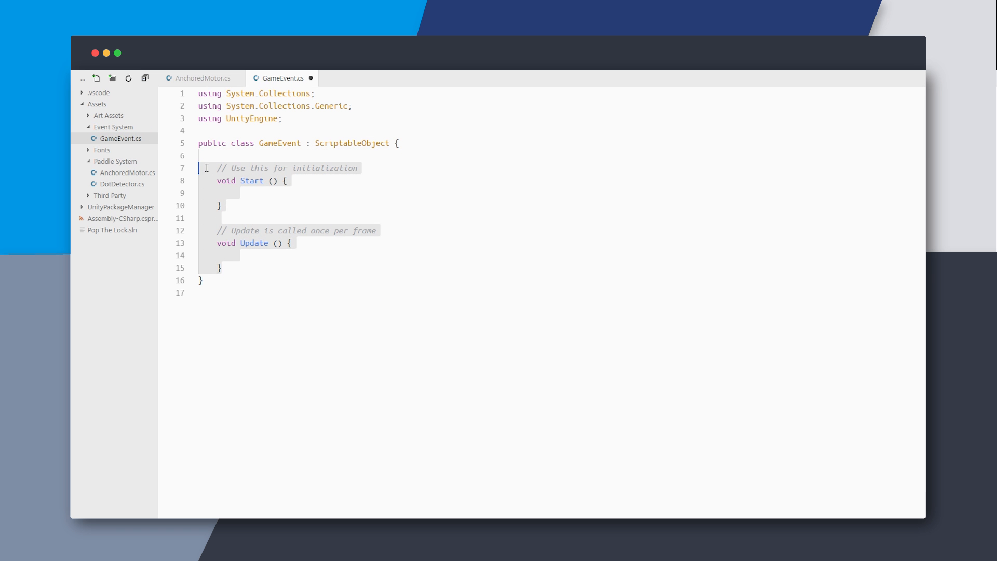
text(List<)
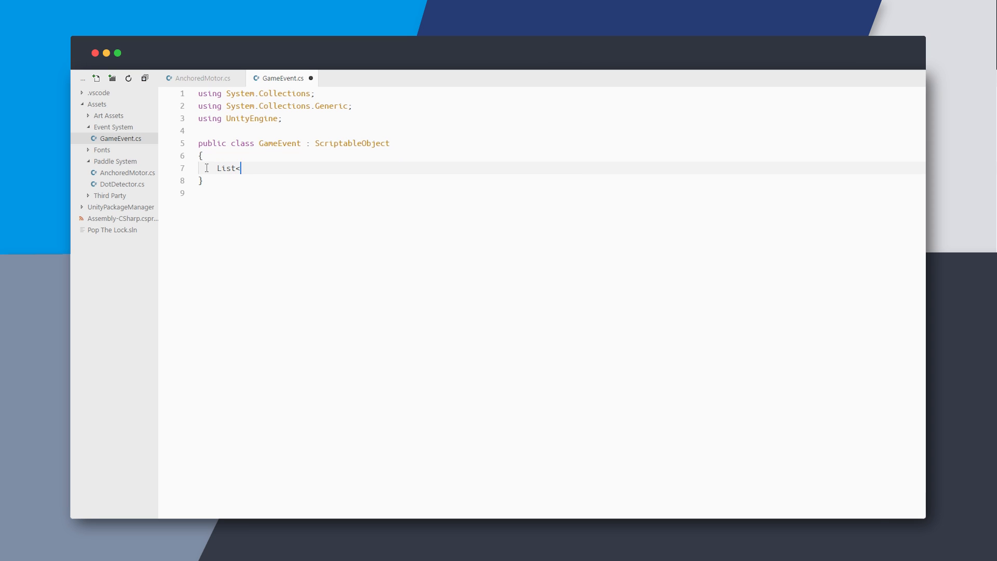
text(EventListe)
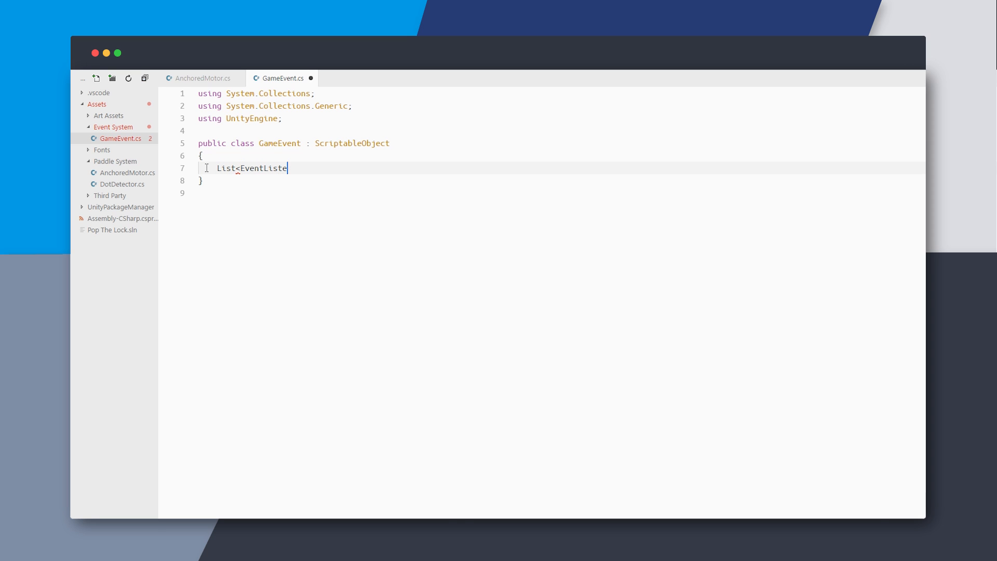
text(ner> _eventListerner)
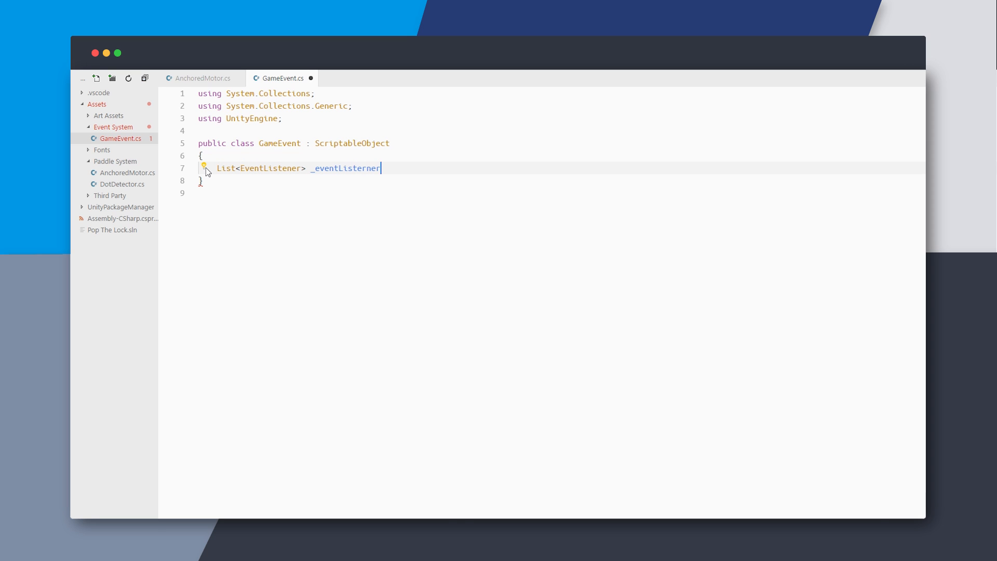
text(s = new List<EventListener>();)
text(p)
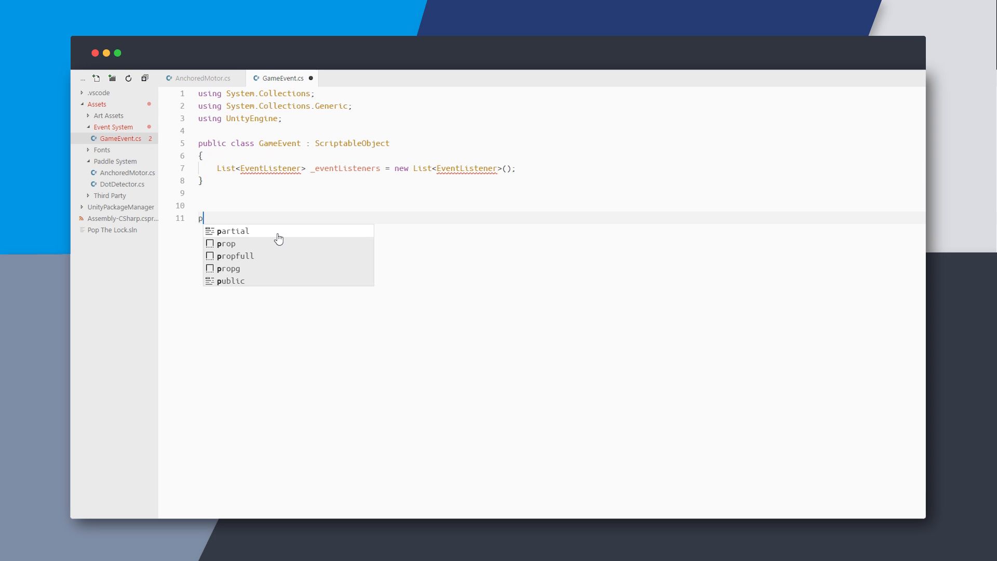
text(ublic class EventListener)
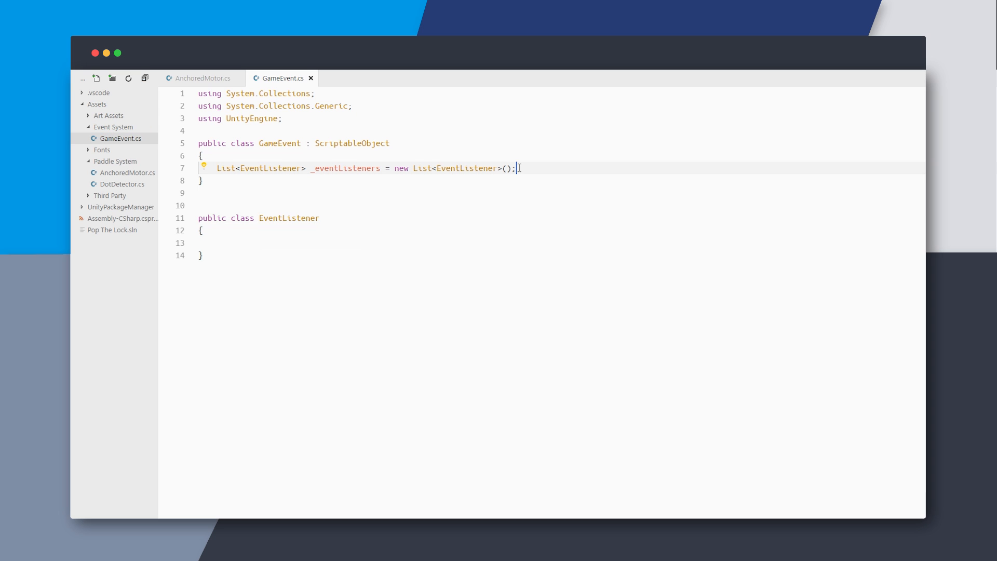
text(public void Raise(){)
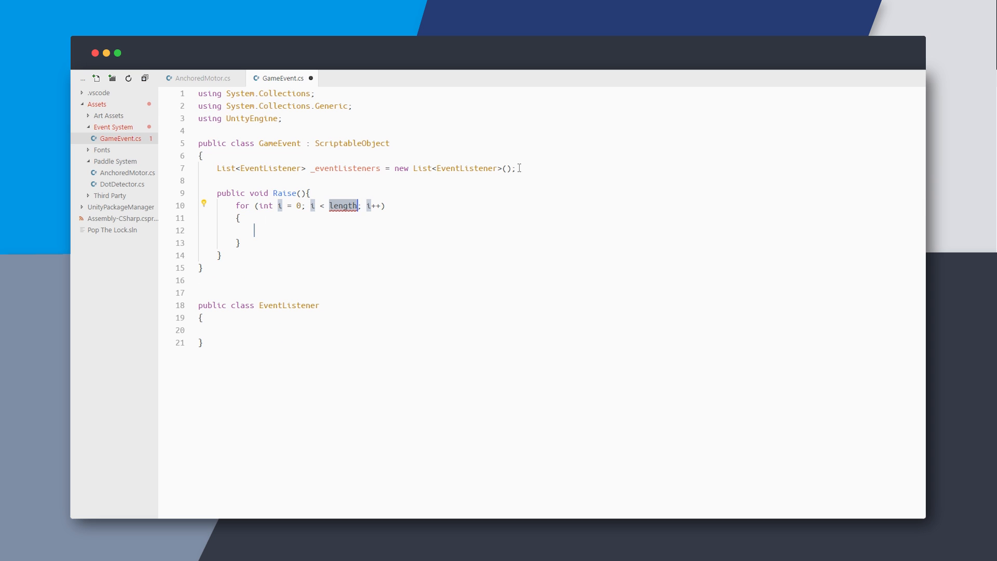
Add a Raise loop over _eventListeners and Register/DeRegister(EventListener listener) methods.
text(_eventListeners.Count)
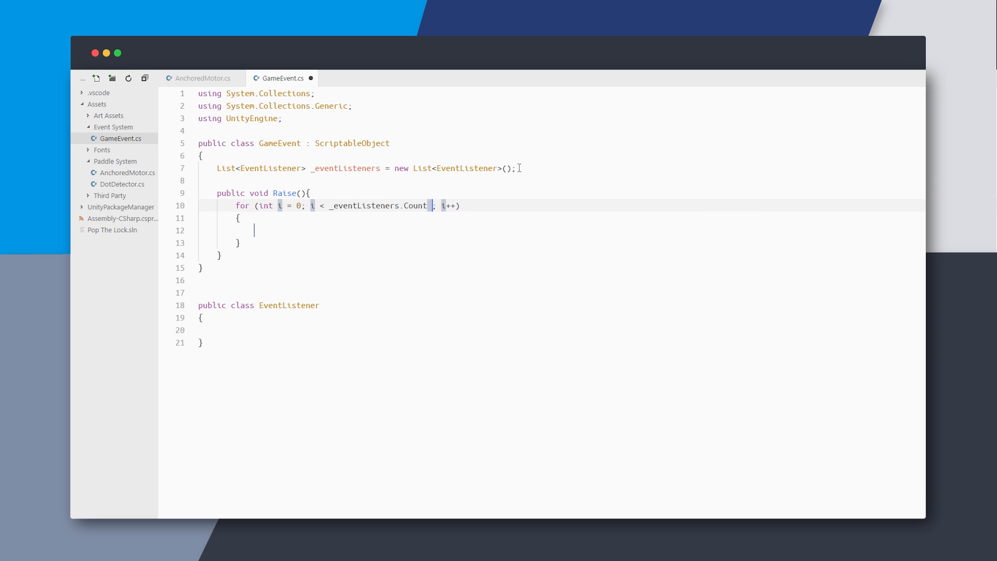
text(_eventListeners[])
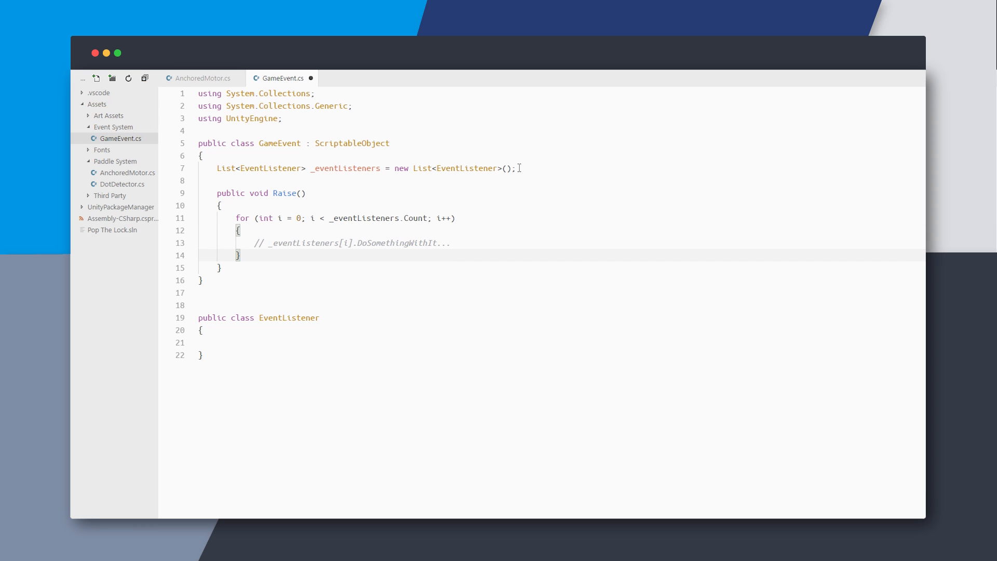
text(public void Register)
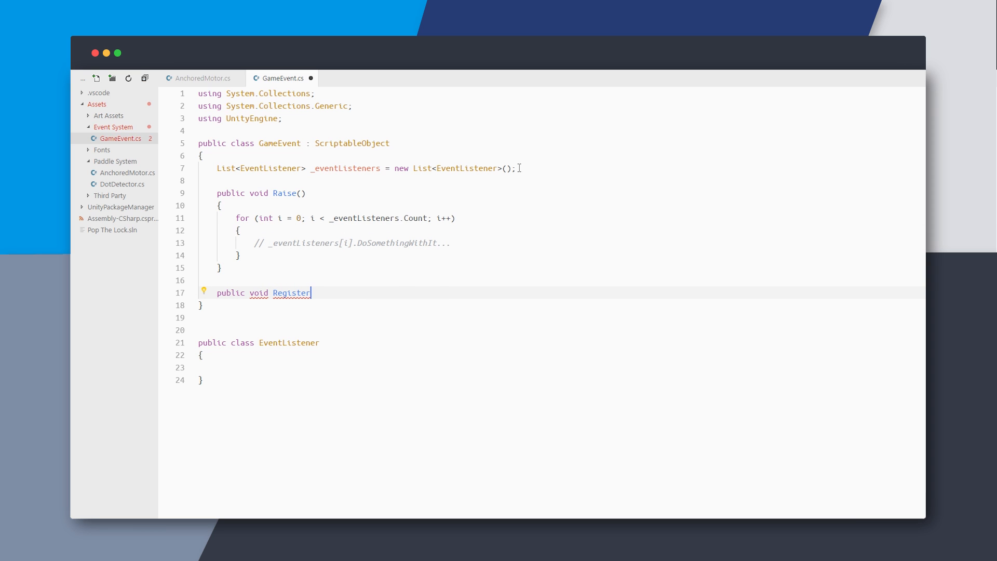
text((EventListener listener))
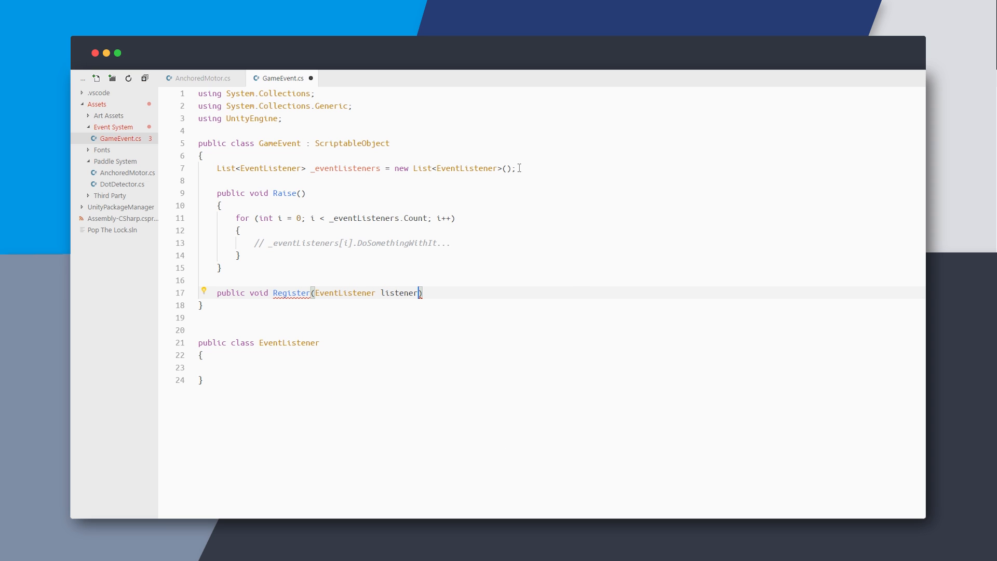
text(if(eventlist)
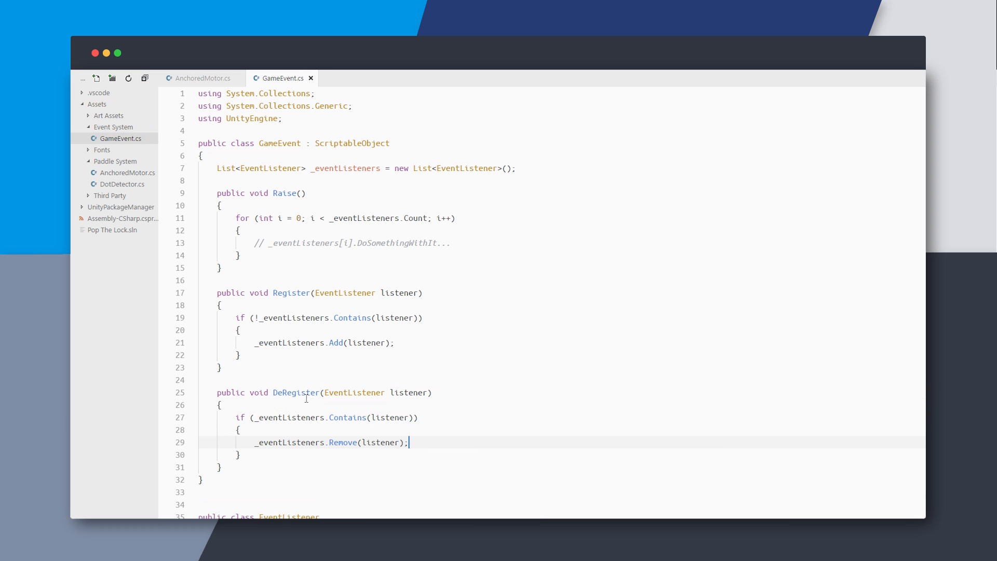
scroll(down, 3)
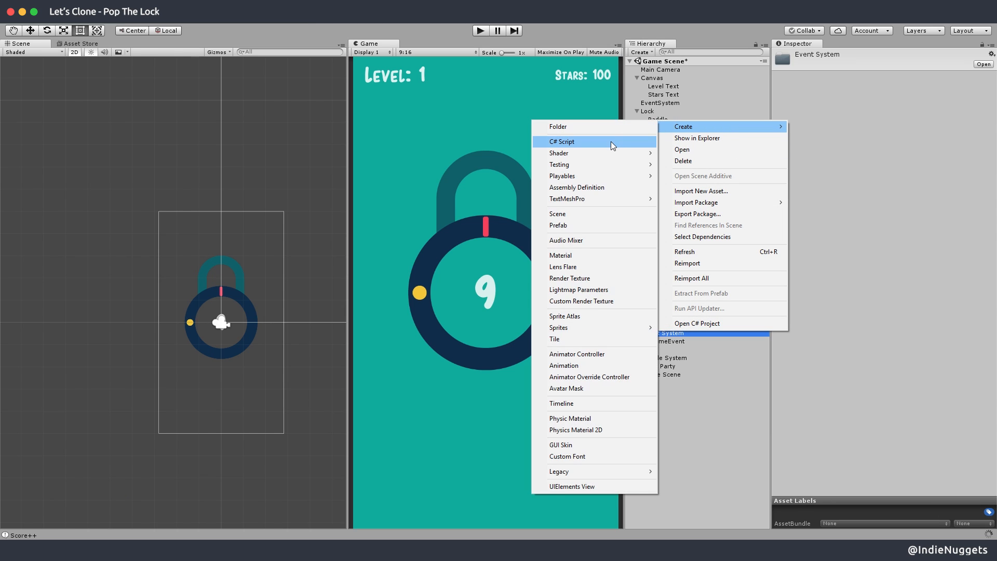
Create EventListener.cs with OnEventRaised and have GameEvent's Raise call _eventListeners[i].OnEventRaised().
click(561, 141)
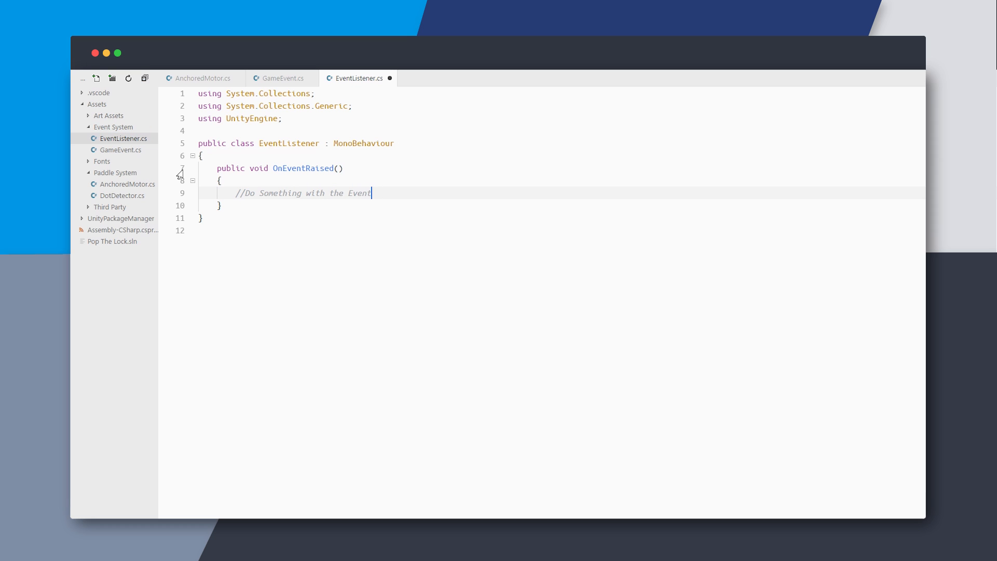
click(281, 77)
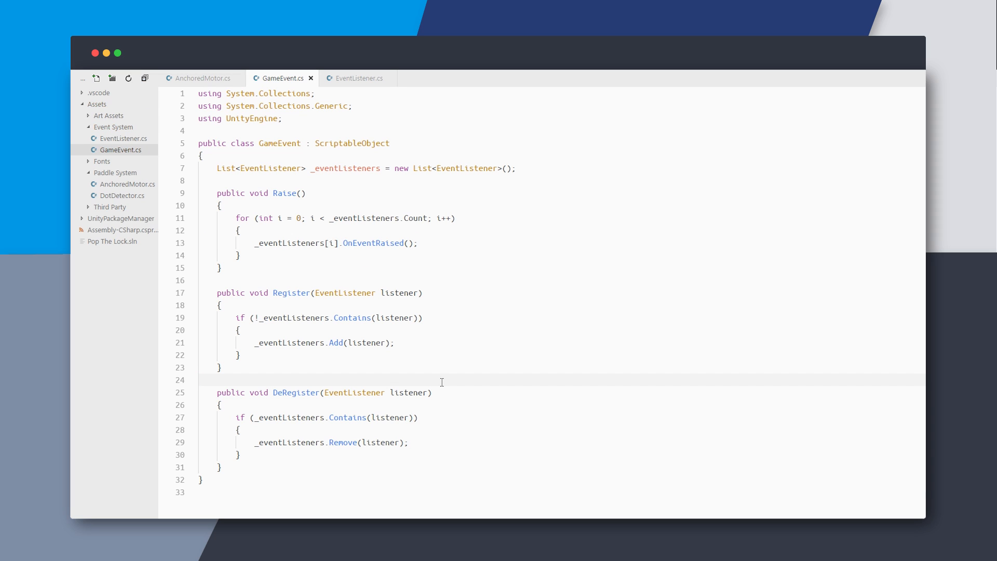
Give EventListener a GameEvent Event field and a UnityEvent Response using UnityEngine.Events.
click(358, 78)
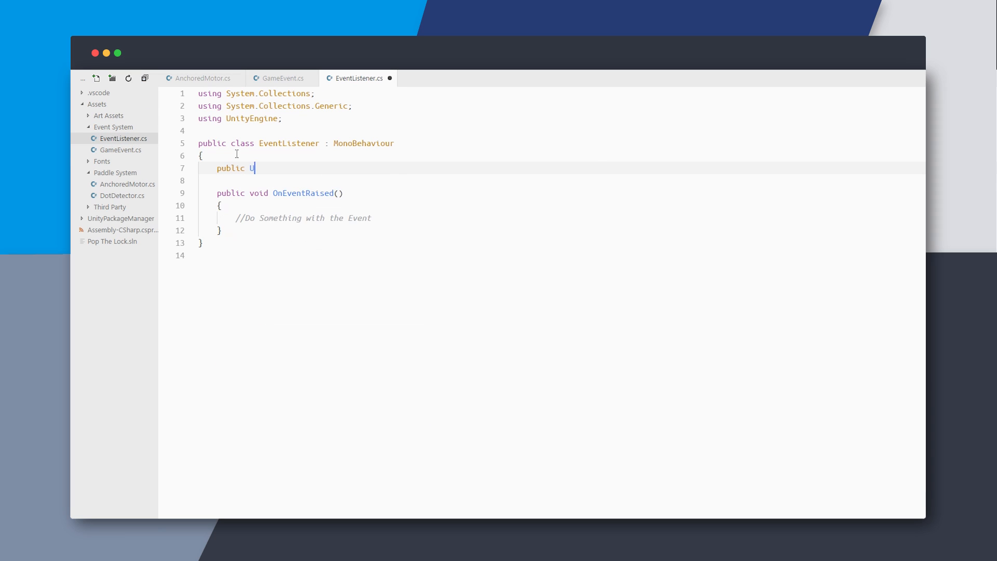
text(nityEvent)
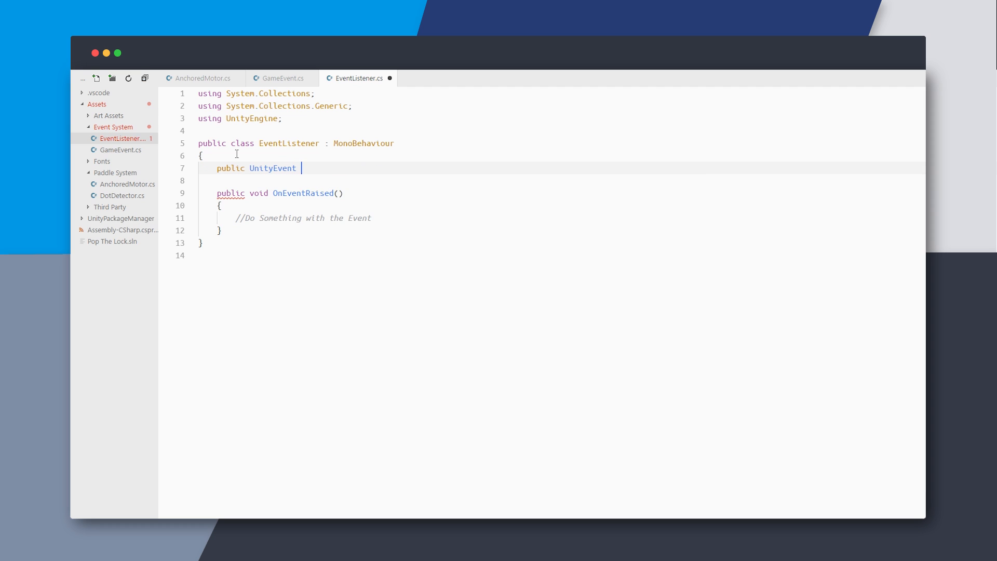
text(using UnityEngine.Events;)
text(public)
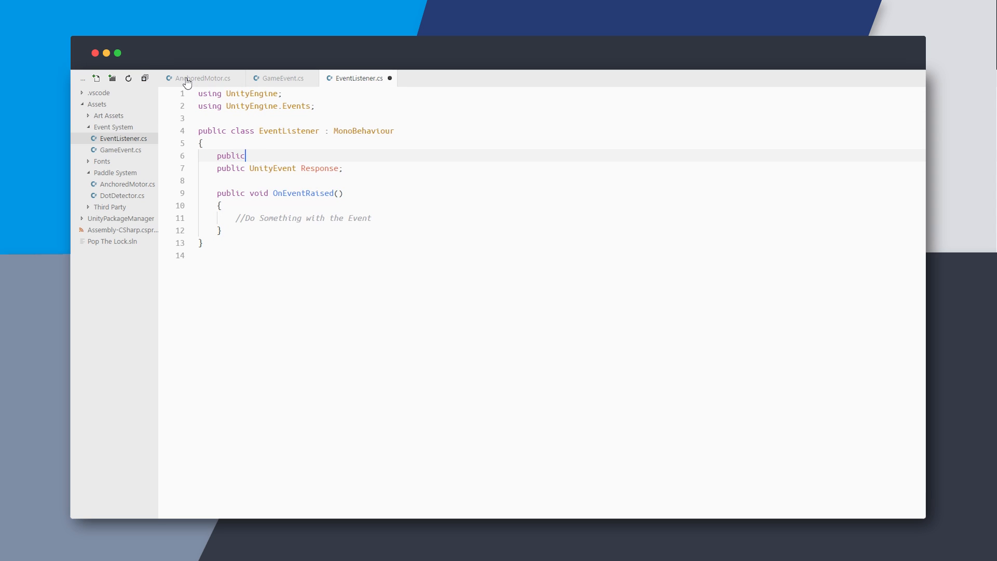
text(GameEvent Event;)
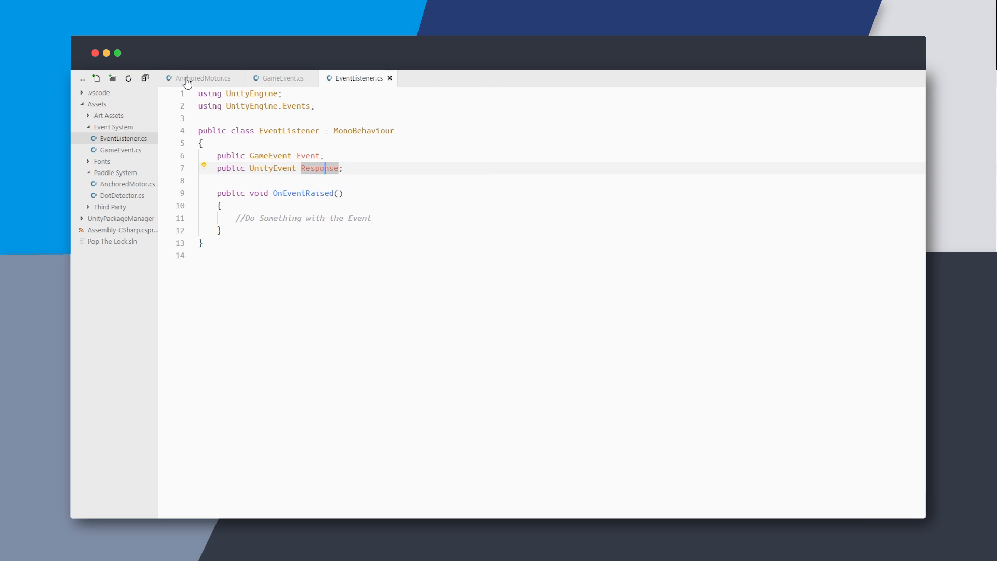
Add OnEnable/OnDisable calling Event.Register/DeRegister(this) and OnEventRaised calling Response.Invoke().
text(void O)
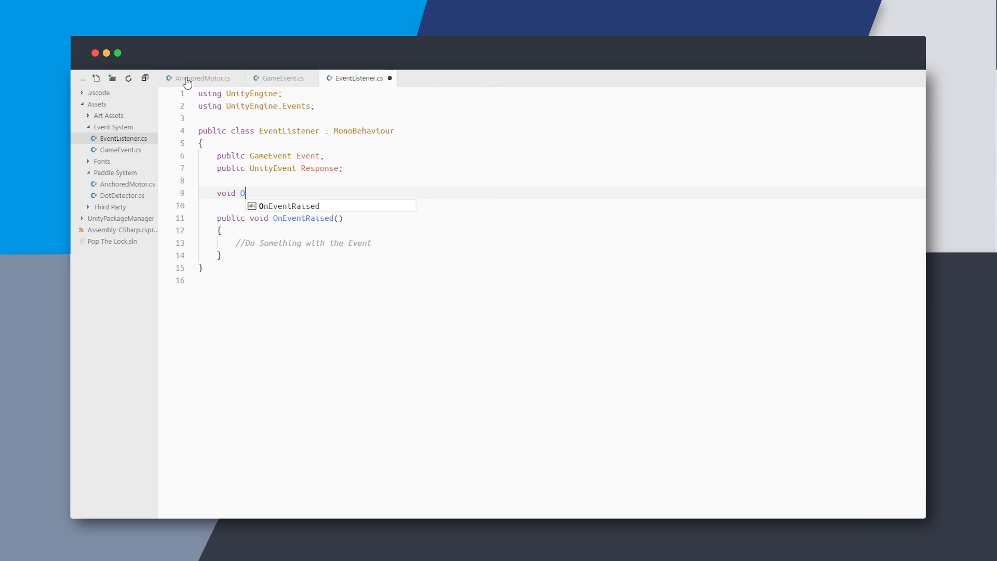
text(nEnable(){)
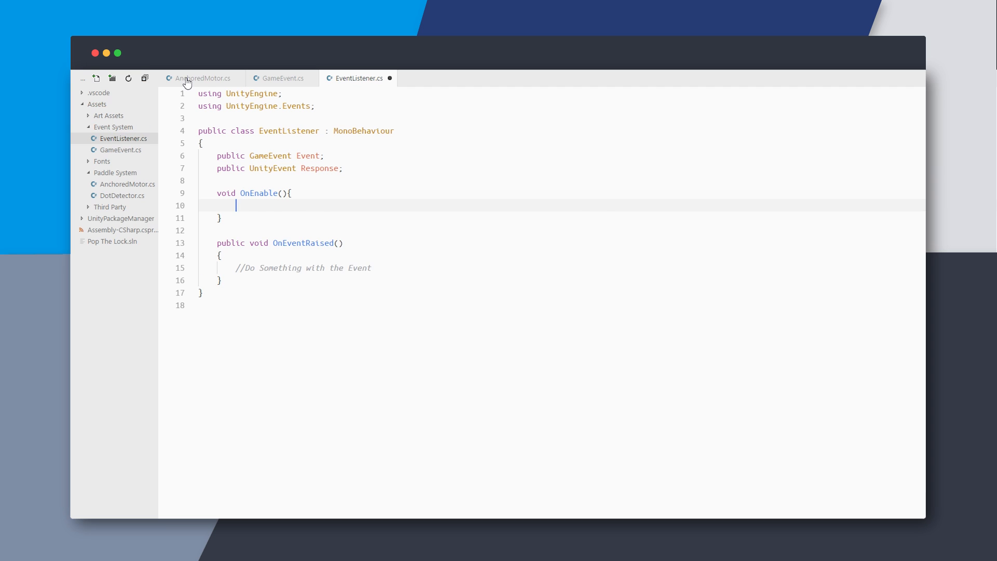
text(Event.Register())
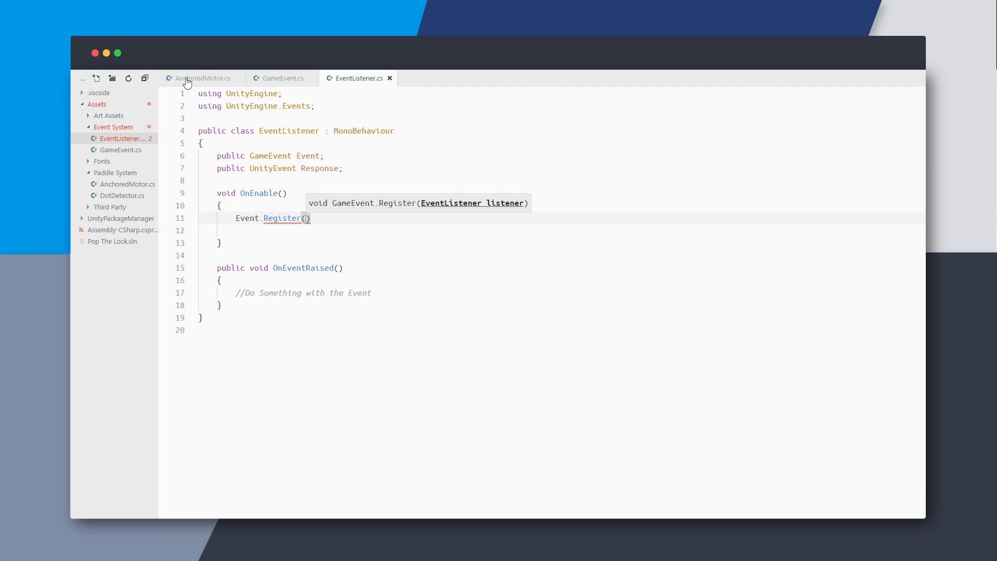
text(this;)
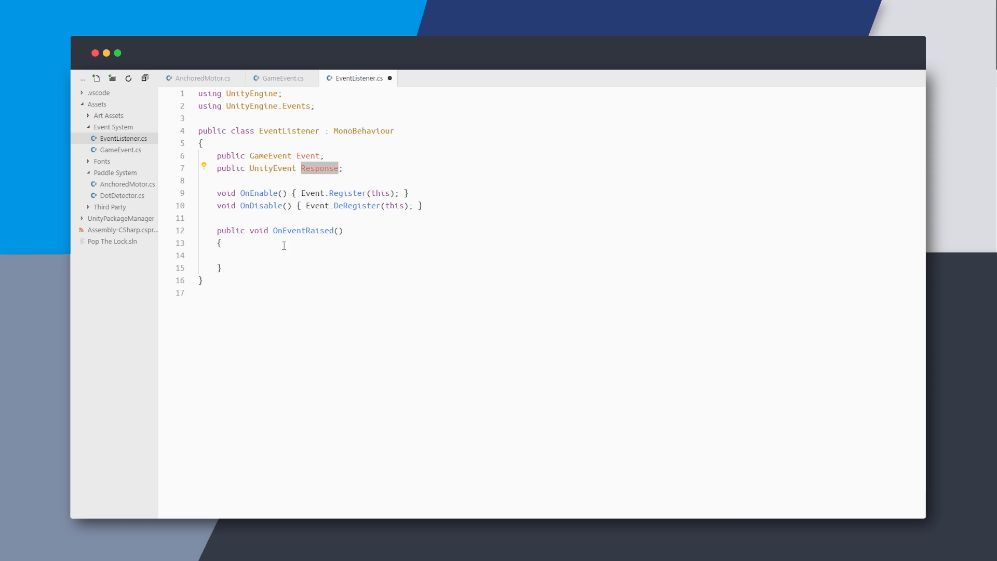
text(Response.Invoke();)
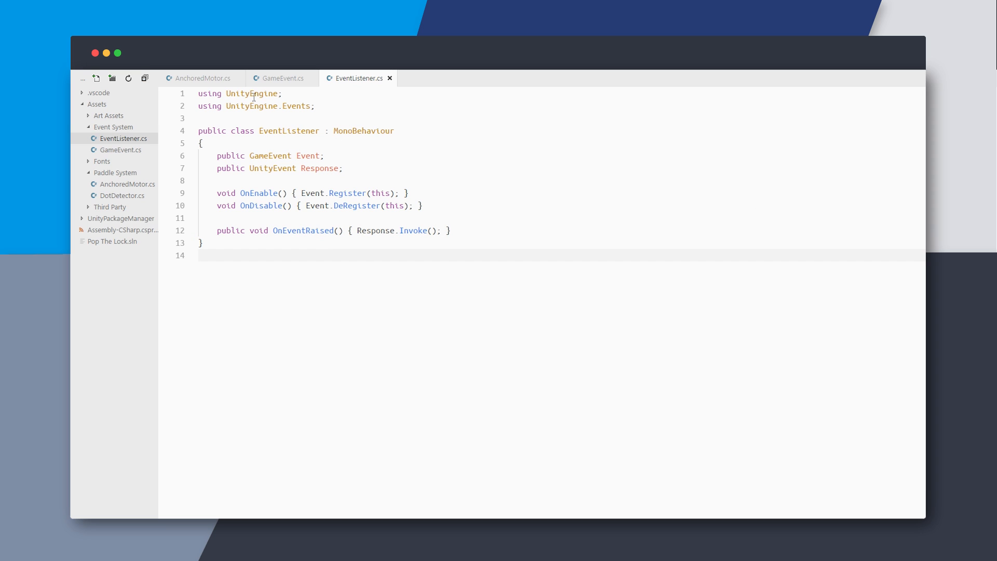
Add a [CreateAssetMenu] attribute above the GameEvent class.
click(280, 78)
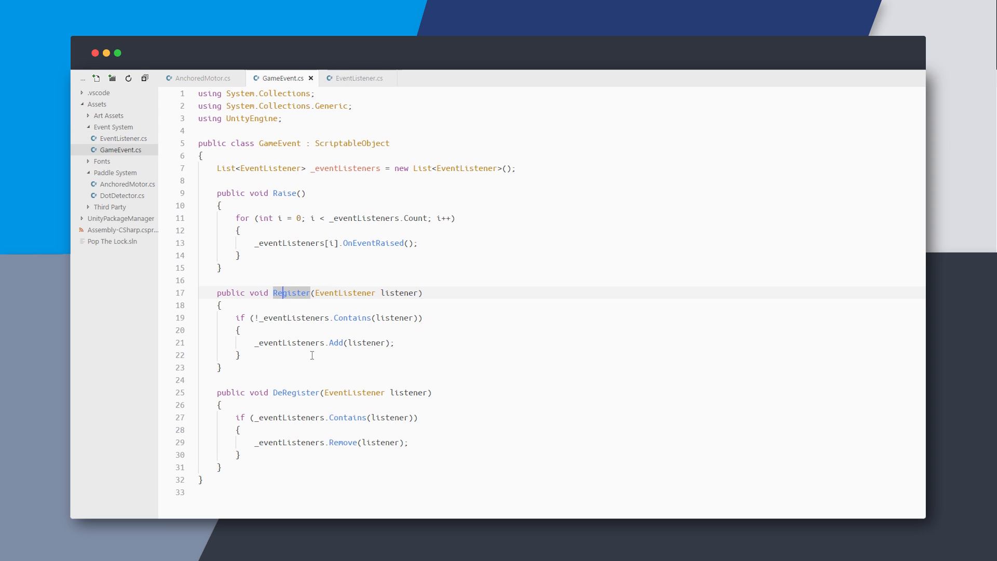
text([c)
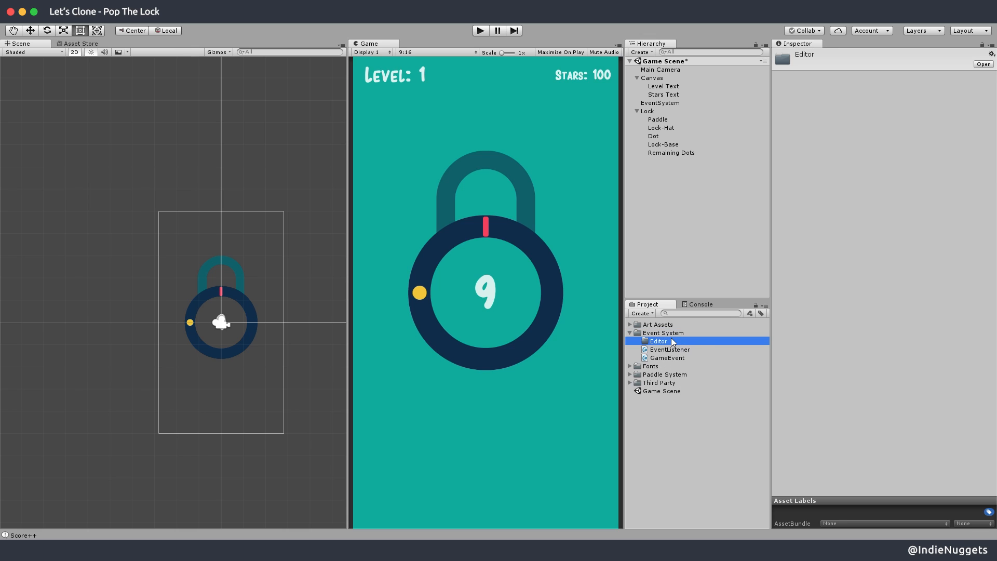
Create a C# script named GameEventEditor in the Editor folder.
right_click(658, 340)
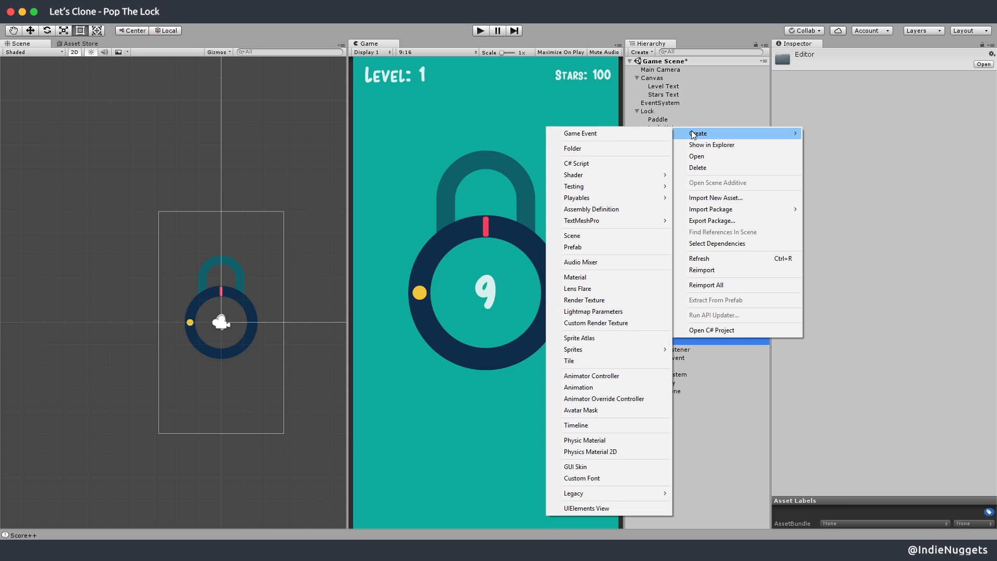
mouse_move(626, 152)
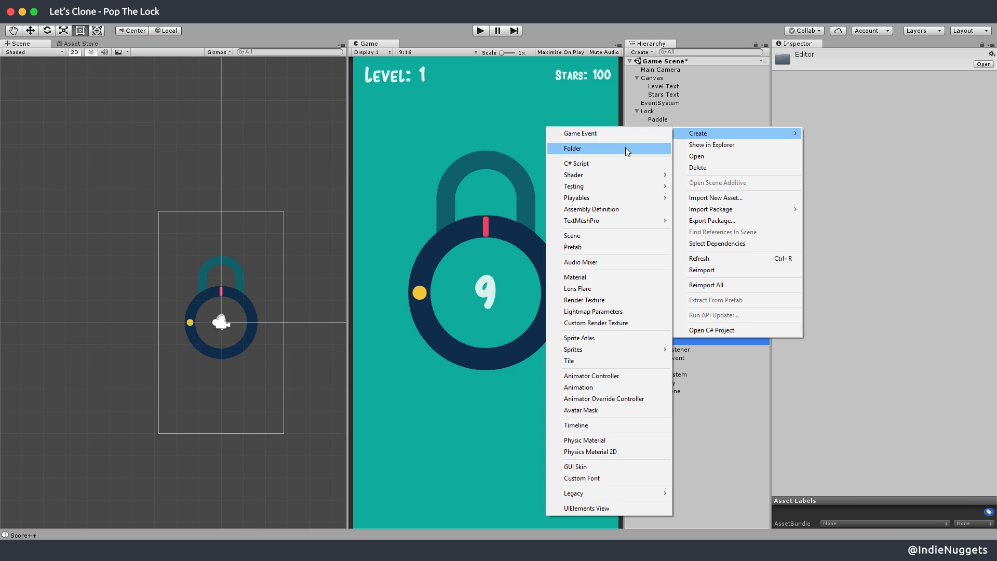
mouse_move(579, 133)
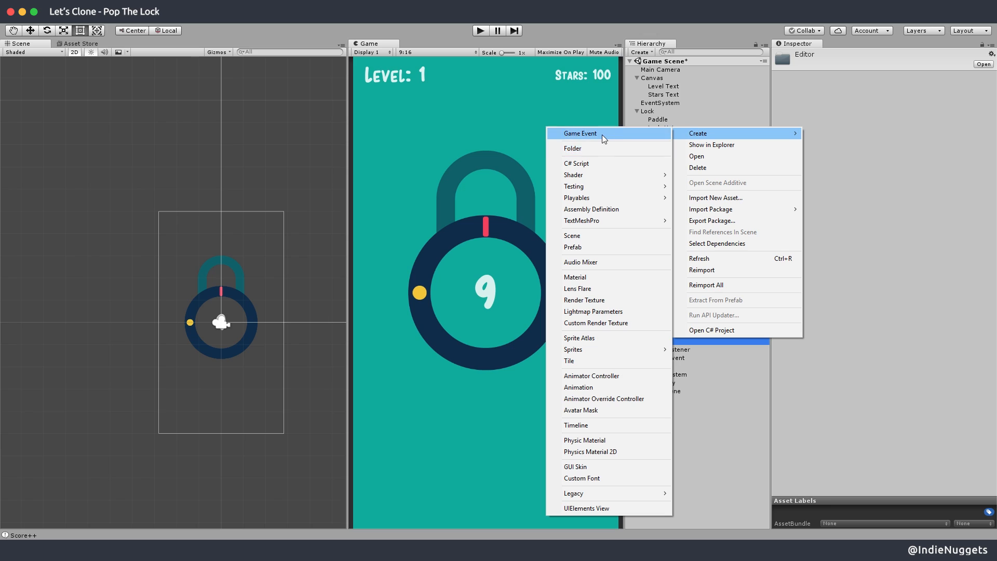
click(575, 163)
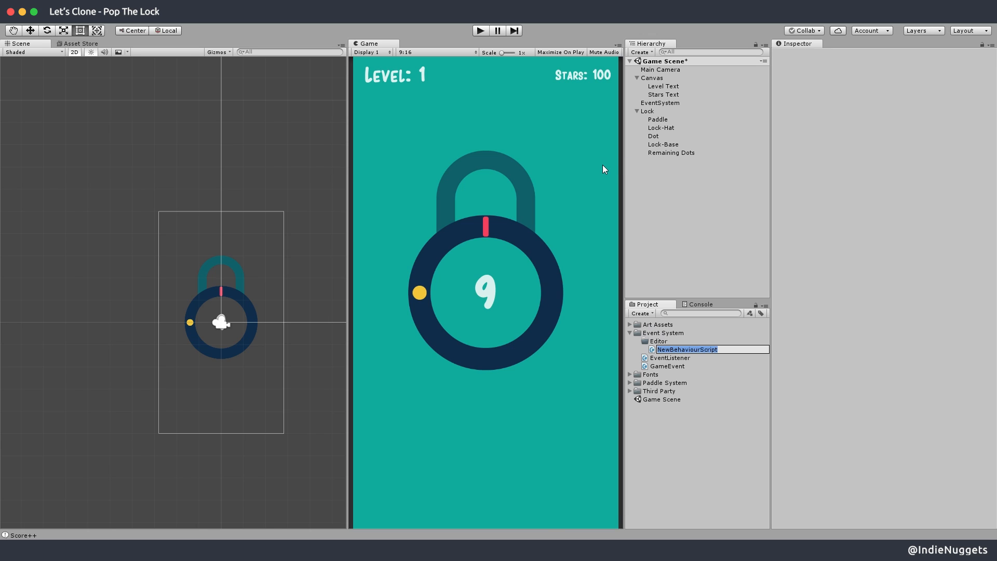
text(EventEditor : Editor)
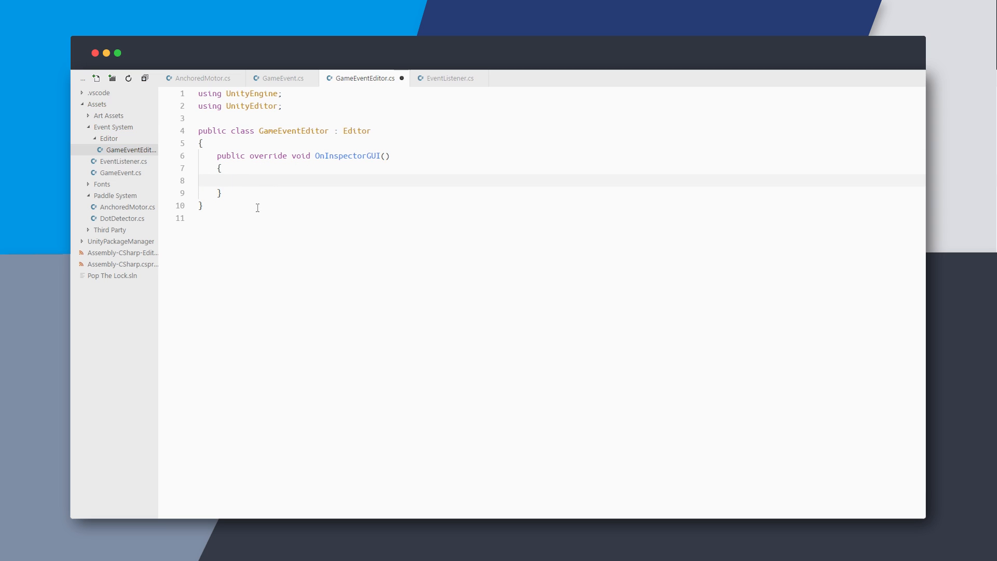
Write OnInspectorGUI with a Raise button enabled only while playing and mark it [CustomEditor(typeof(GameEvent))].
text(base.OnInspectorGUI();)
text([CustomEditor)
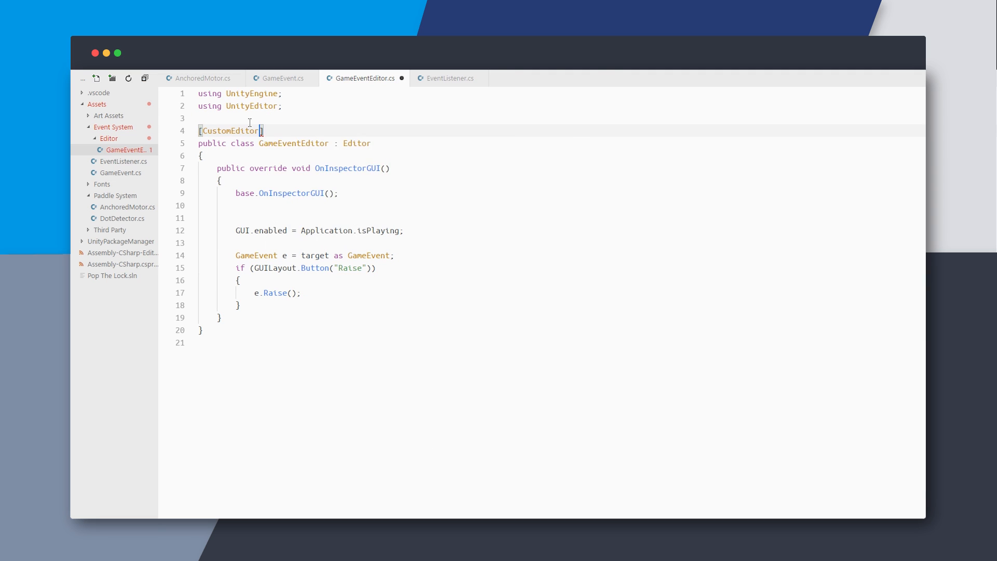
text((typeof(GameEvent)))
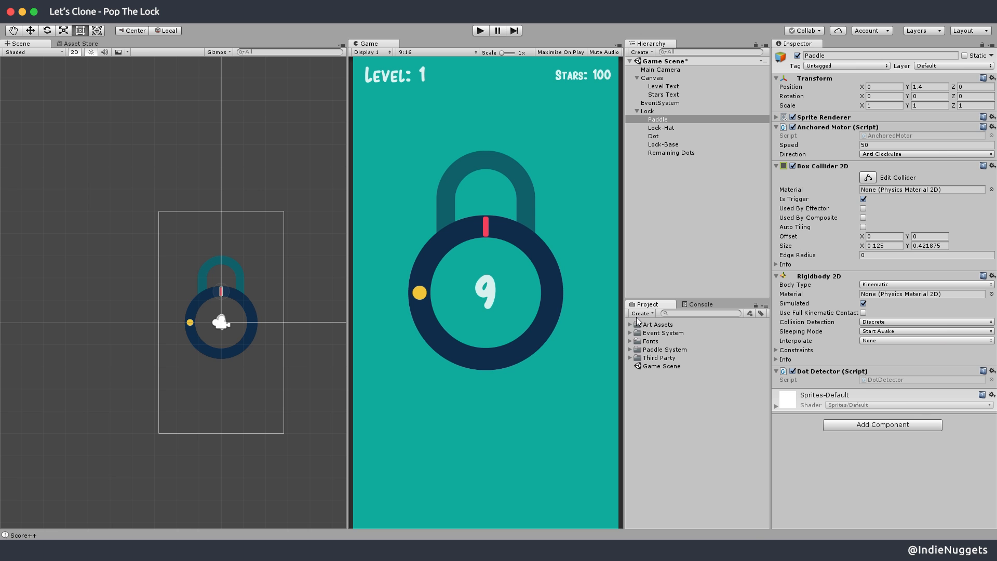
Create a Game Event asset named DotMissedEvent, then select the Paddle object.
click(640, 313)
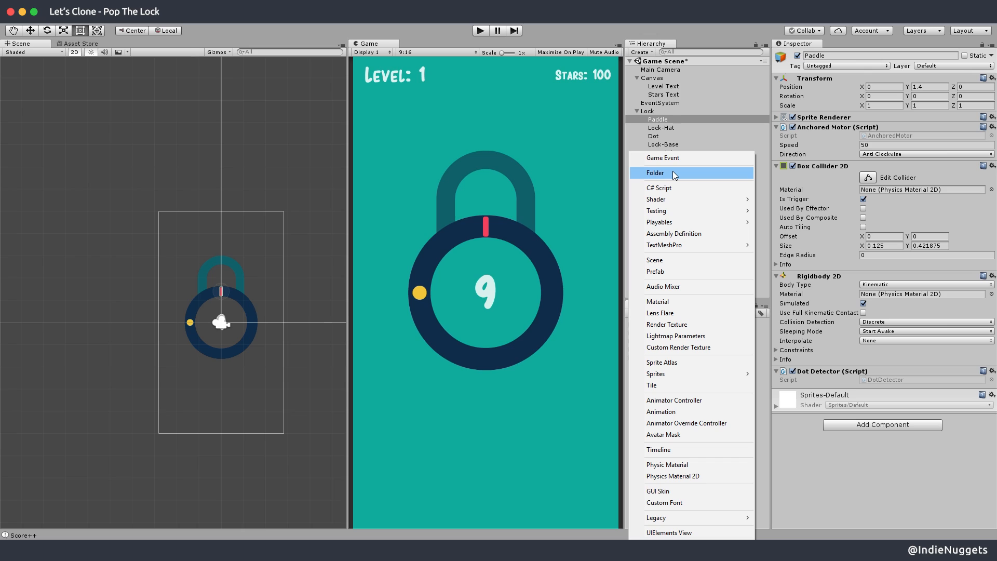
click(655, 172)
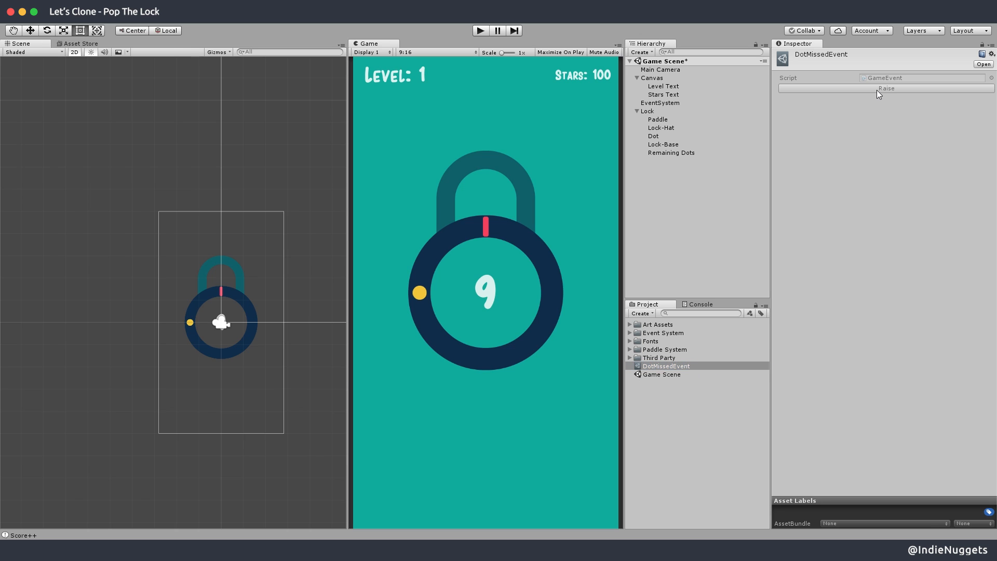
mouse_move(662, 126)
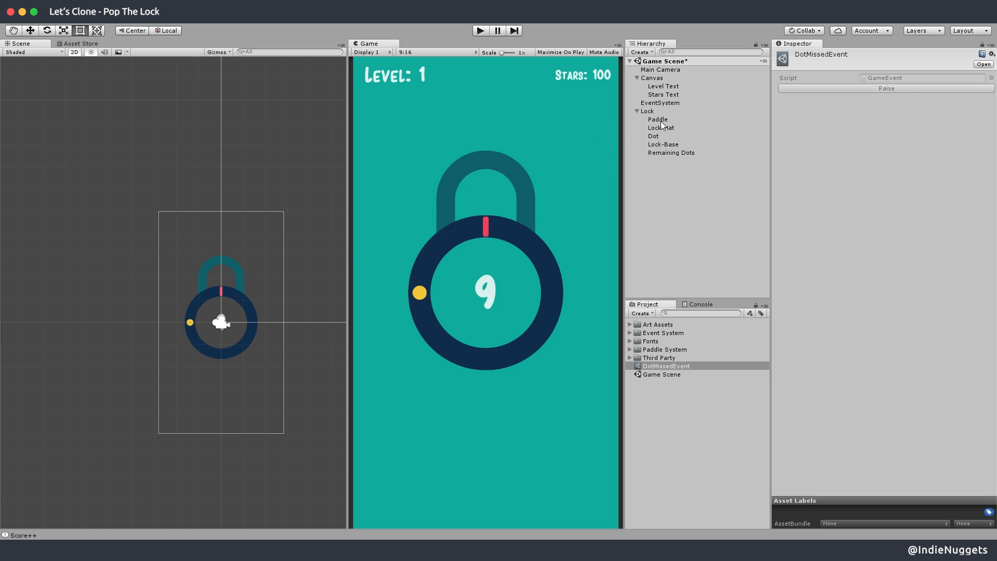
click(656, 118)
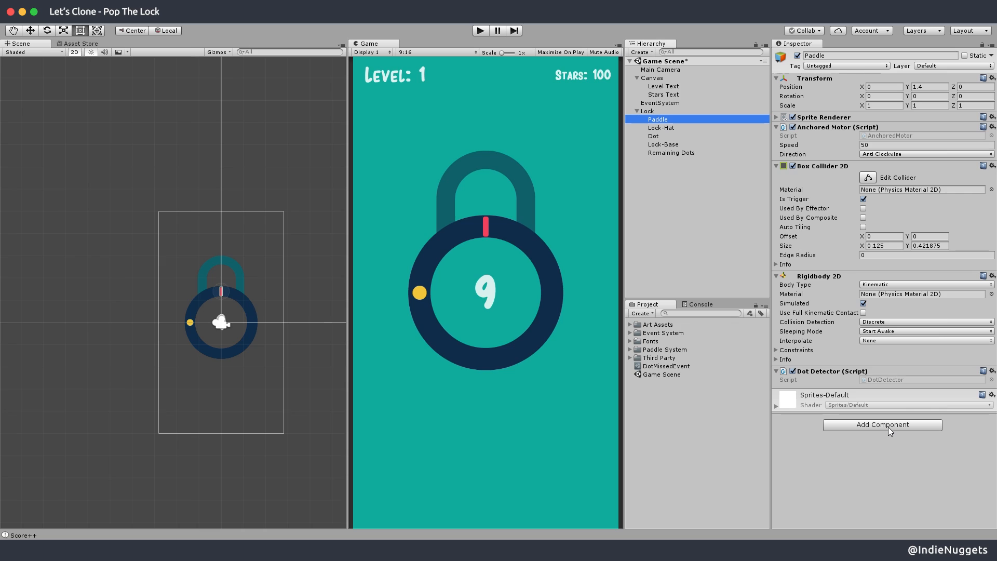
mouse_move(898, 428)
text(Event)
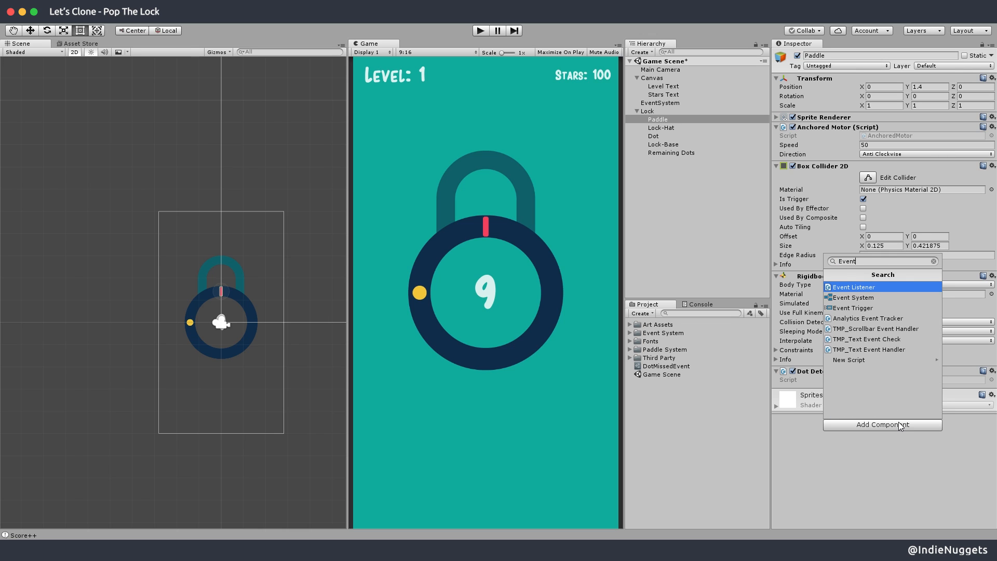
Add an Event Listener to Paddle with DotMissedEvent assigned, then go to the DotDetector script.
click(854, 286)
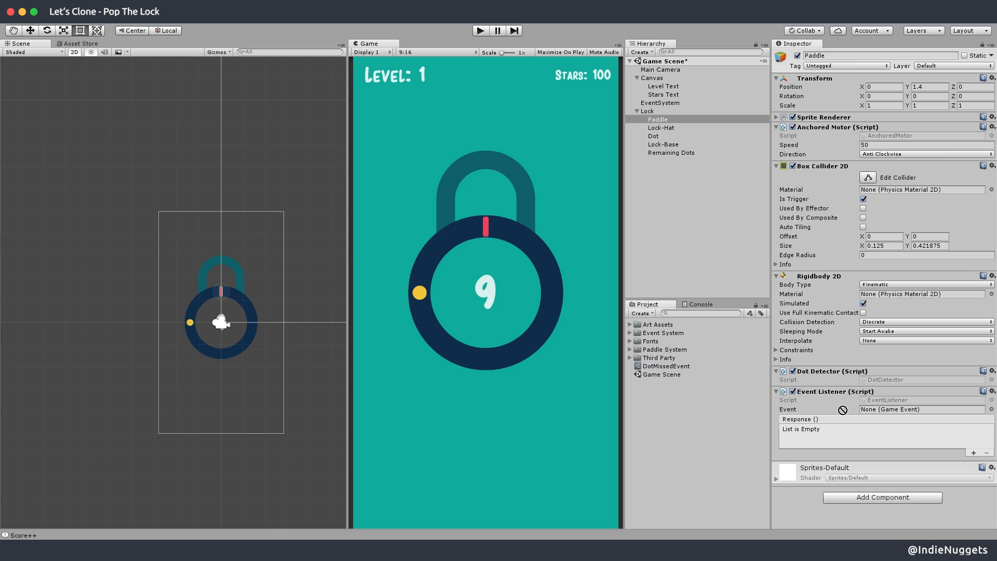
click(922, 409)
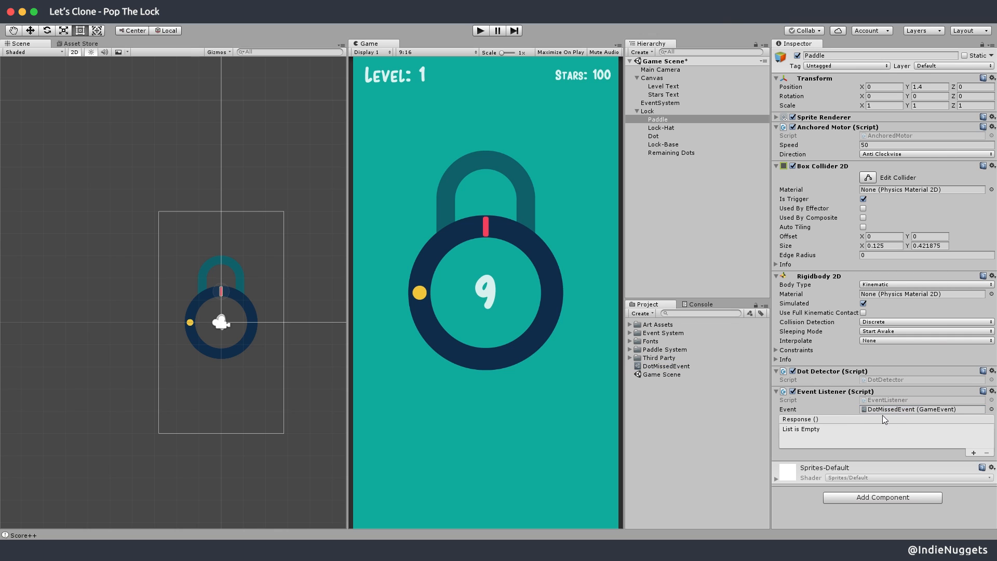
mouse_move(873, 439)
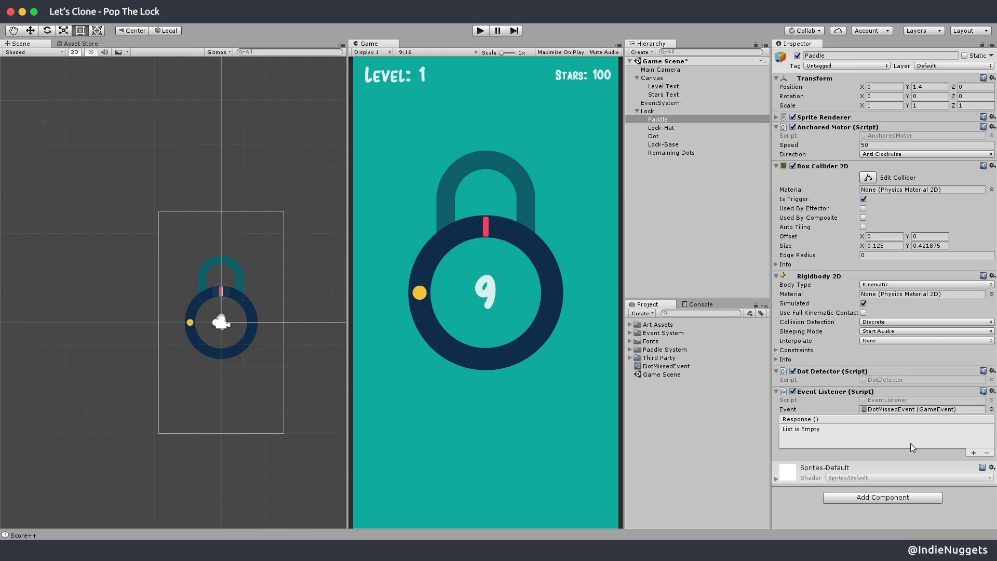
mouse_move(941, 450)
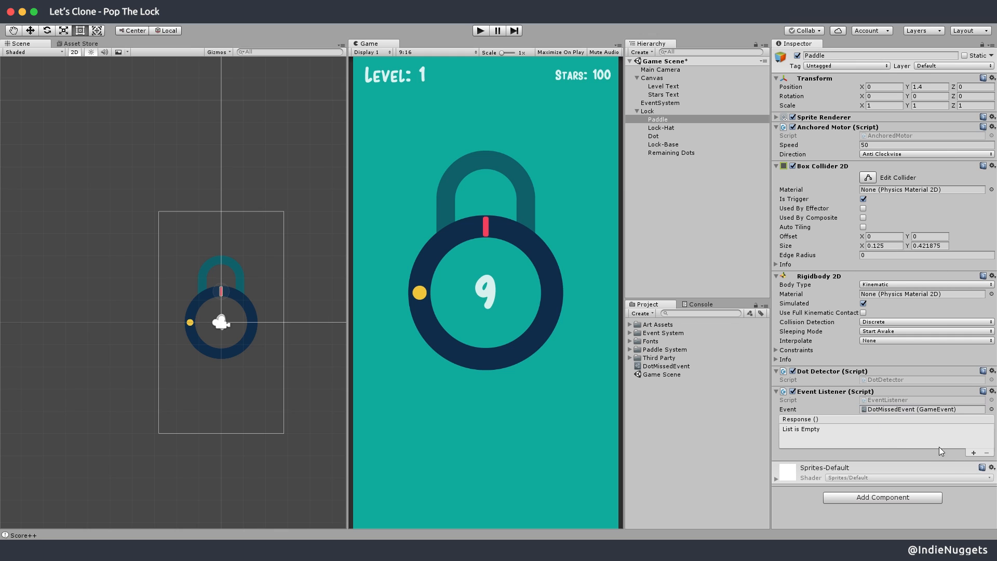
mouse_move(884, 449)
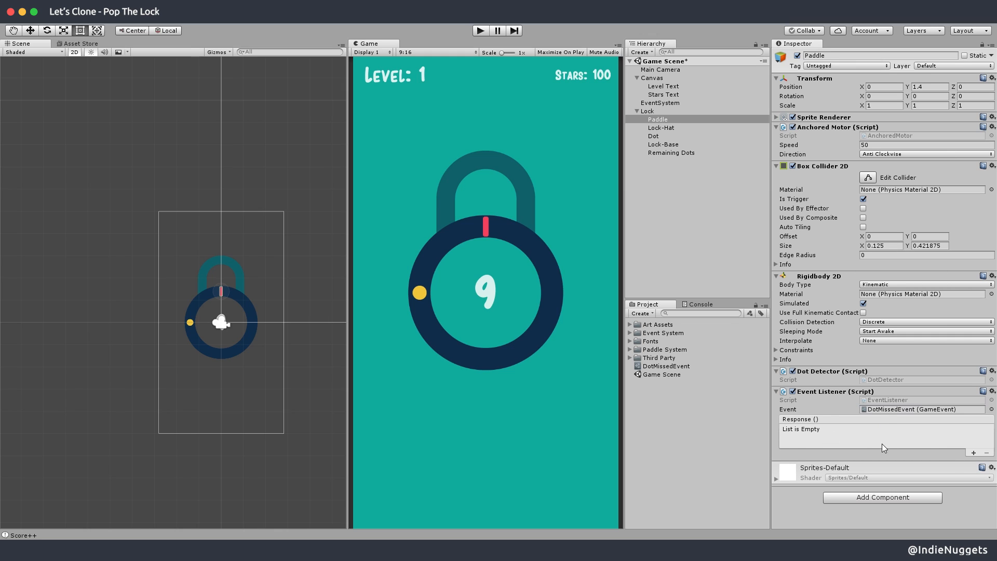
mouse_move(875, 426)
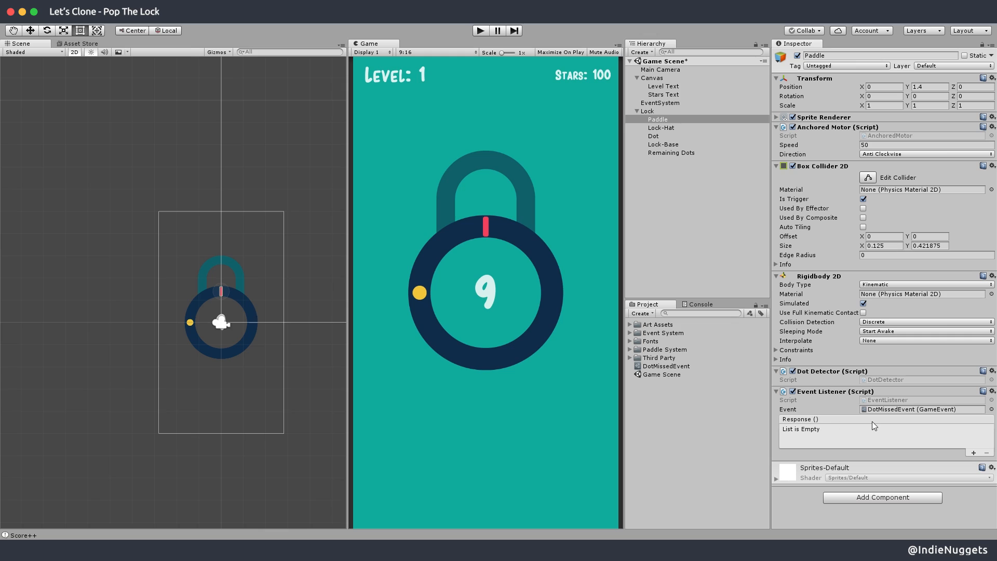
mouse_move(888, 396)
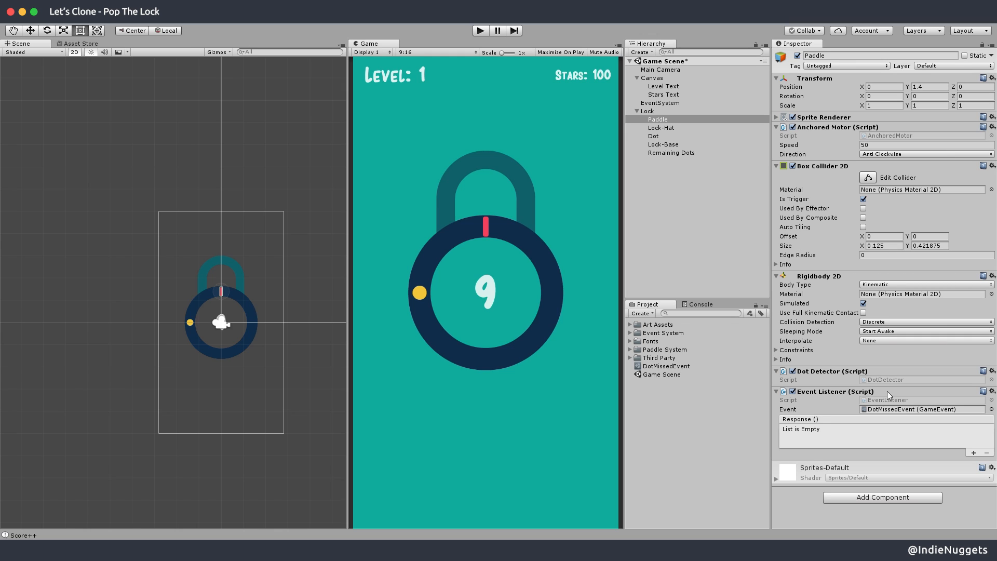
mouse_move(771, 277)
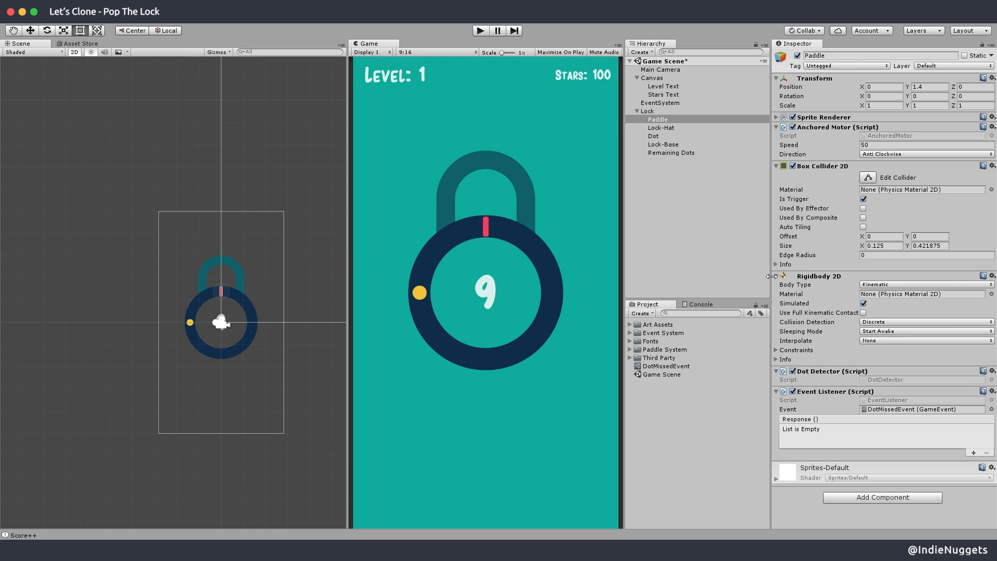
click(777, 276)
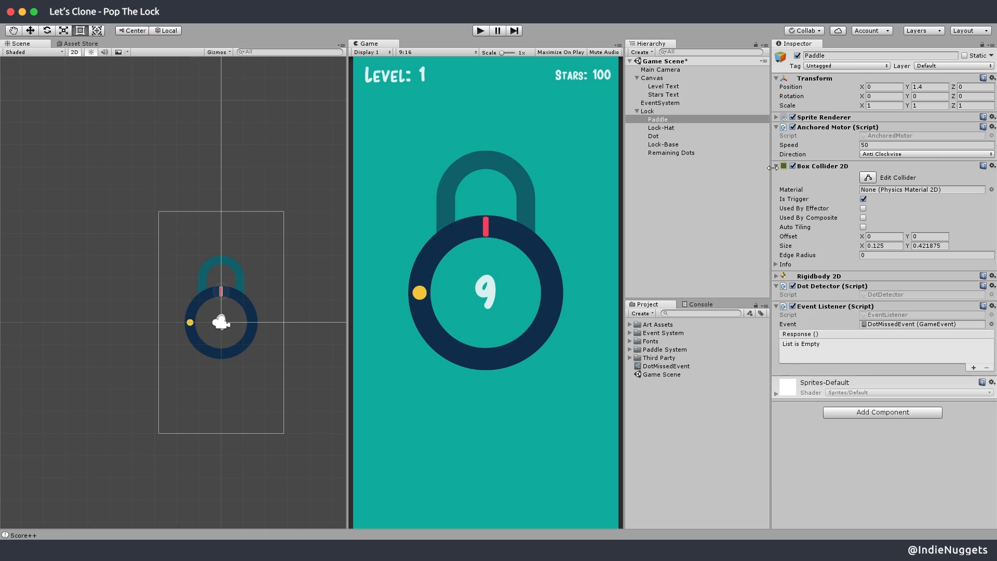
click(775, 166)
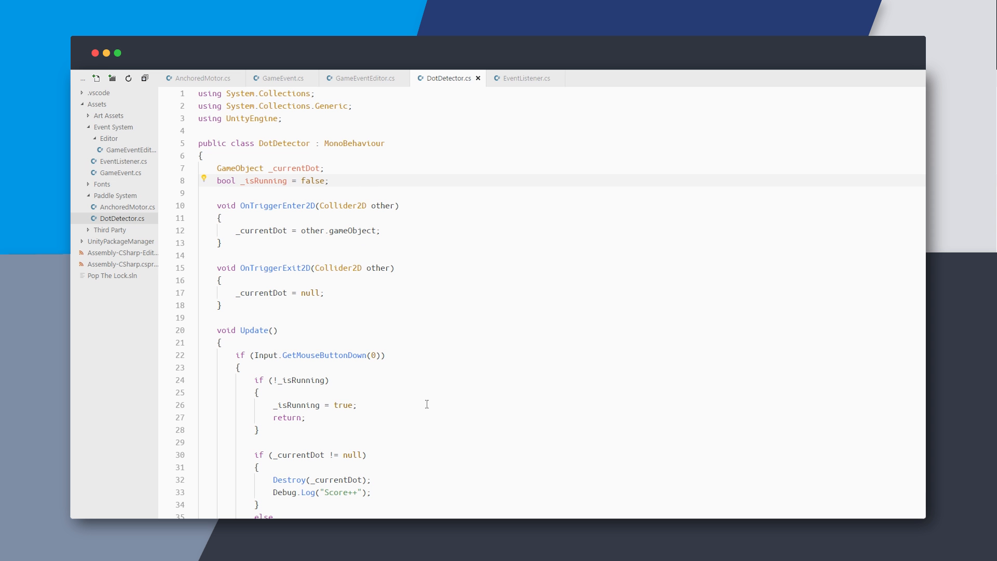
Replace the Game Over log line with a '//Raise Event Here...' comment.
scroll(down, 3)
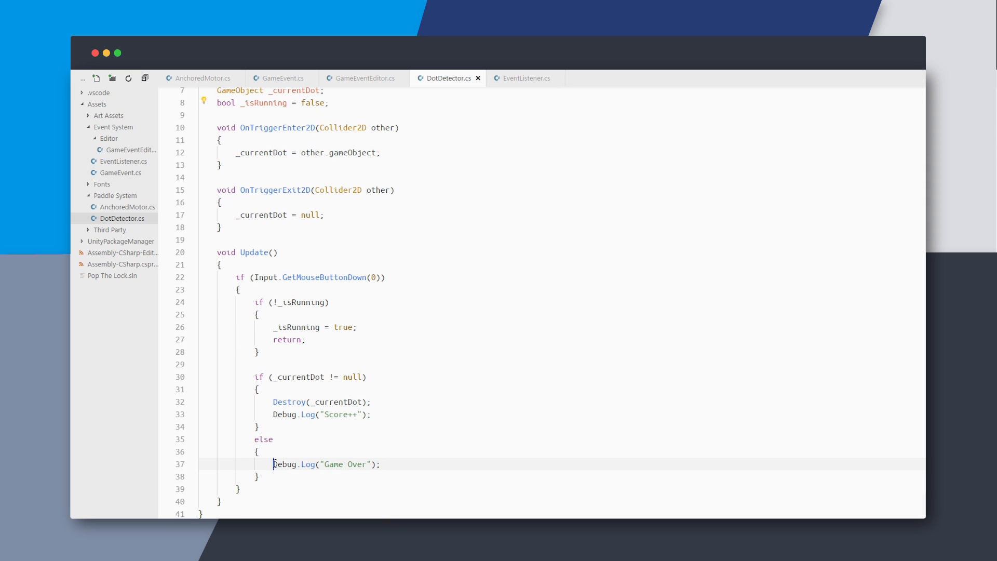
key(Ctrl+Shift+K)
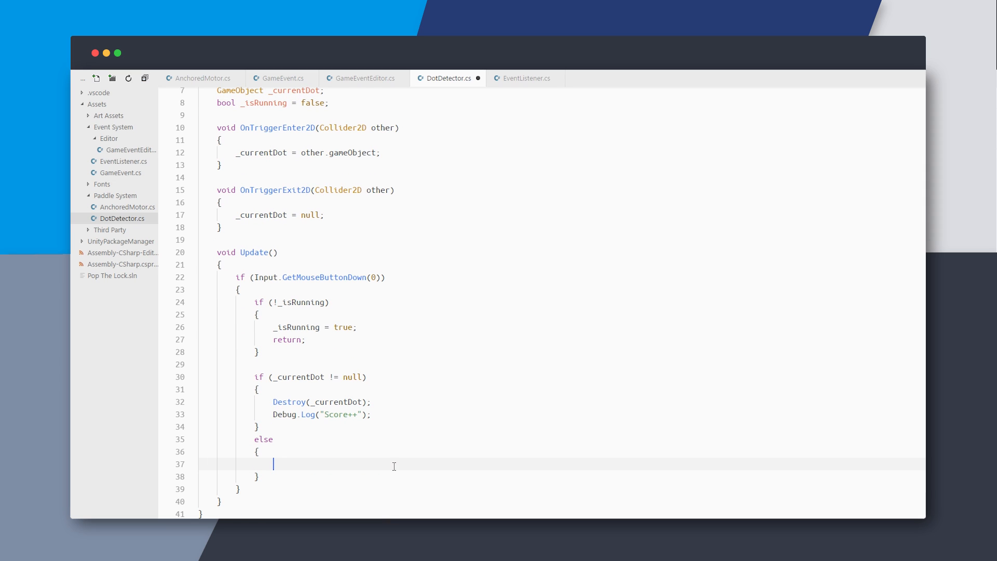
text(//Raise Even)
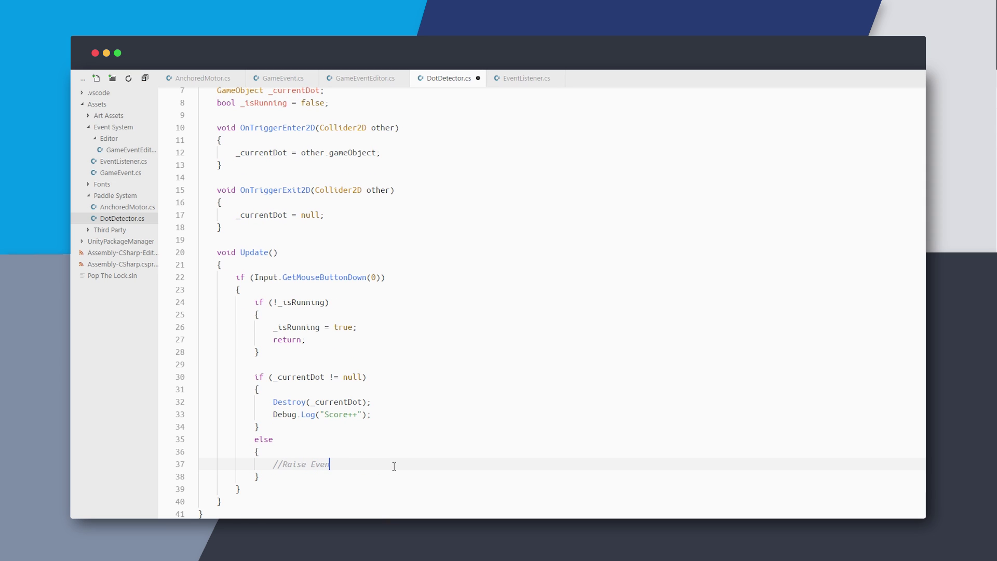
text(t Here...)
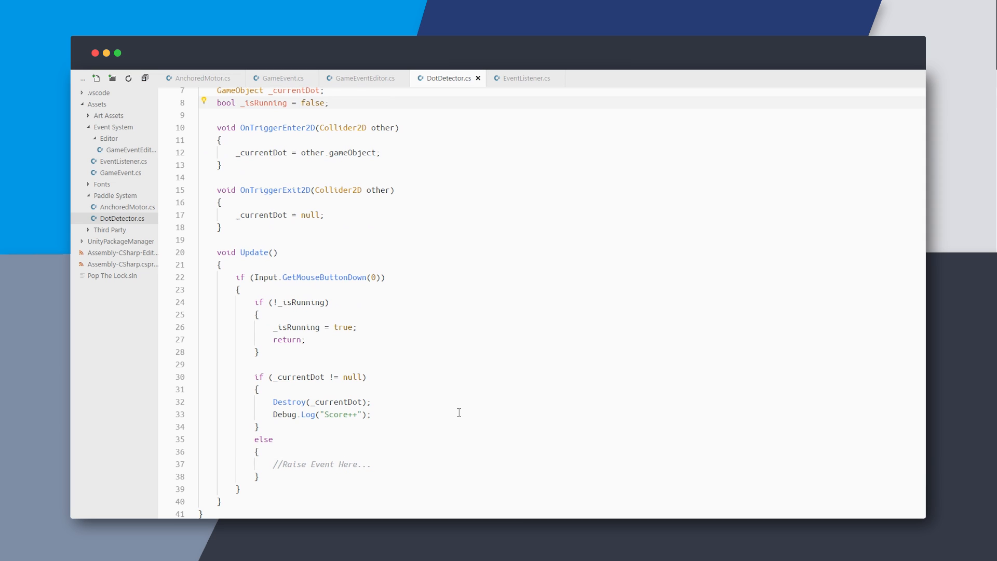
Declare public GameEvent DotMissedEvent and DotScoredEvent fields and call DotScoredEvent.Raise().
scroll(up, 3)
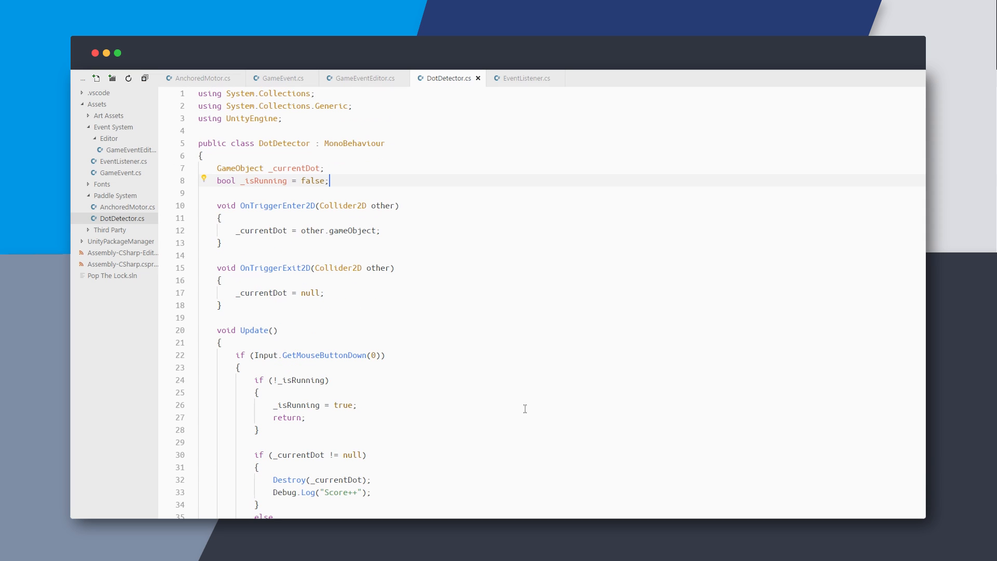
key(Enter)
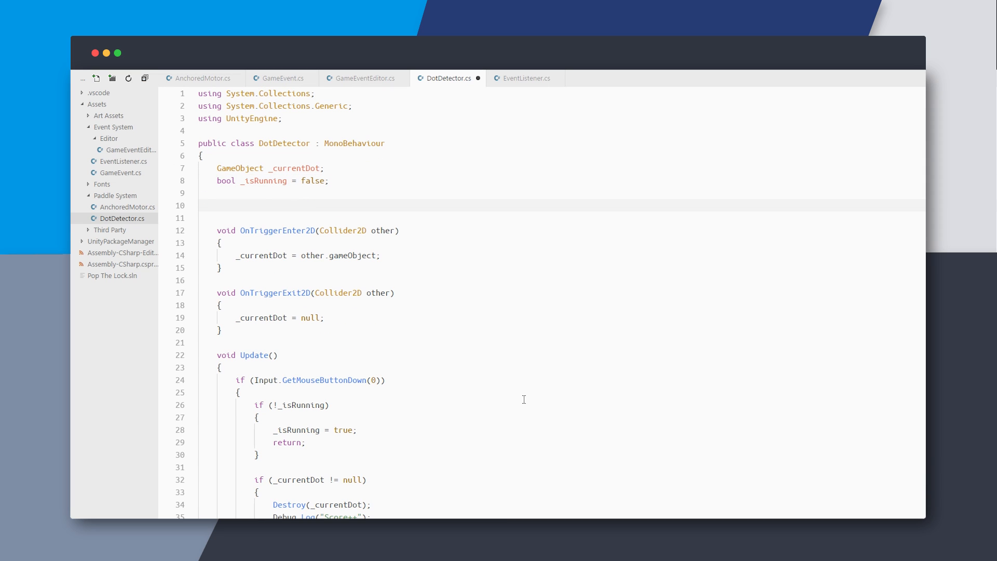
text(GameEvent MissedDotEvent;)
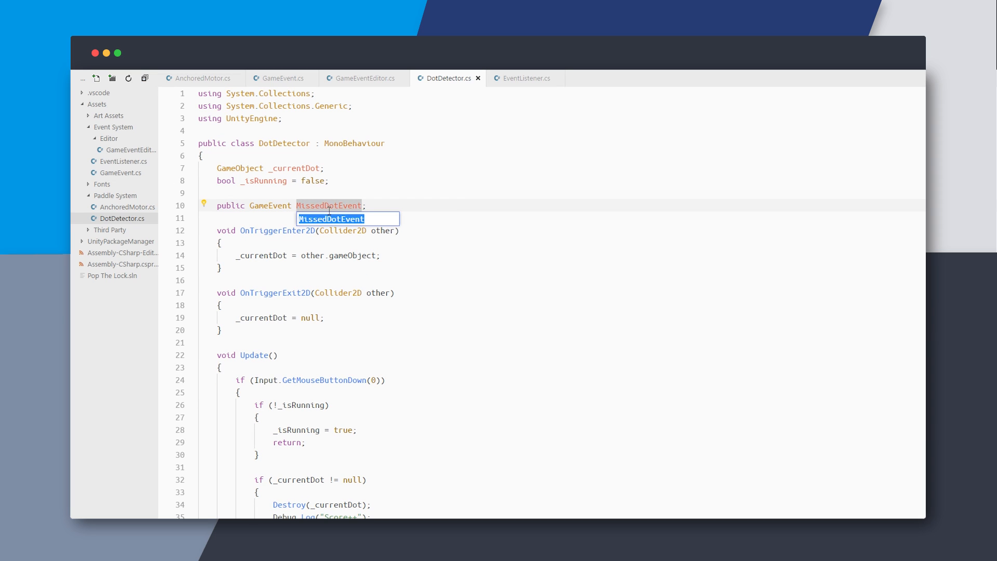
text(DotMissed)
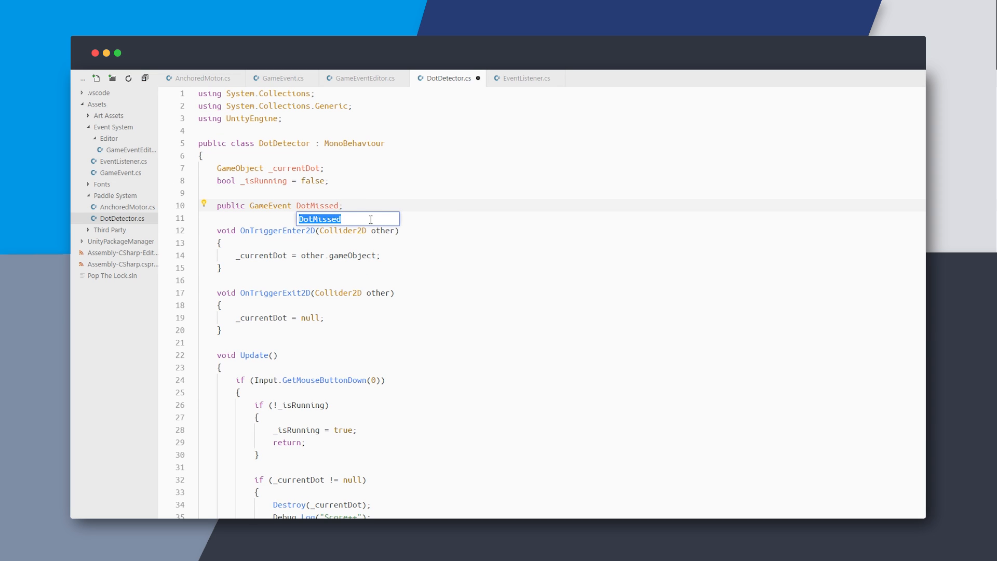
text(DotMissedEvent)
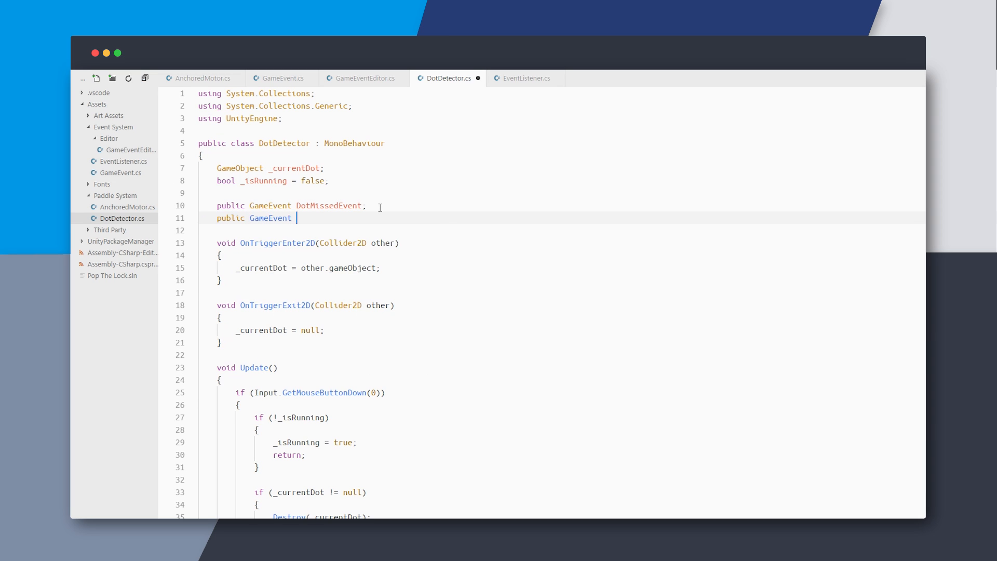
text(DotScoredEvent;)
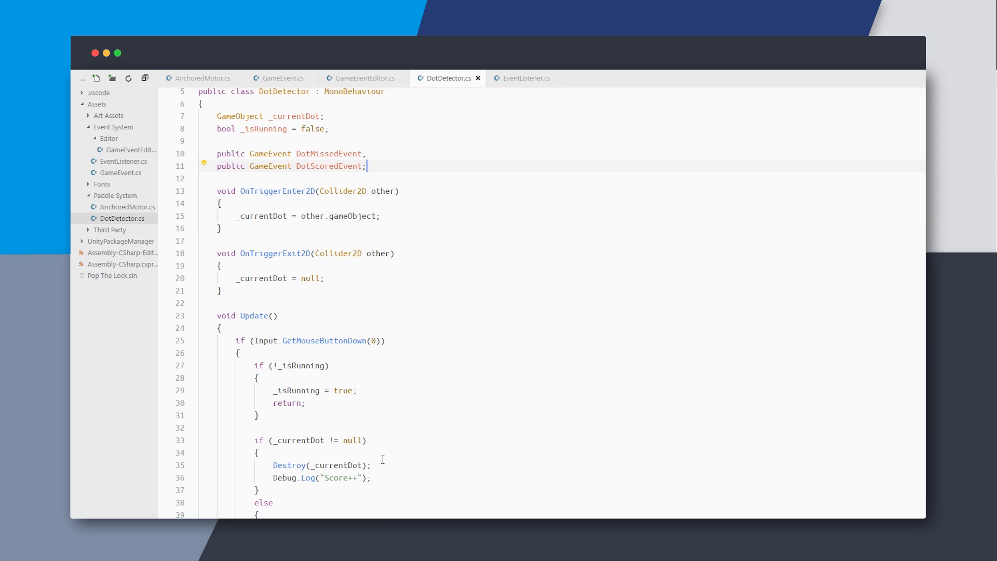
text(DotScoredEvent.Raise())
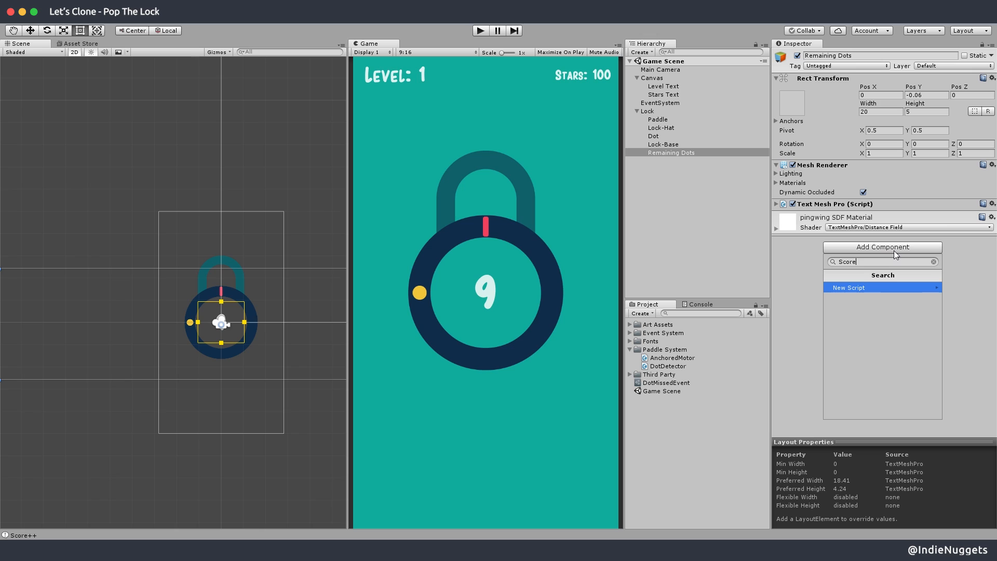
Create and attach a new ScoreUpdater script to the Remaining Dots text object.
text(Updater)
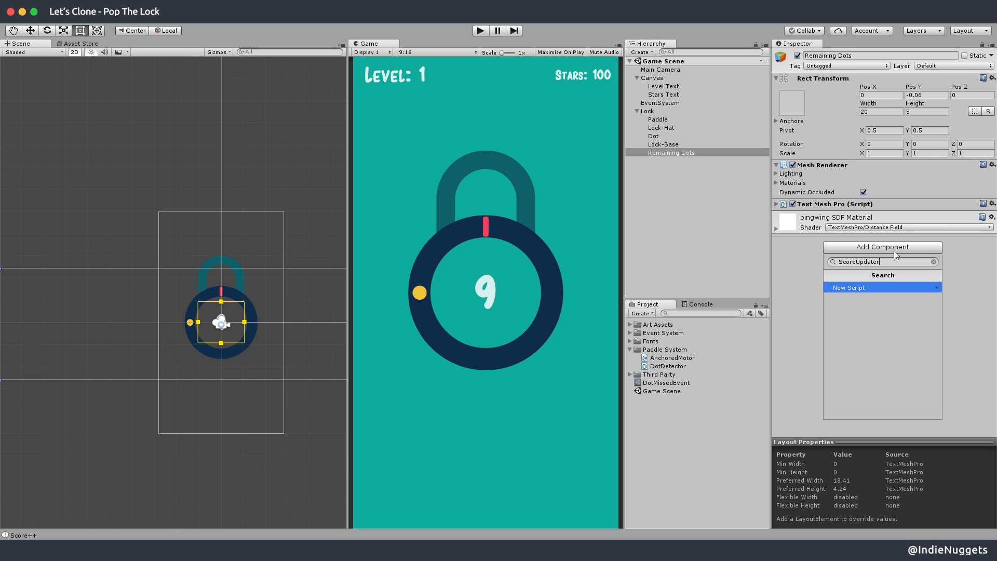
click(848, 288)
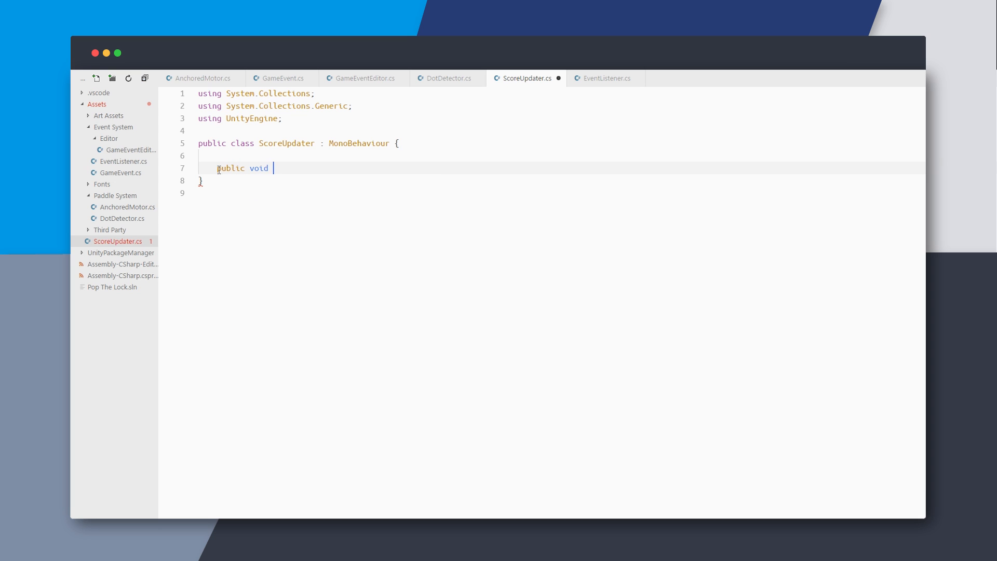
Add public int RemainingDots = 10 and a DecrementDots method that decrements it.
text(DecrementDots()
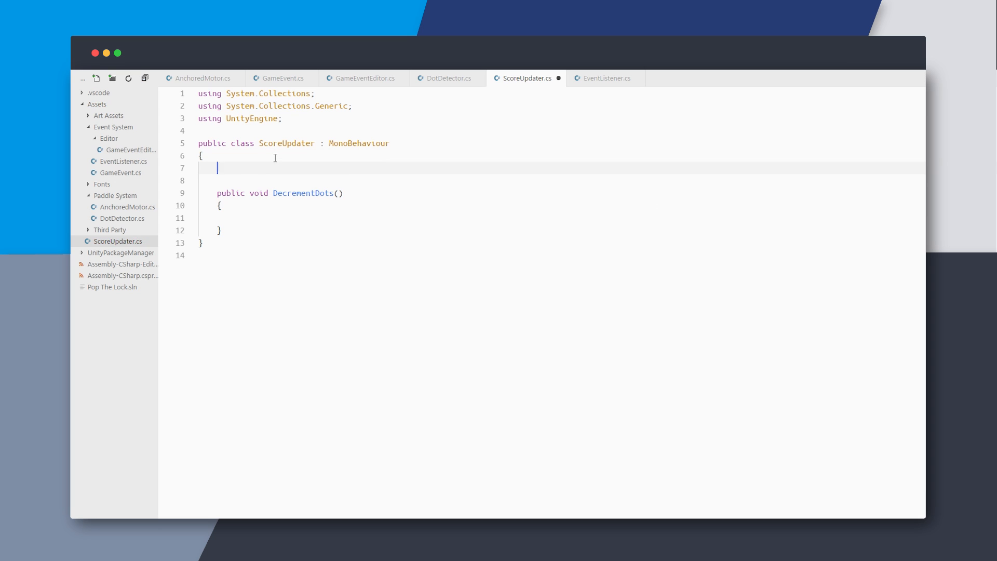
text(public int RemainingDots = 10;)
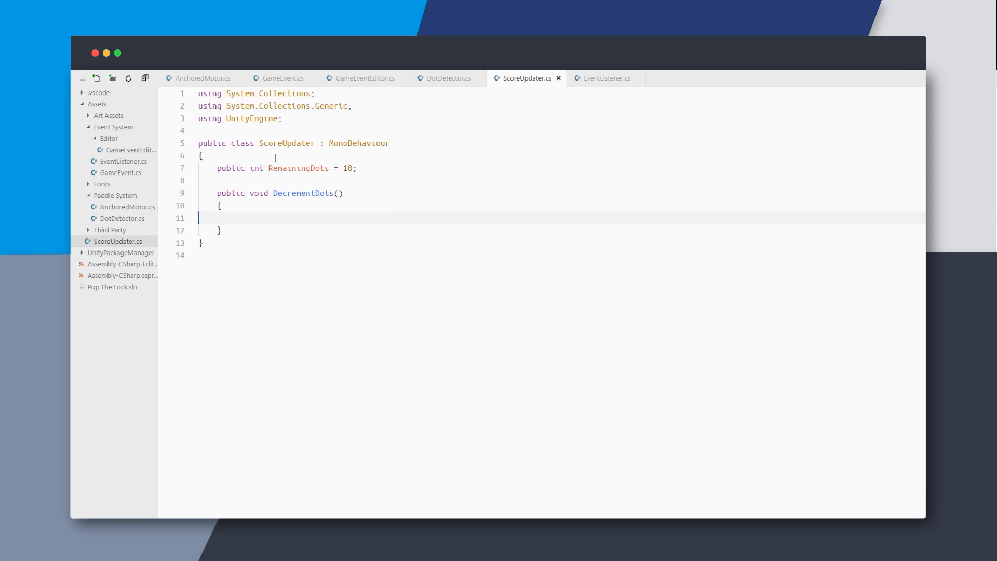
text(RemainingDots--;)
text(void Upda)
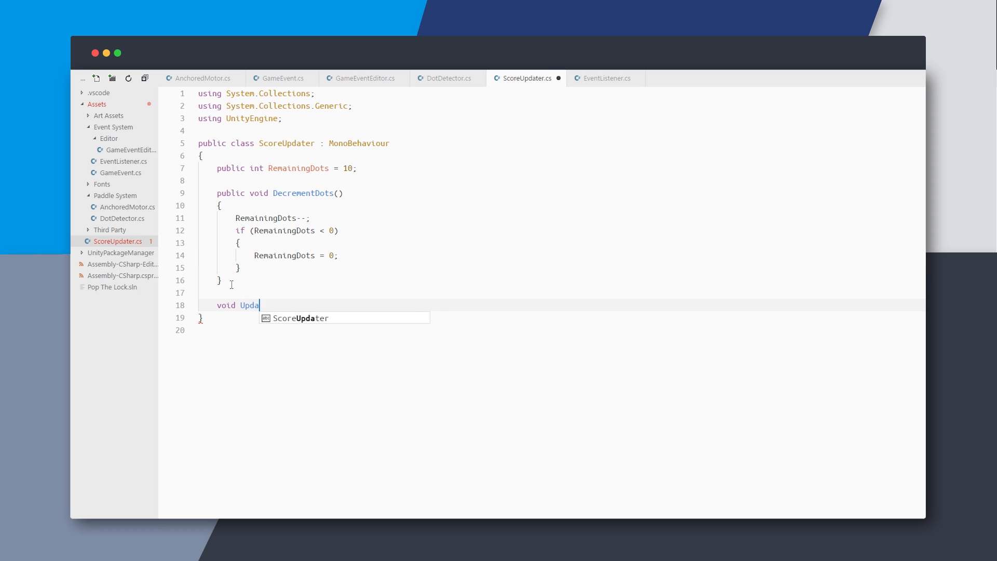
Cache the TextMeshPro in Start and set its text to RemainingDots.ToString() in Update.
text(TMPro.TextMeshPro _ text;)
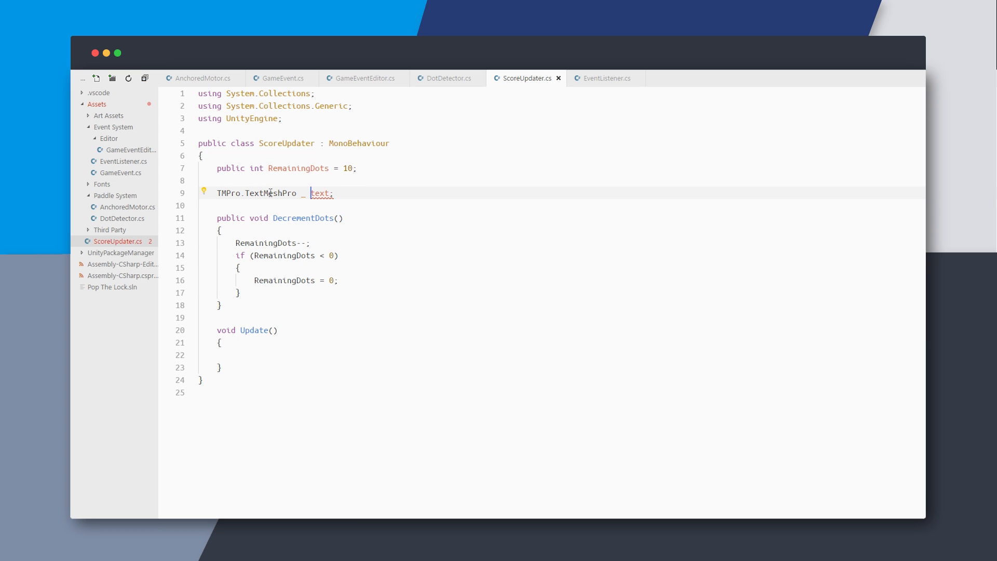
text(_text = Getcomponent<TMPro.TextMeshPro>();)
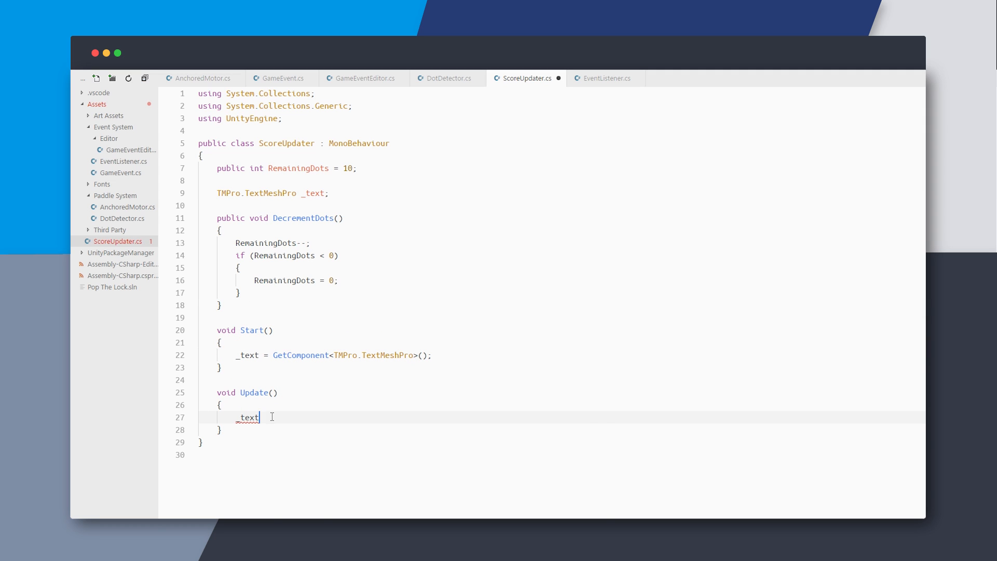
text(.text = RemainingDots.ToString();)
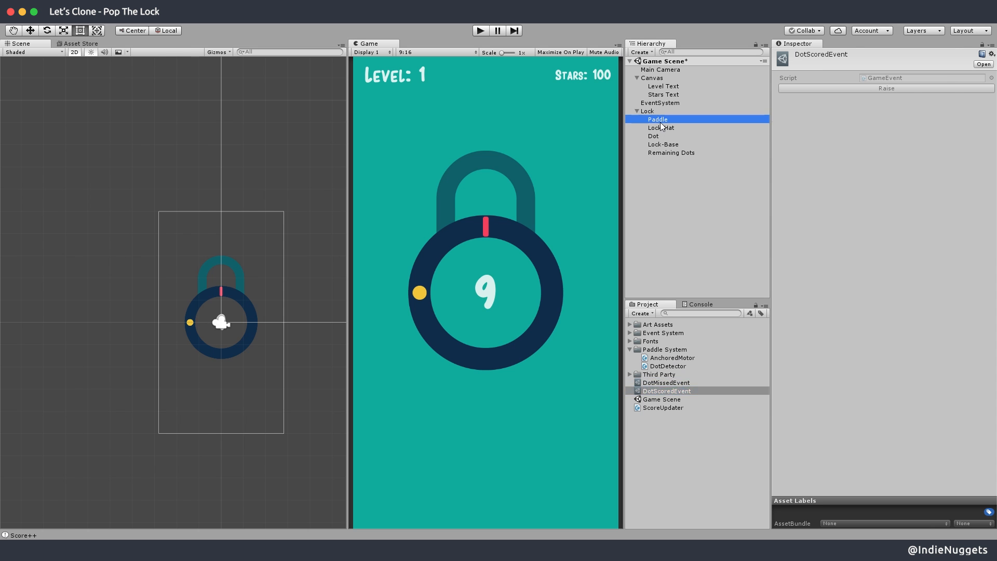
Assign the dot events on the Paddle's Dot Detector, then select Remaining Dots.
click(658, 119)
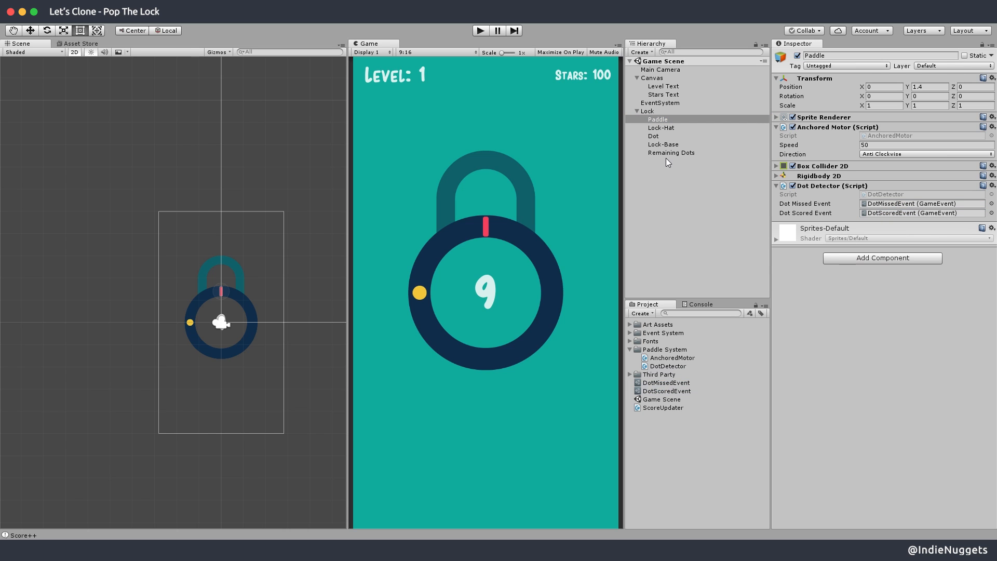
click(670, 153)
text(E)
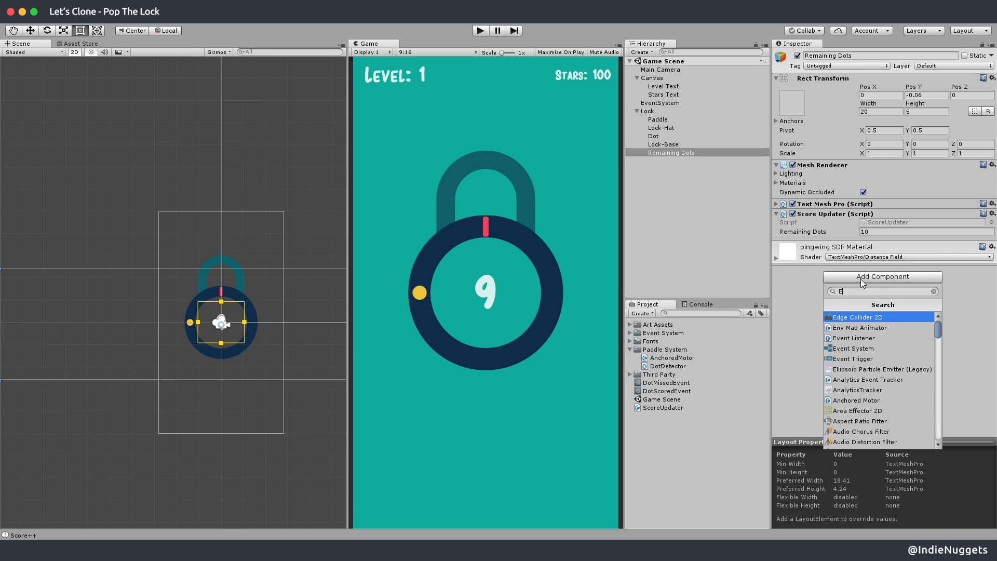
Add an Event Listener to Remaining Dots listening on DotScoredEvent with a response entry.
click(854, 337)
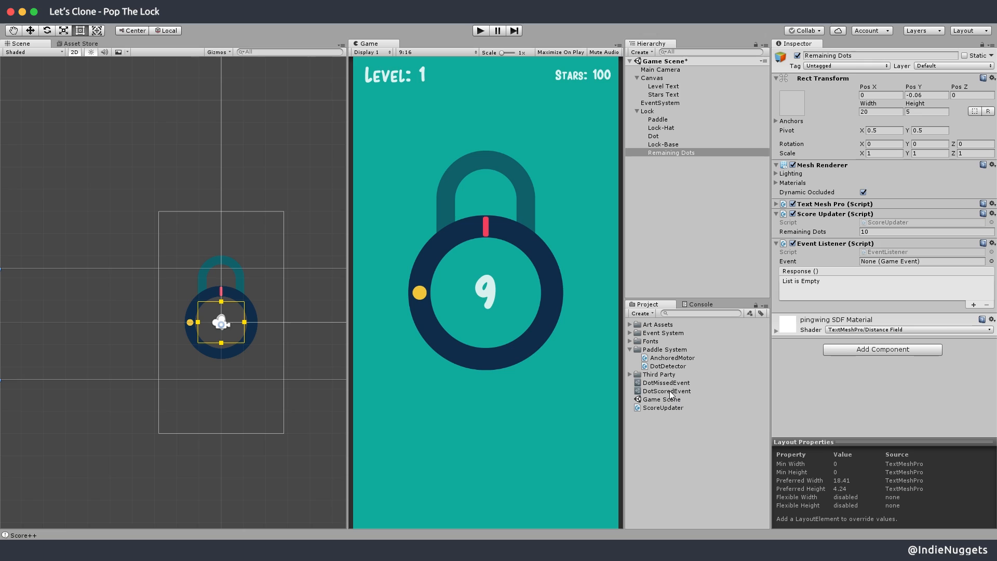
click(921, 260)
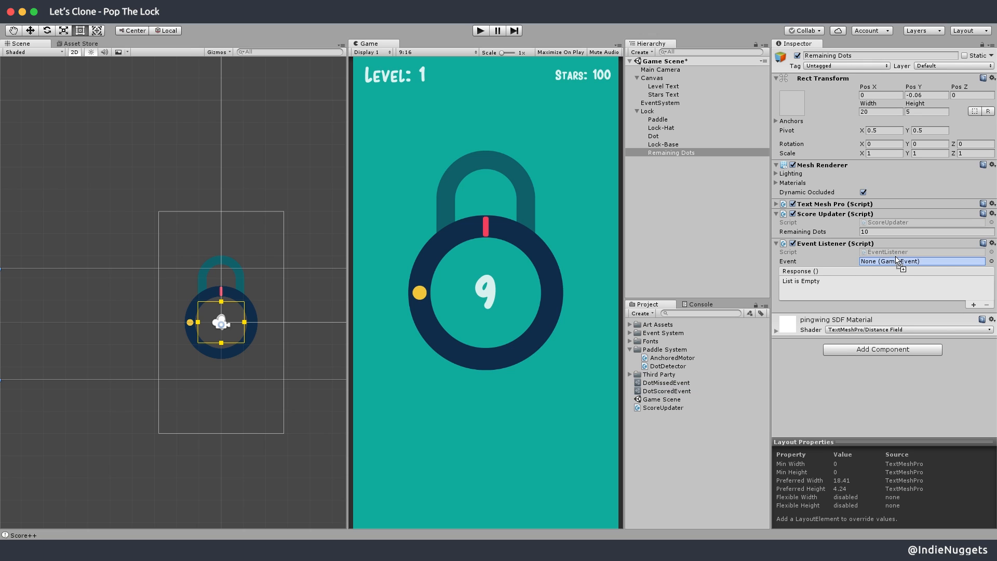
click(920, 260)
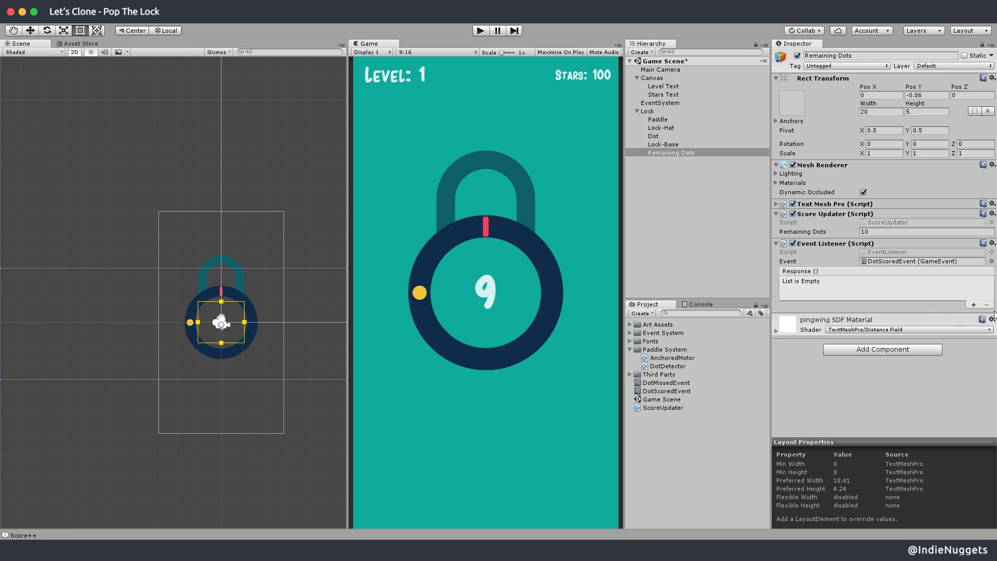
click(812, 281)
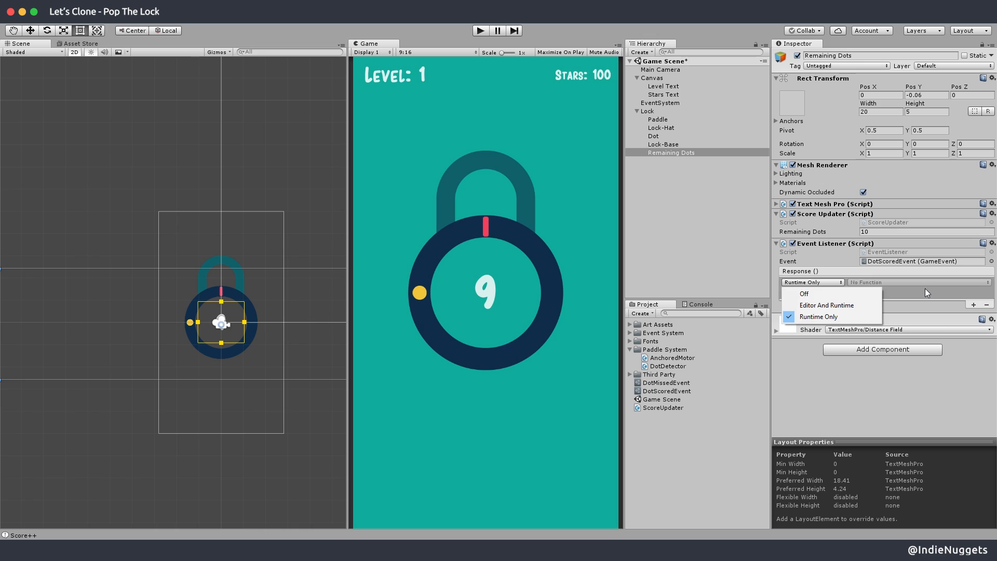
Target Remaining Dots and set the response to ScoreUpdater.DecrementDots, then enter play mode.
click(819, 316)
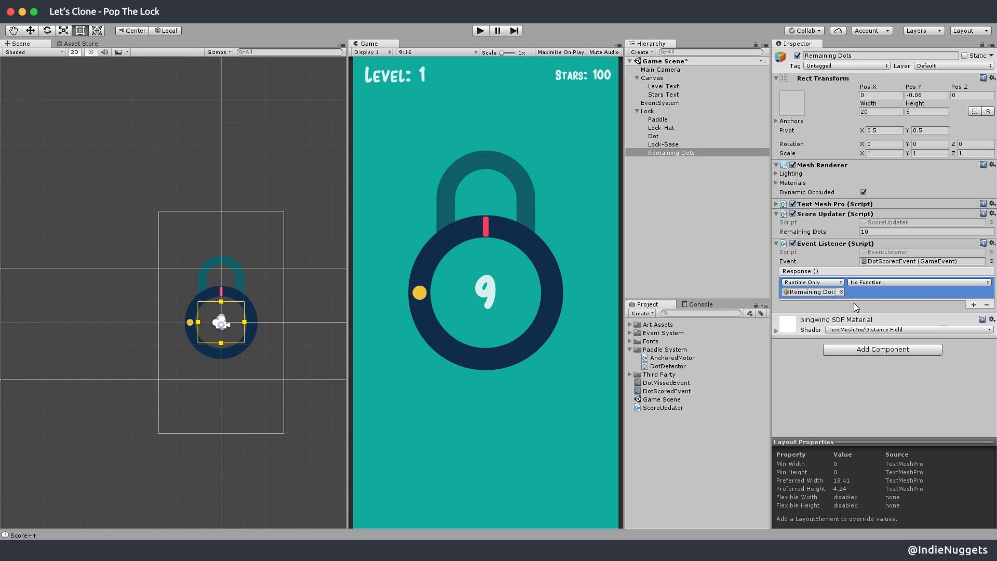
click(916, 281)
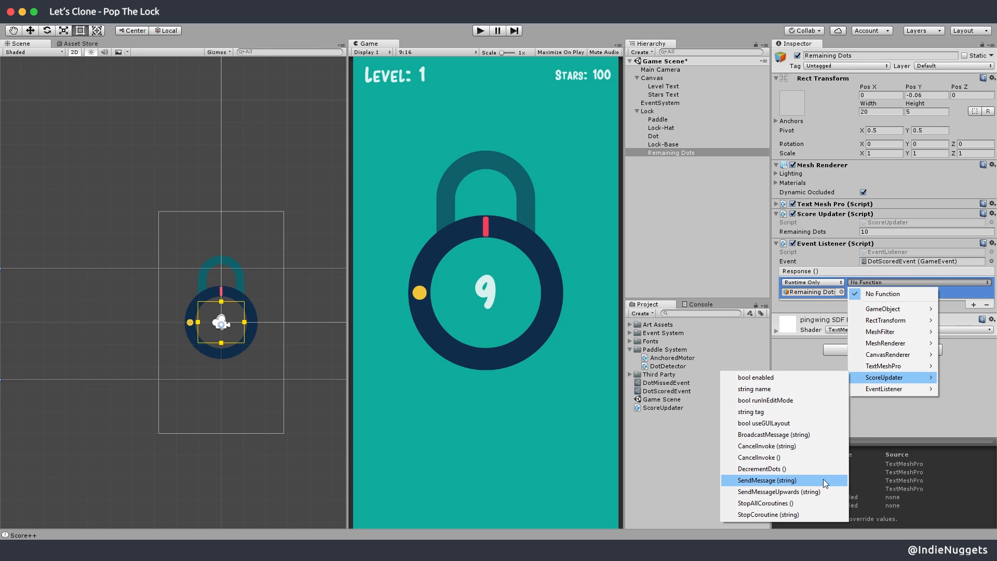
click(759, 468)
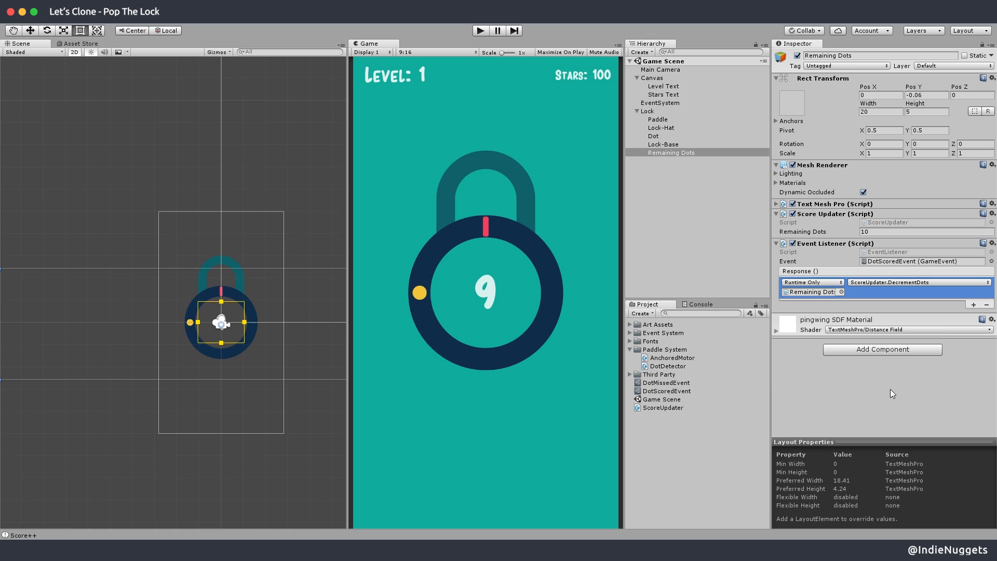
click(667, 390)
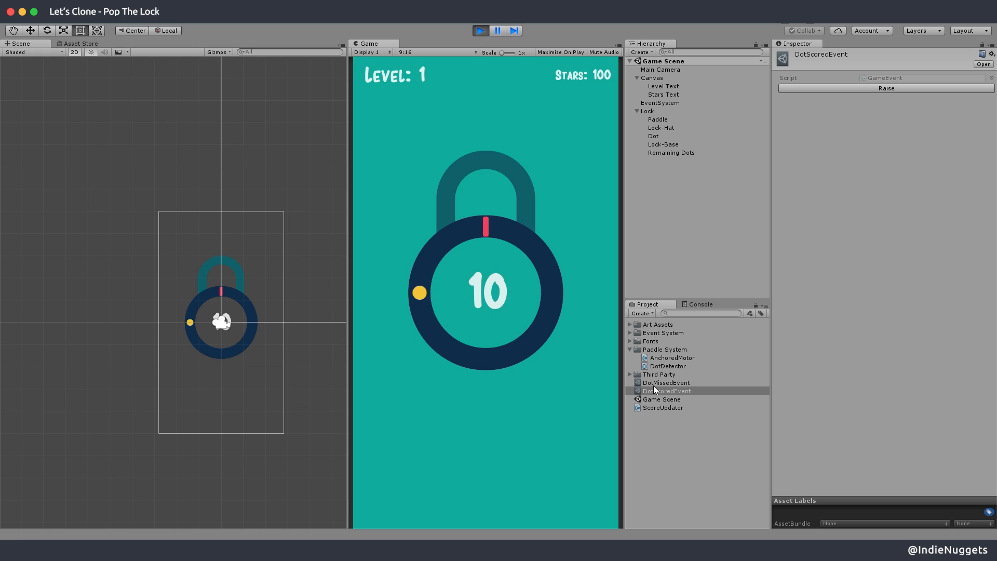
mouse_move(854, 183)
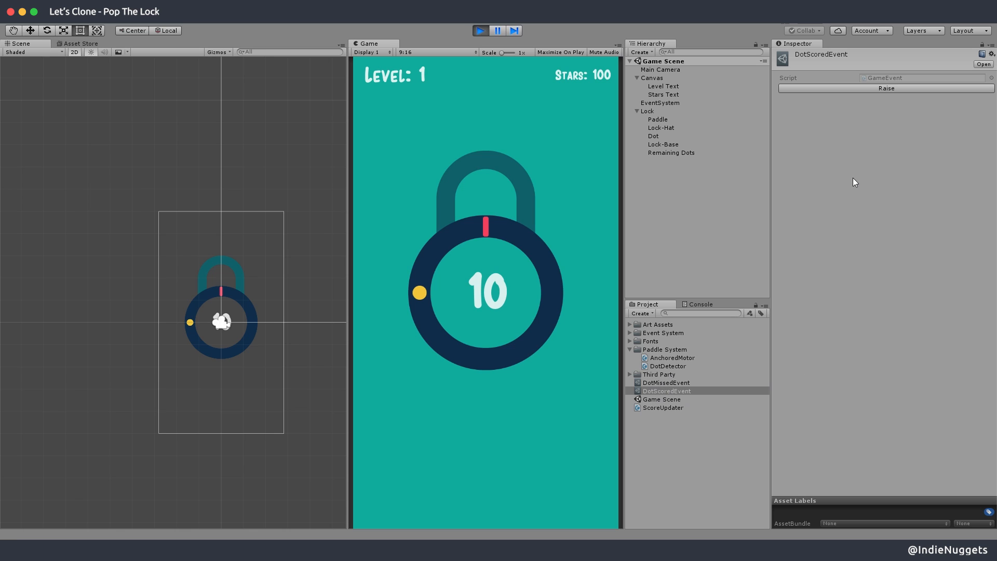
Raise DotScoredEvent repeatedly to count the dots down to 0, then stop play mode.
click(884, 89)
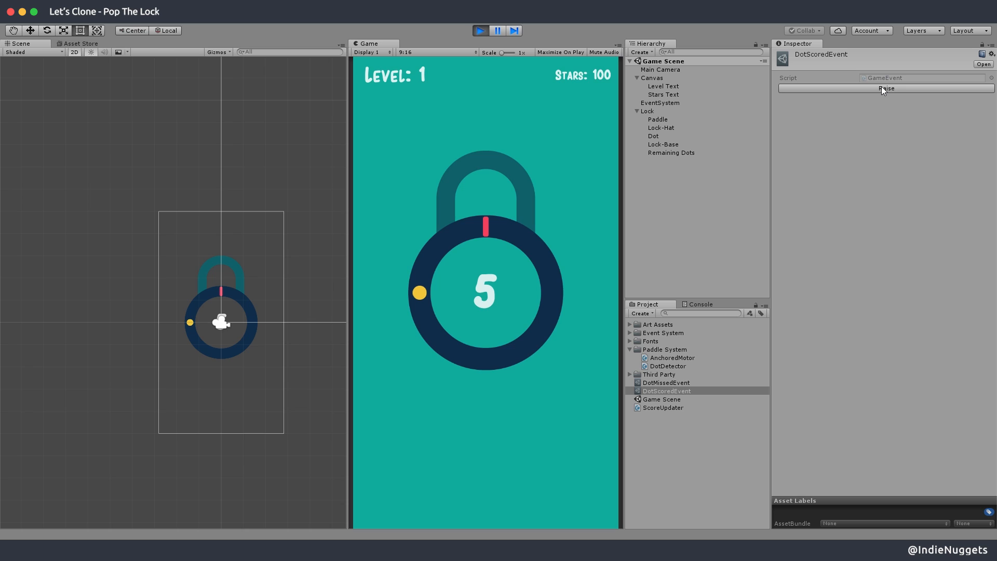
click(885, 88)
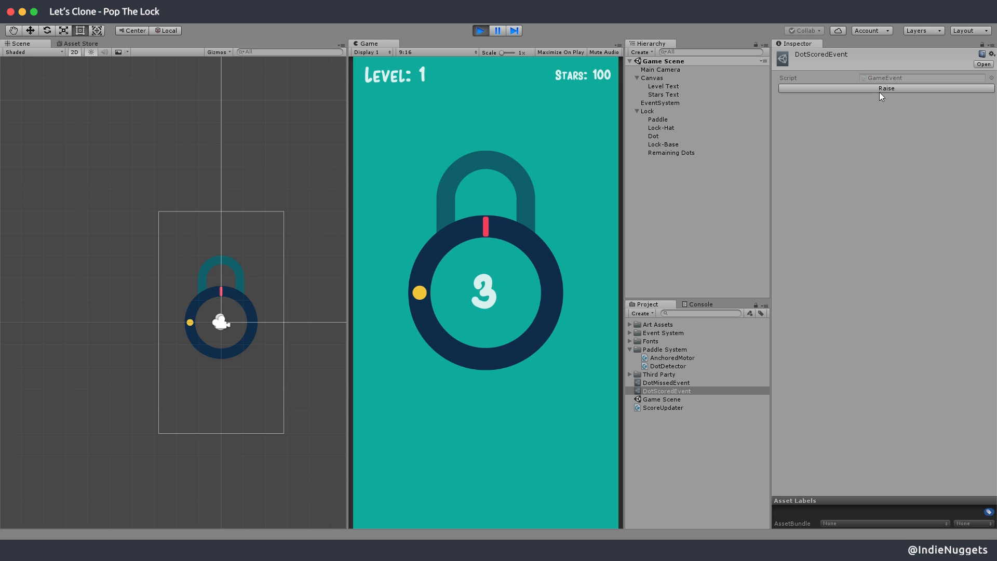
mouse_move(881, 97)
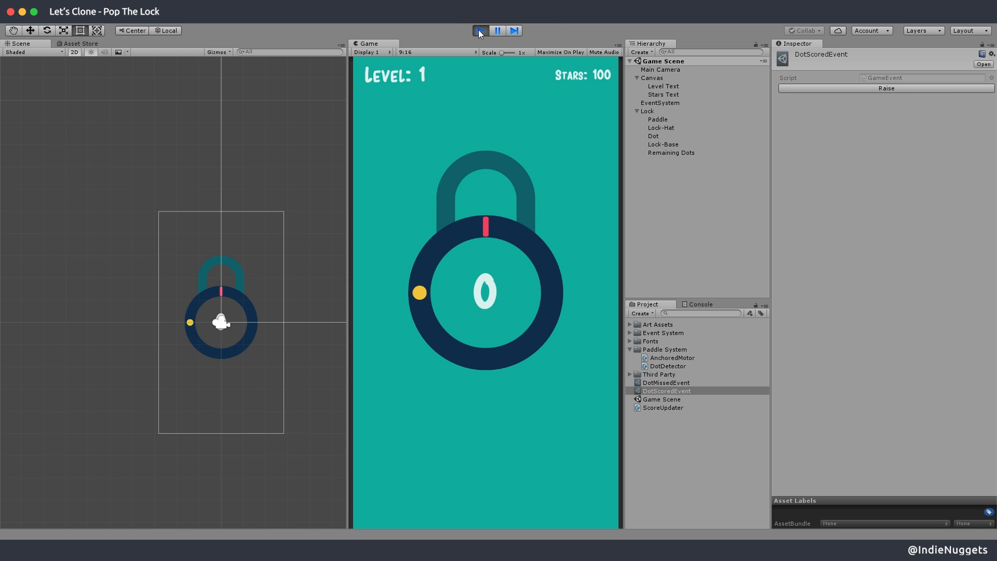
click(480, 30)
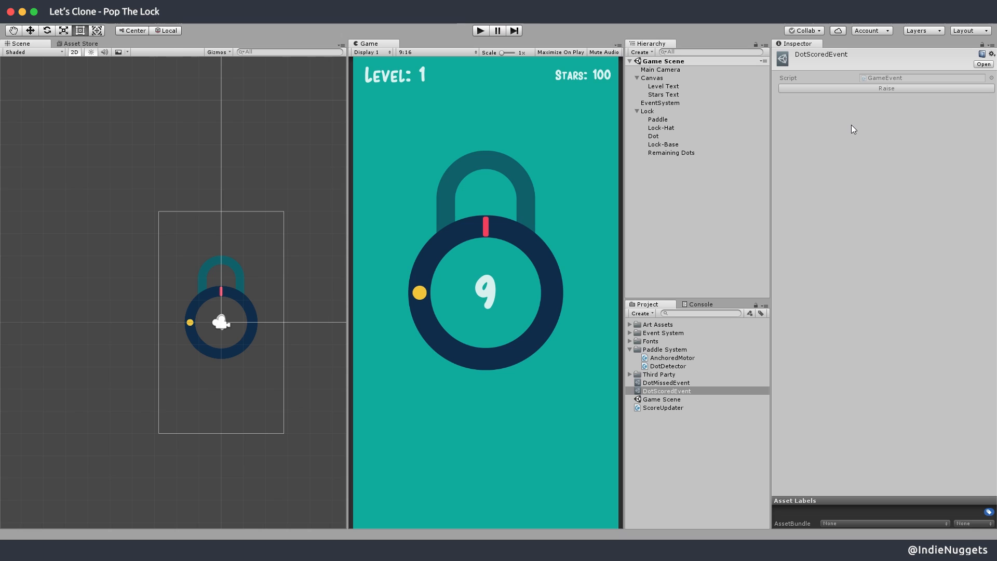
mouse_move(698, 344)
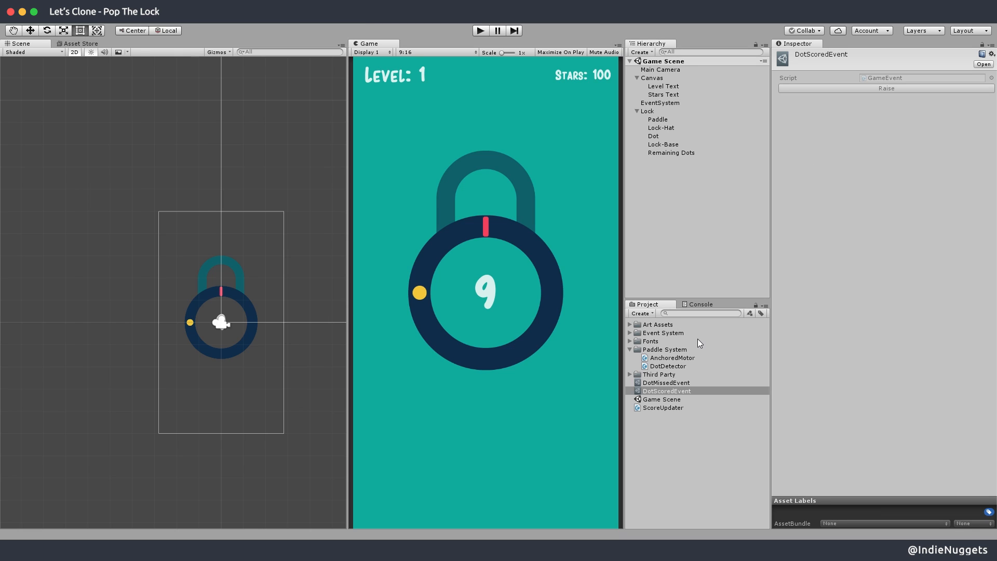
Inspect the DotMissedEvent asset and select the Lock object.
click(665, 382)
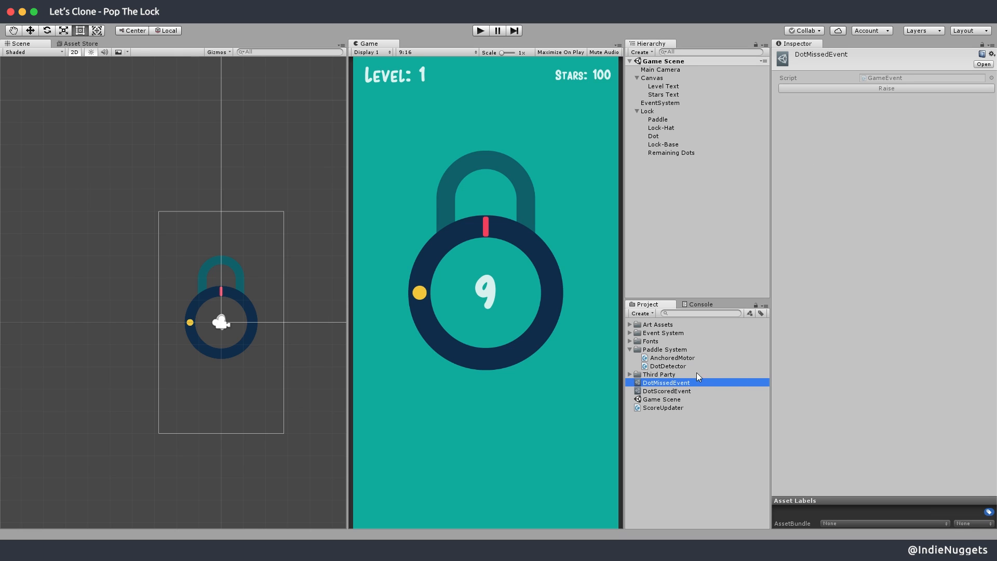
click(647, 111)
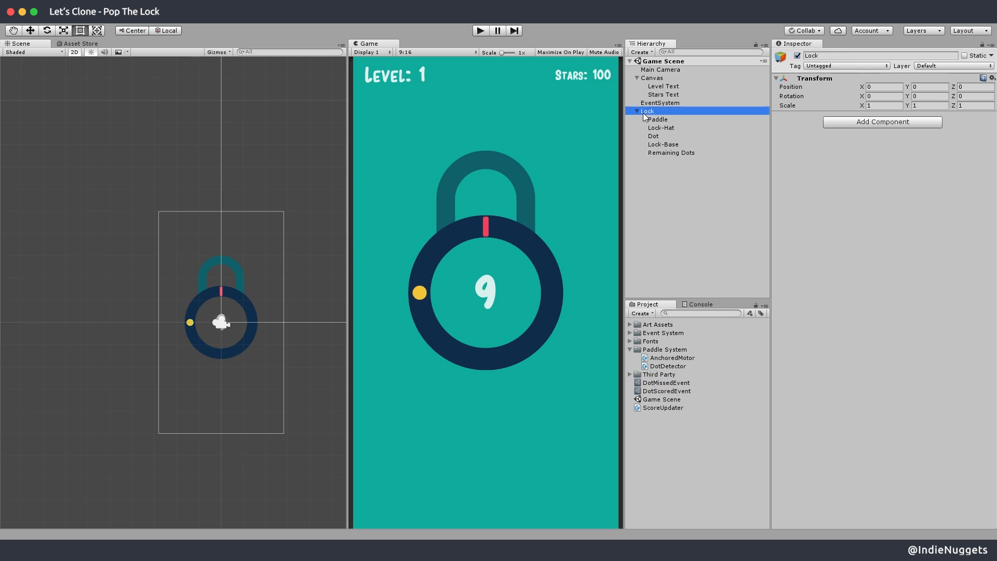
Add an Animator to Lock and create a LoseAnimation clip keyframing its rotation.
click(636, 111)
text(Animato)
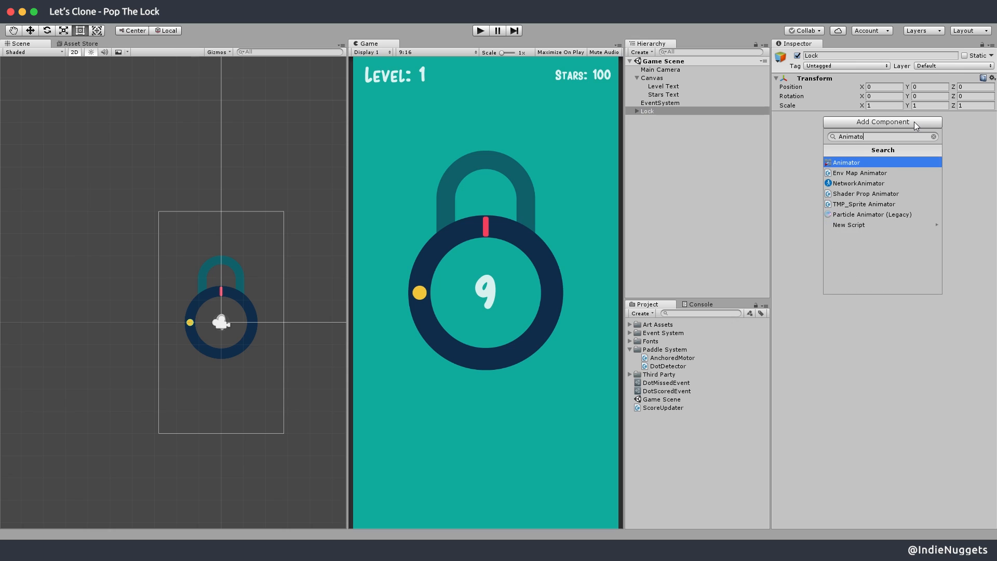
click(847, 162)
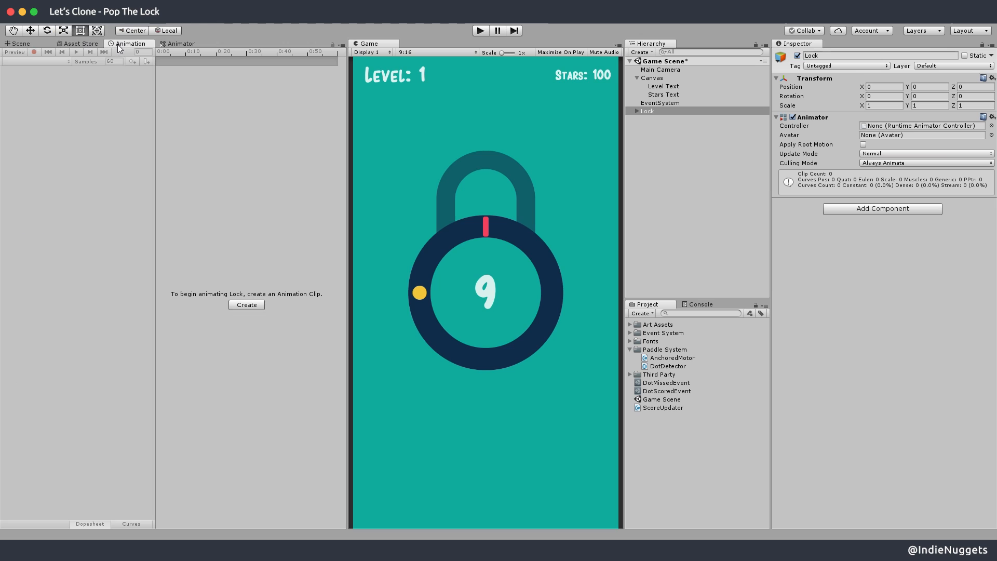
click(246, 304)
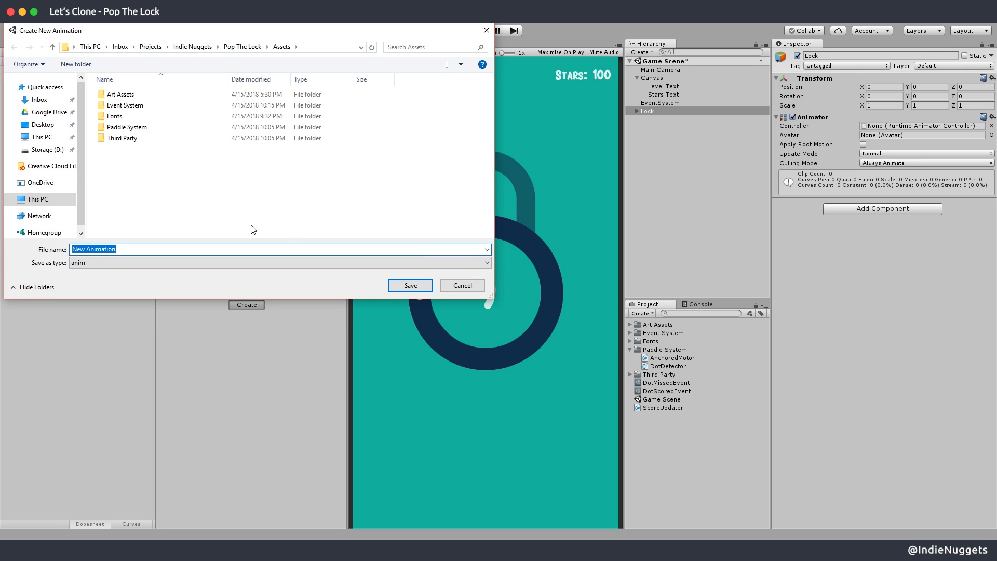
click(409, 285)
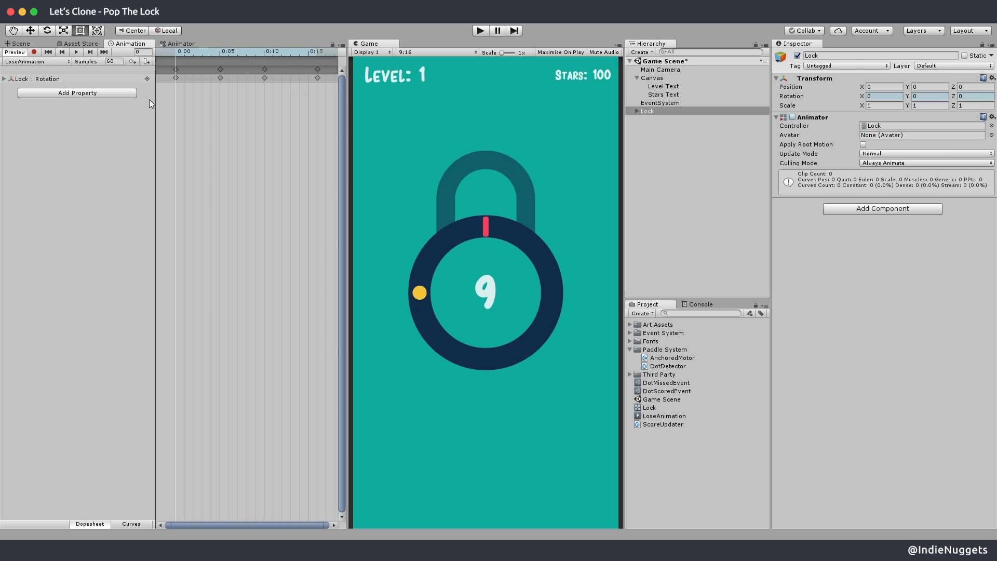
Add an Idle default state with transitions to LoseAnimation and a DoAnimation trigger parameter.
click(181, 43)
text(Idle)
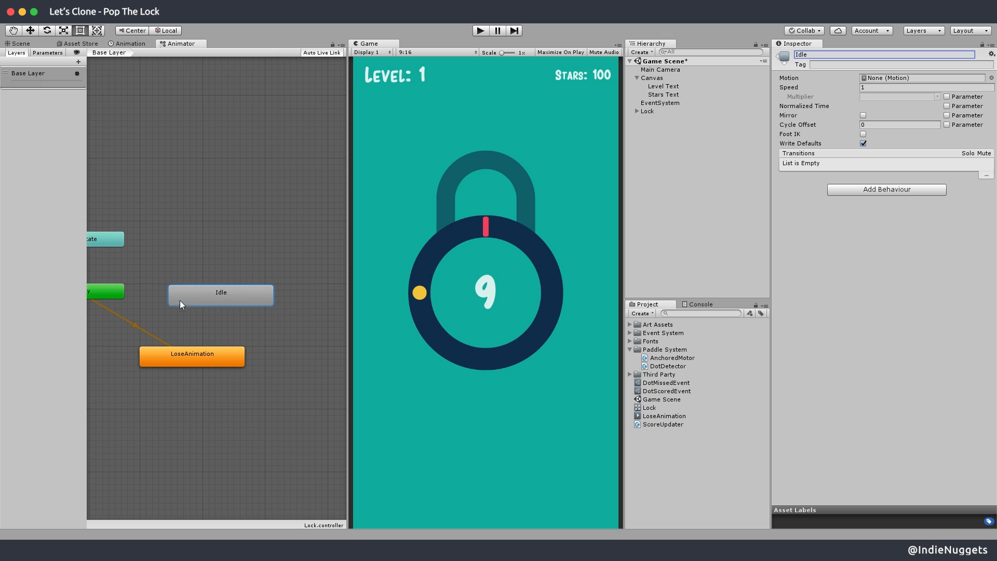
click(205, 324)
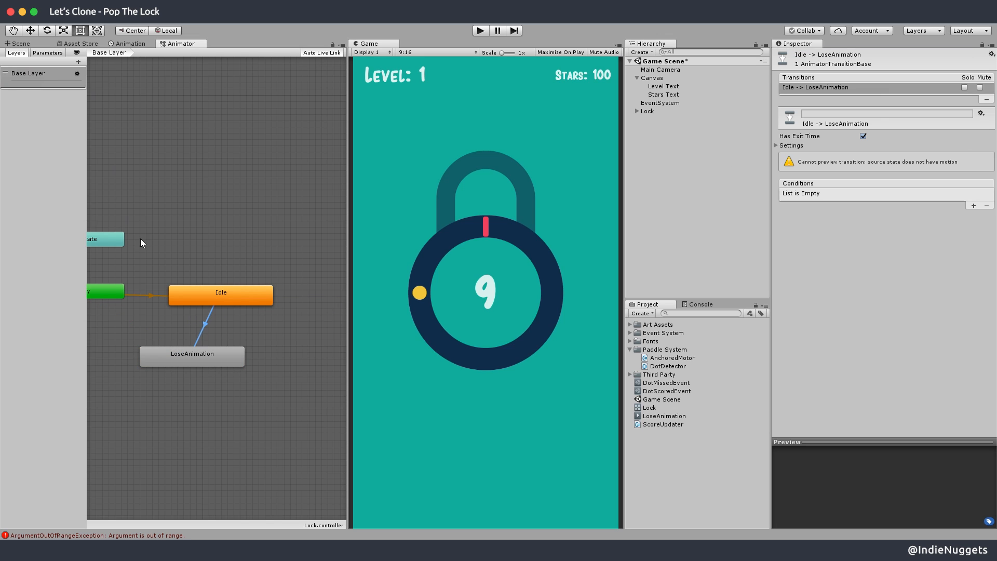
click(78, 61)
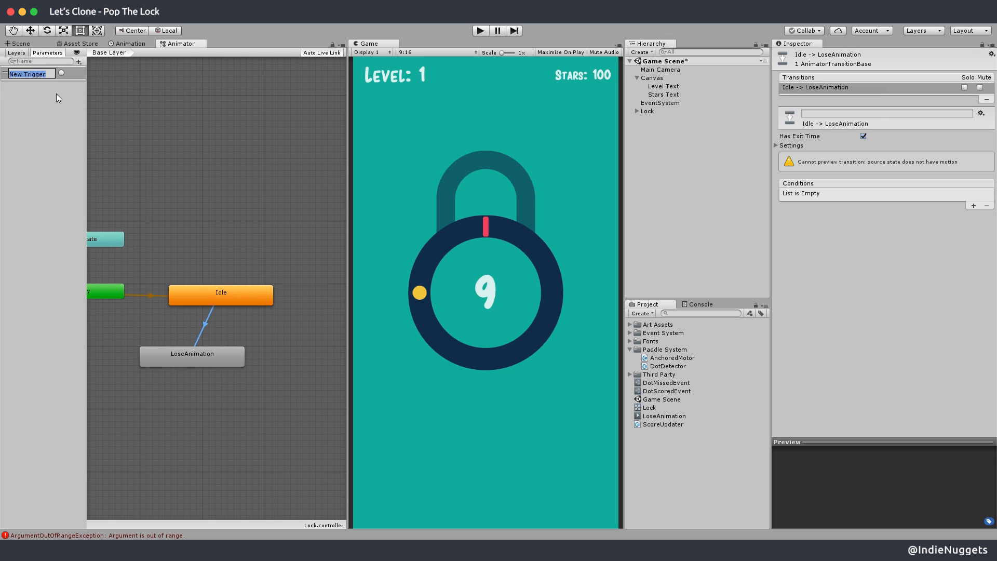
text(DoAnimation)
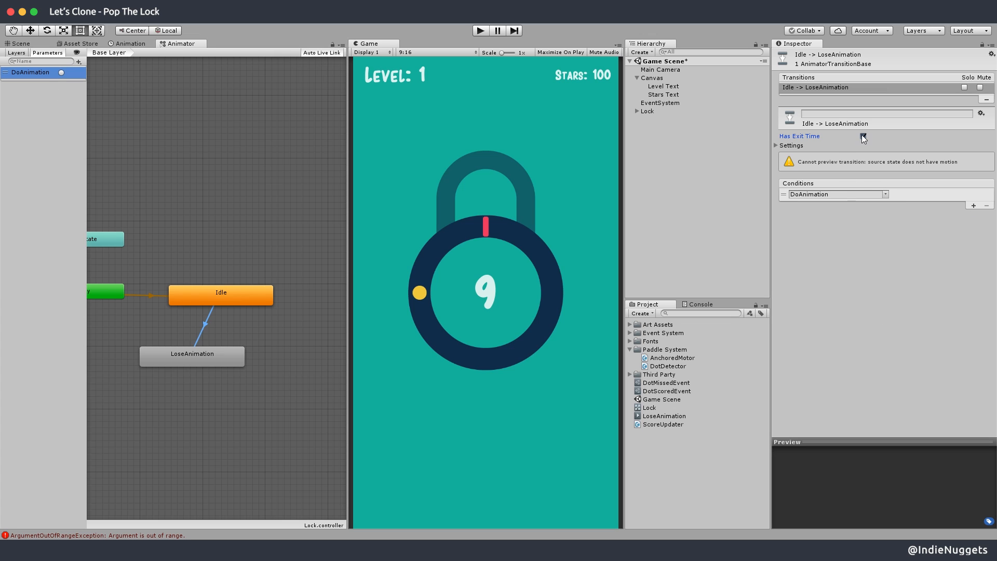
Turn off exit time on Idle to LoseAnimation and inspect the return transition to Idle.
click(191, 354)
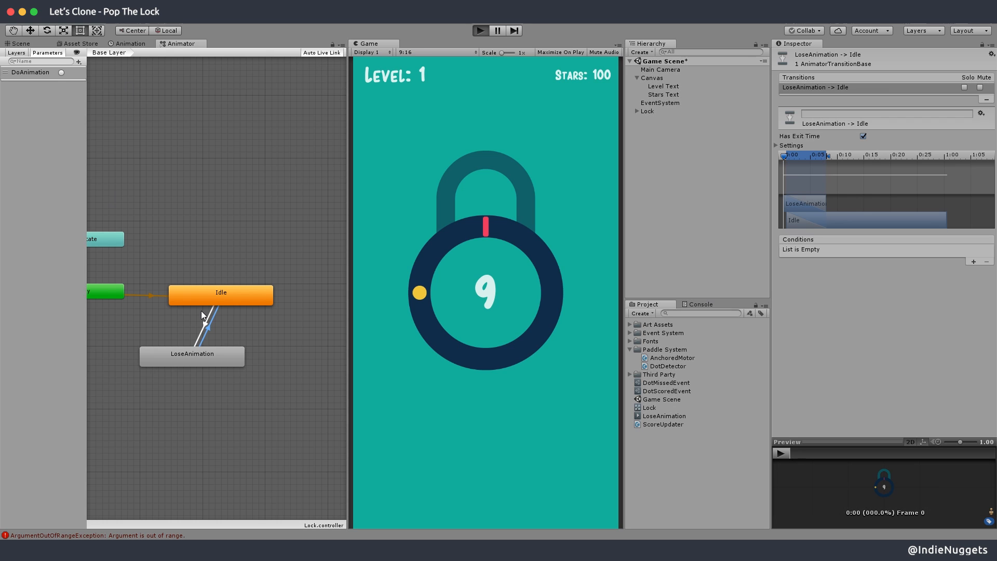
click(480, 30)
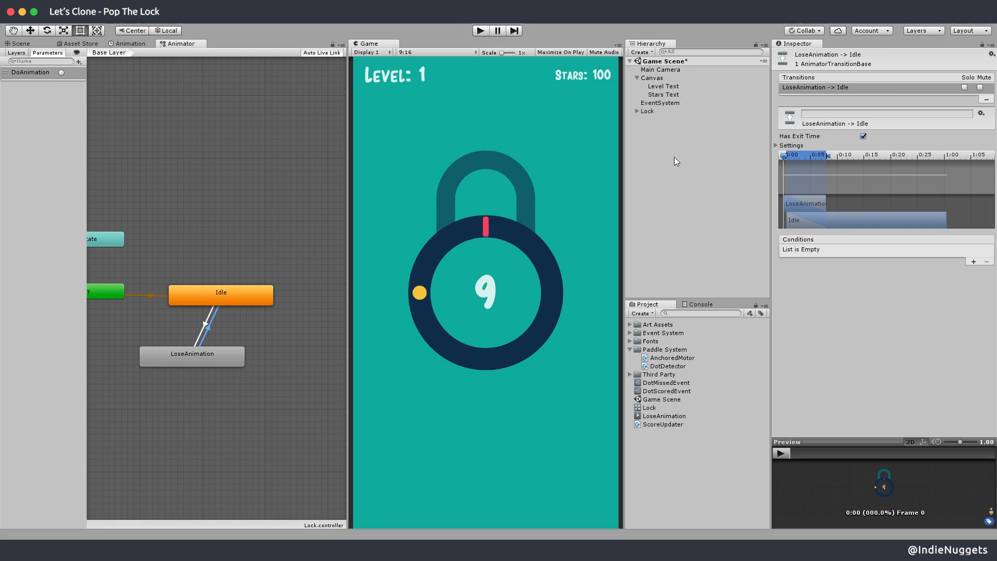
Add an Event Listener on Lock for DotMissedEvent responding with Animator.SetTrigger(DoAnimation).
click(647, 112)
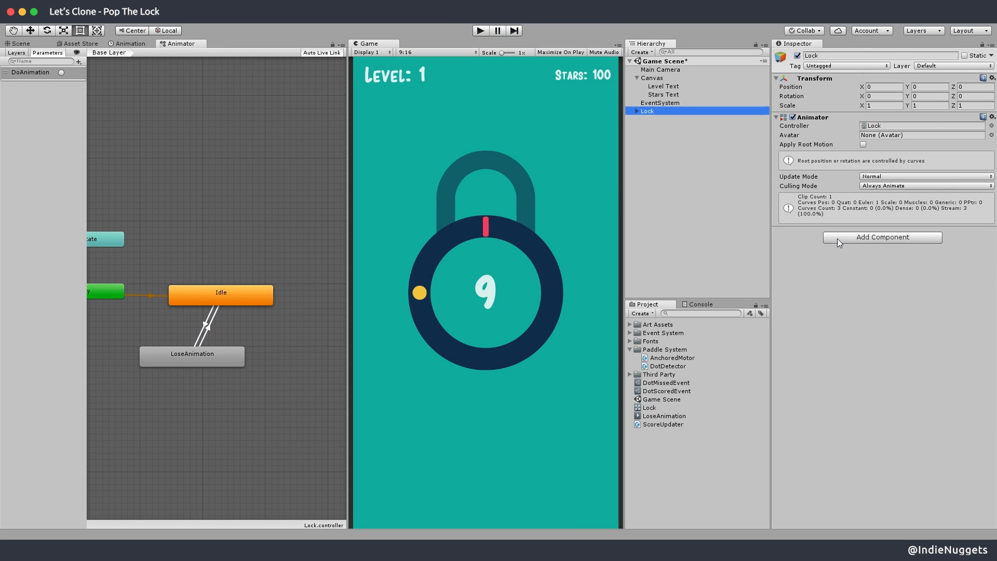
mouse_move(848, 243)
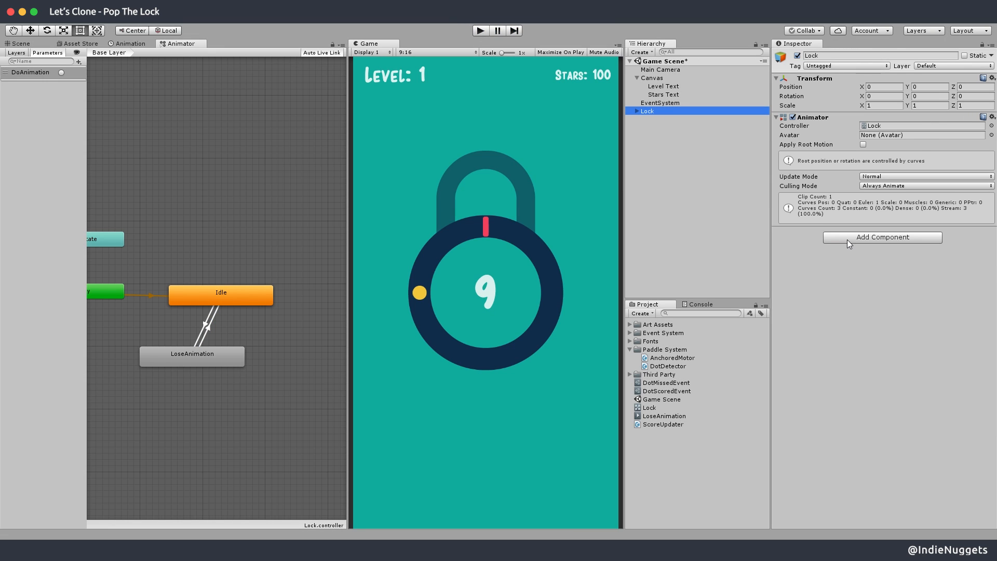
click(881, 236)
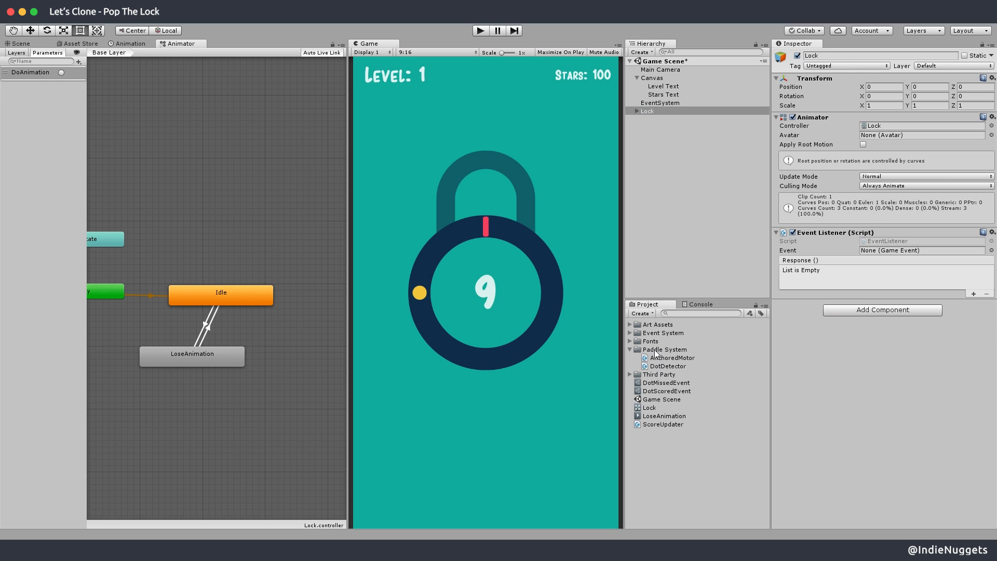
click(921, 250)
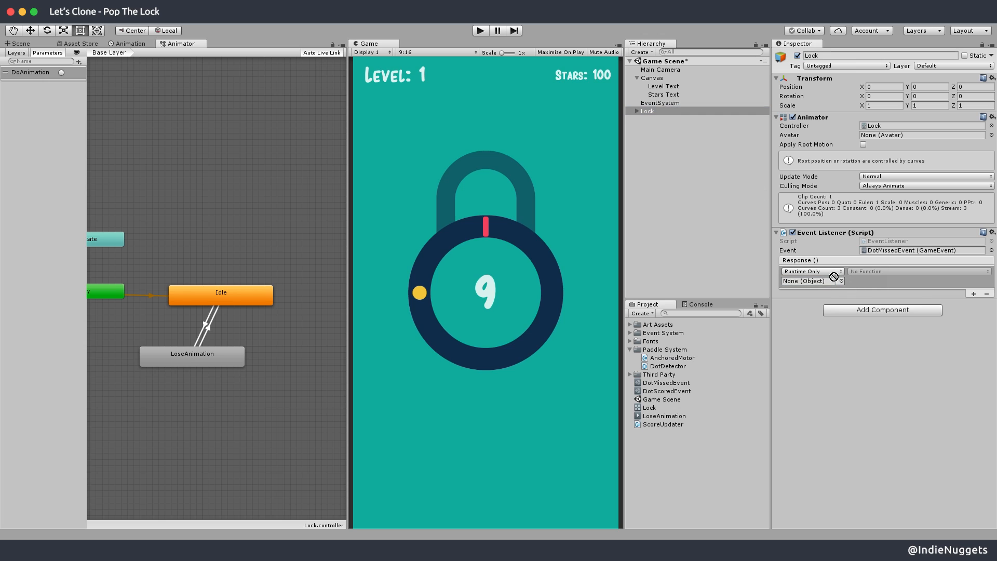
click(879, 321)
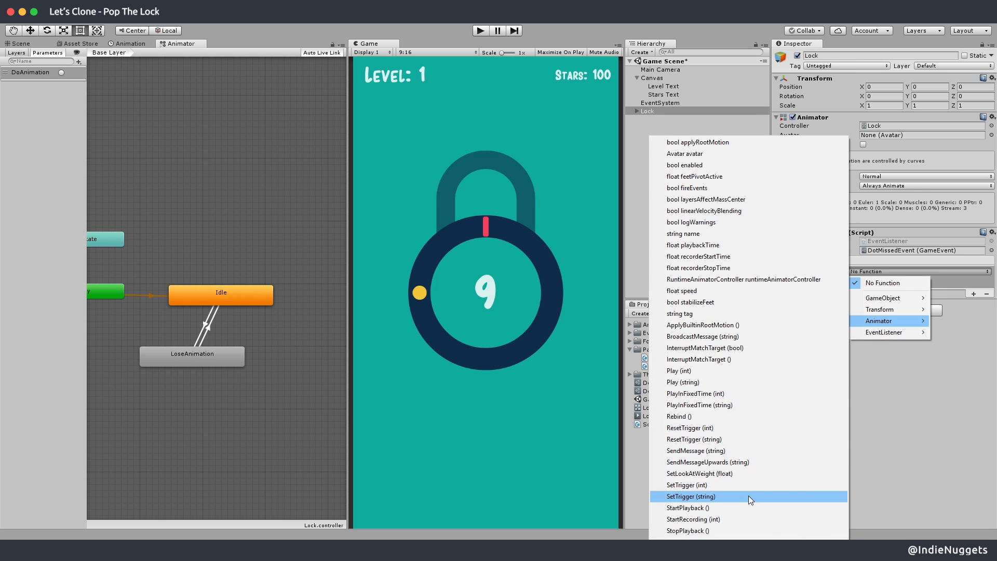
click(689, 497)
text(DoAnimation)
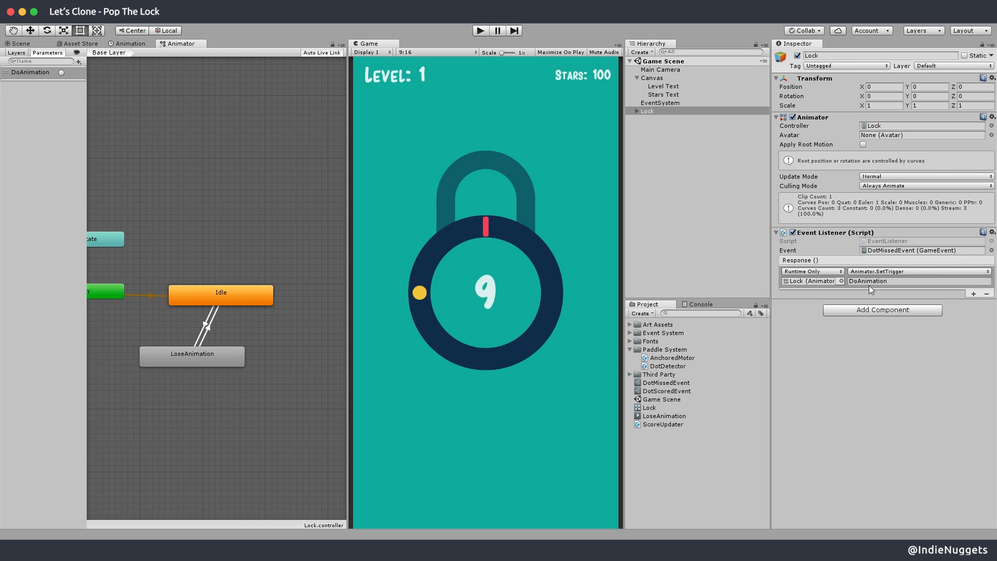
Enter play mode and select the DotMissedEvent asset ready to raise it.
click(480, 31)
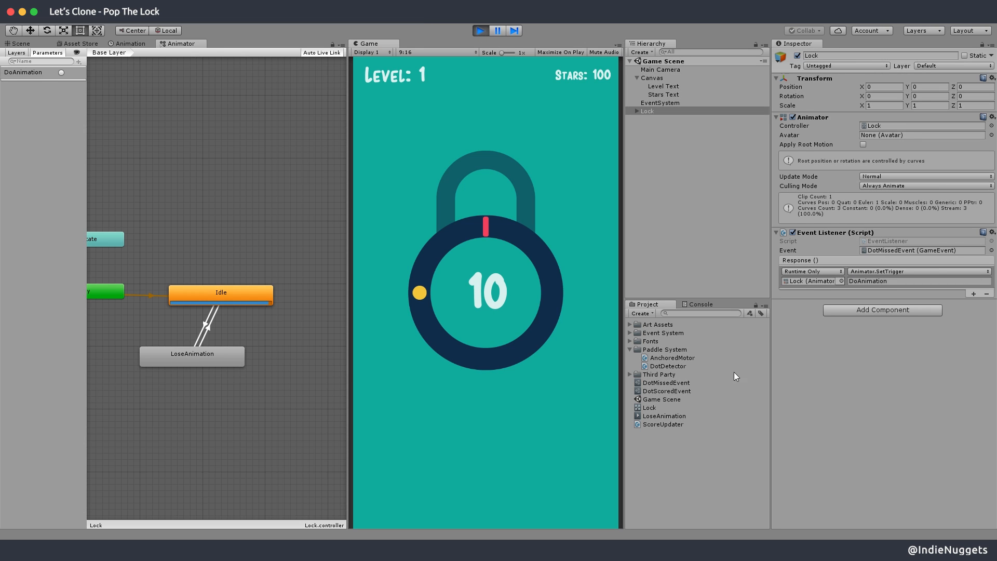
click(665, 382)
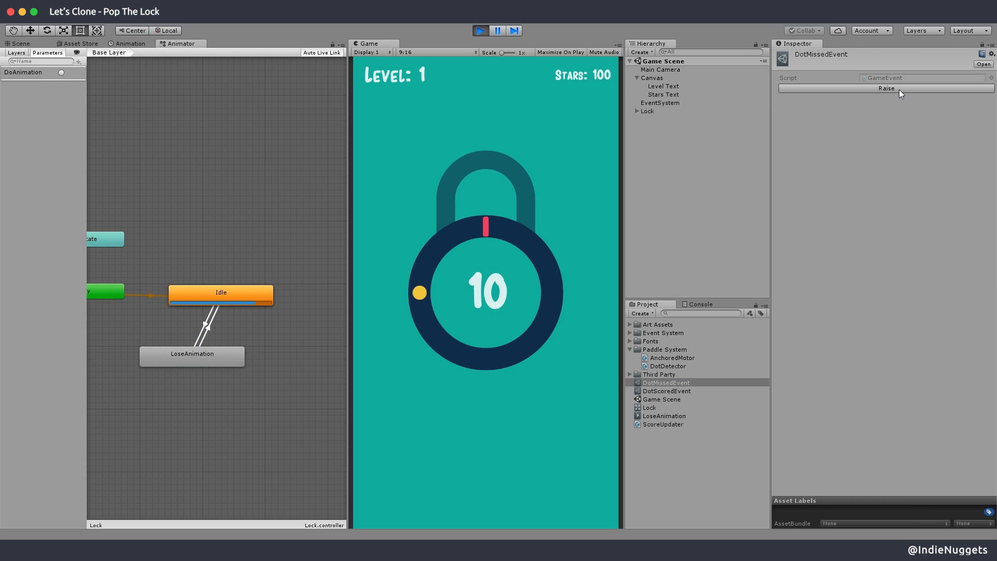
mouse_move(886, 89)
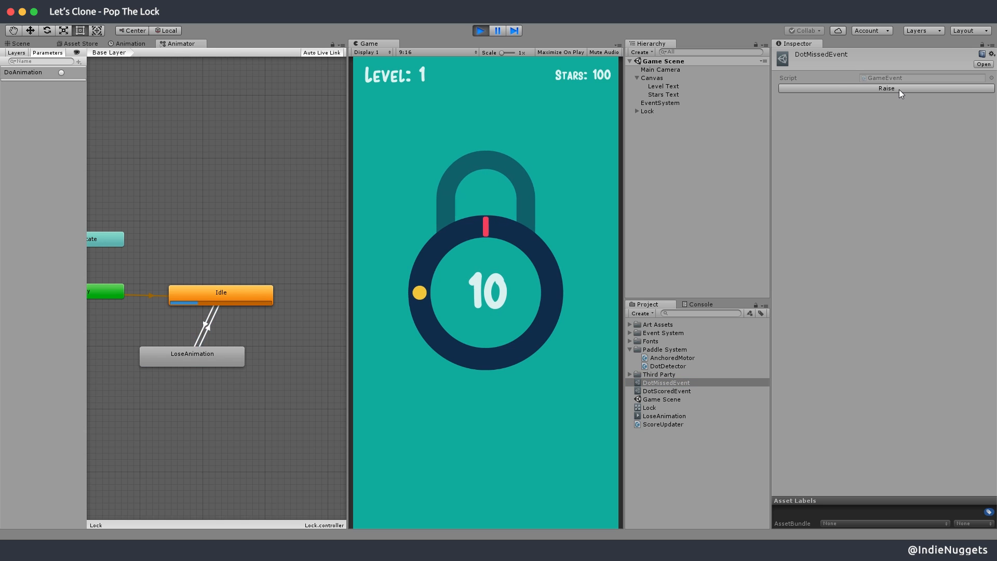
mouse_move(924, 145)
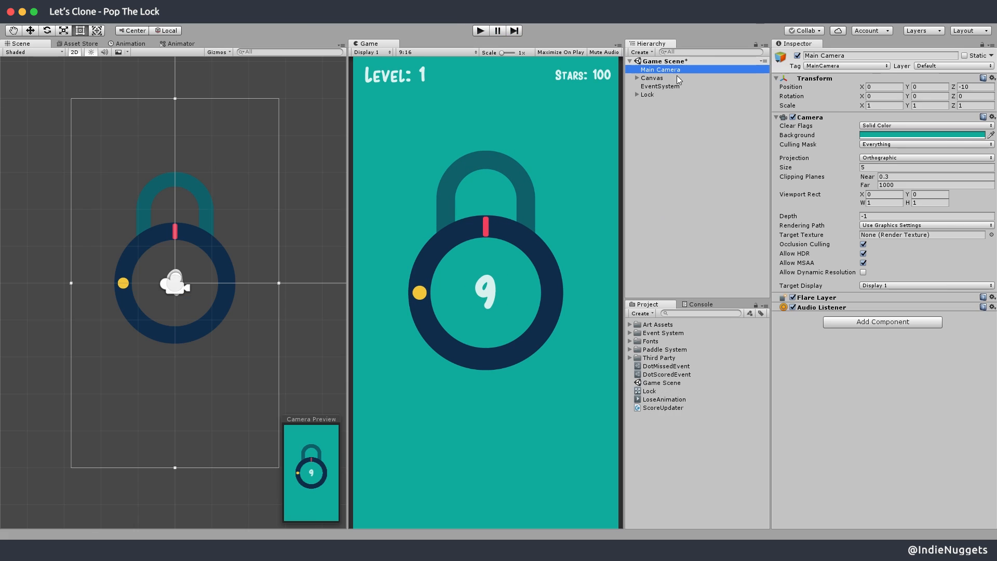
Add an Event Listener to Main Camera listening on DotMissedEvent.
click(922, 135)
text(Event)
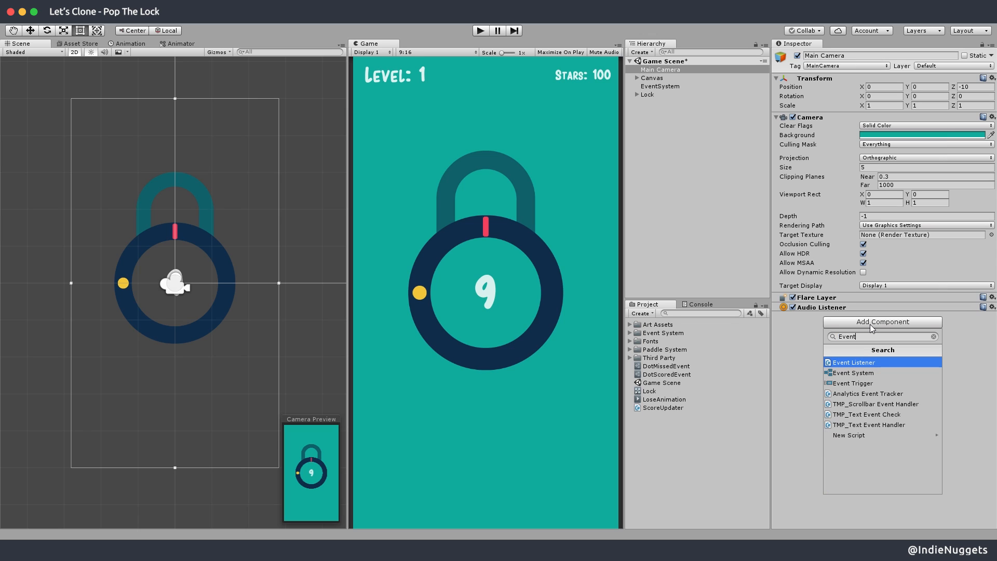
click(853, 361)
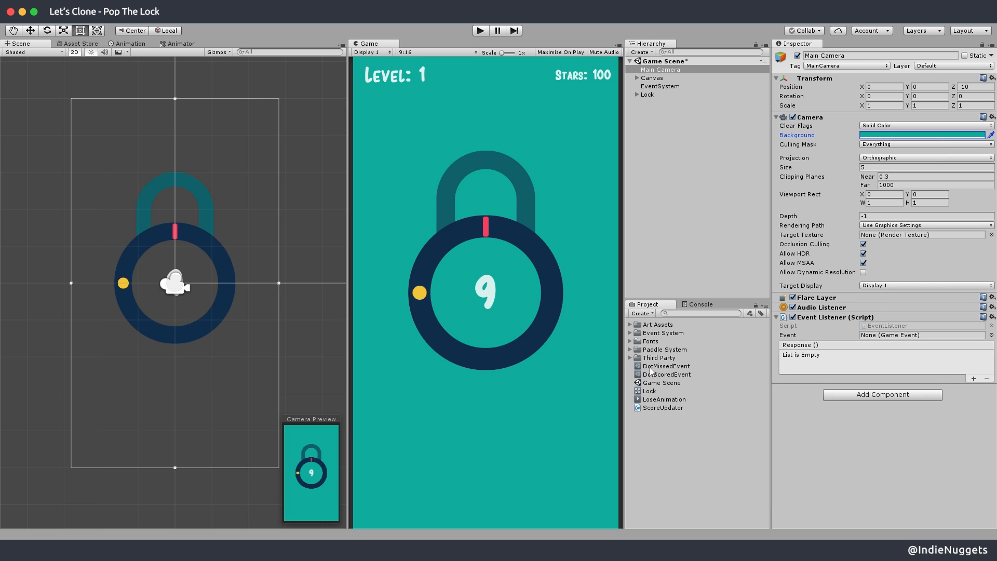
click(920, 335)
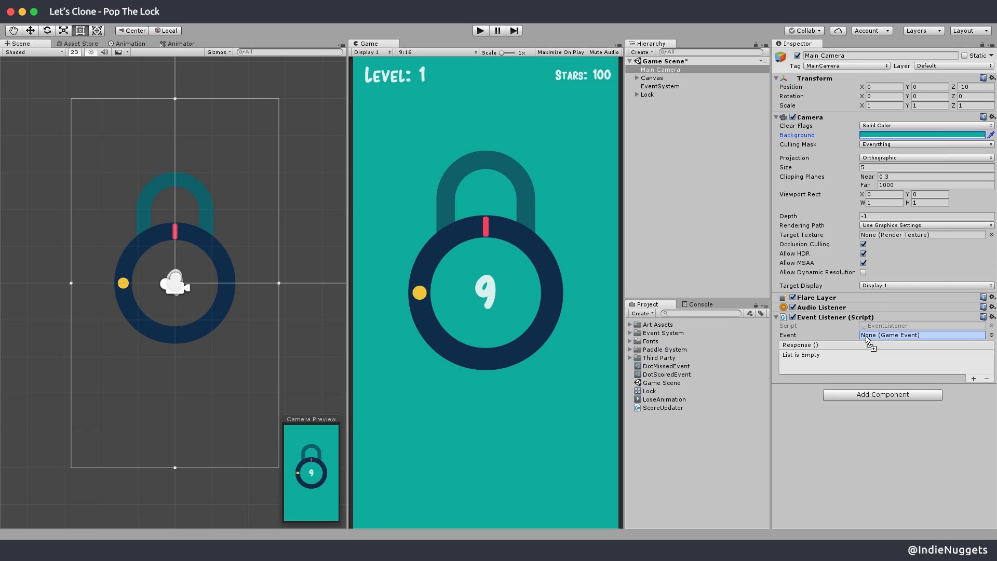
Add a response targeting Main Camera and browse its Camera functions.
click(973, 377)
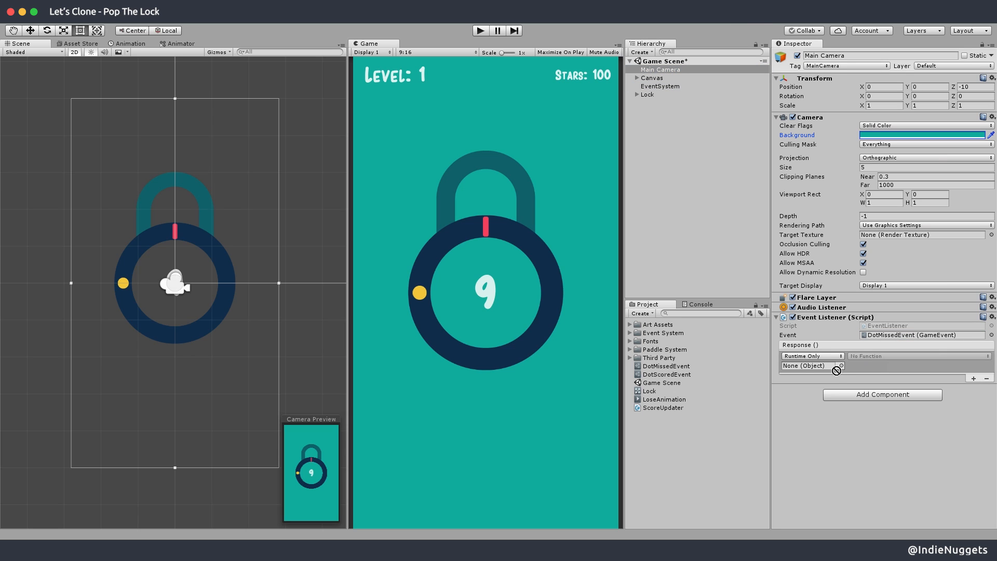
click(922, 355)
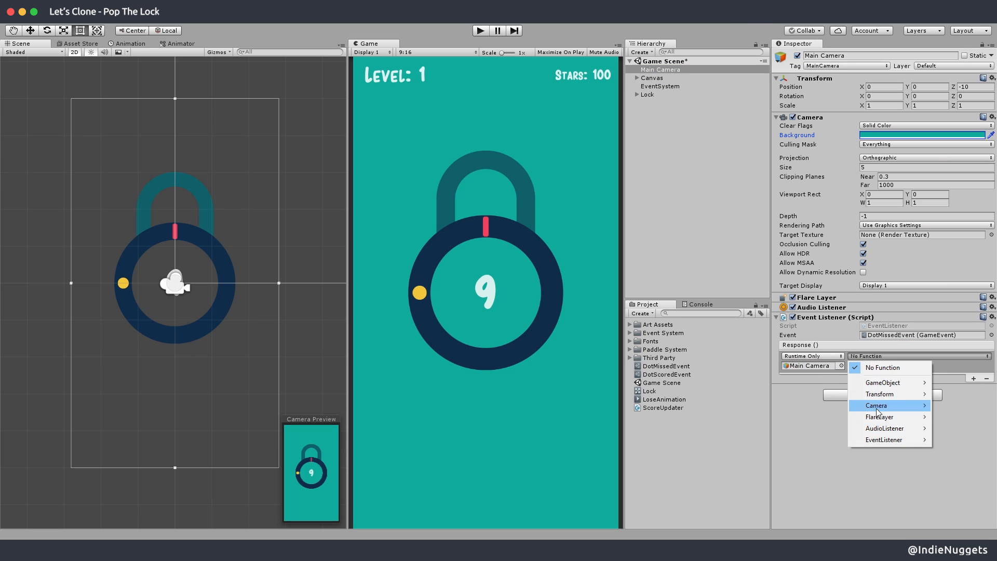
click(876, 405)
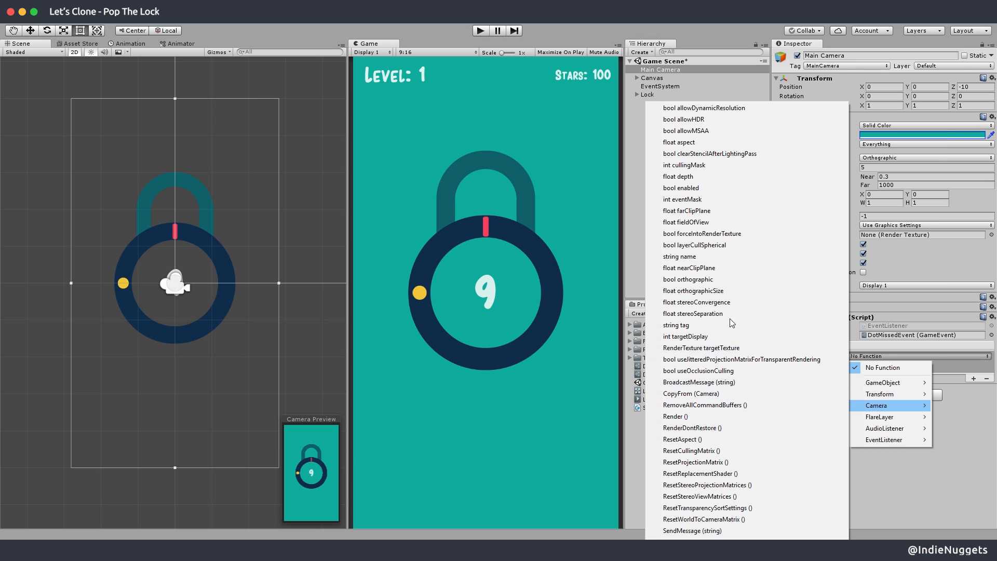
mouse_move(925, 506)
text(Color)
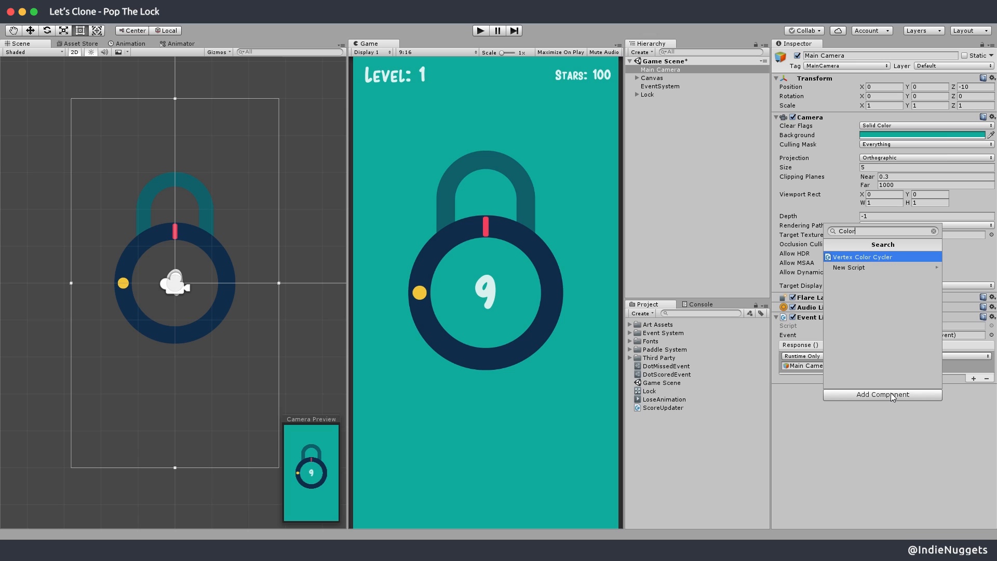
Write ColorManager's Camera lookup in Start and a ChangeToLoseColor method setting backgroundColor.
click(861, 256)
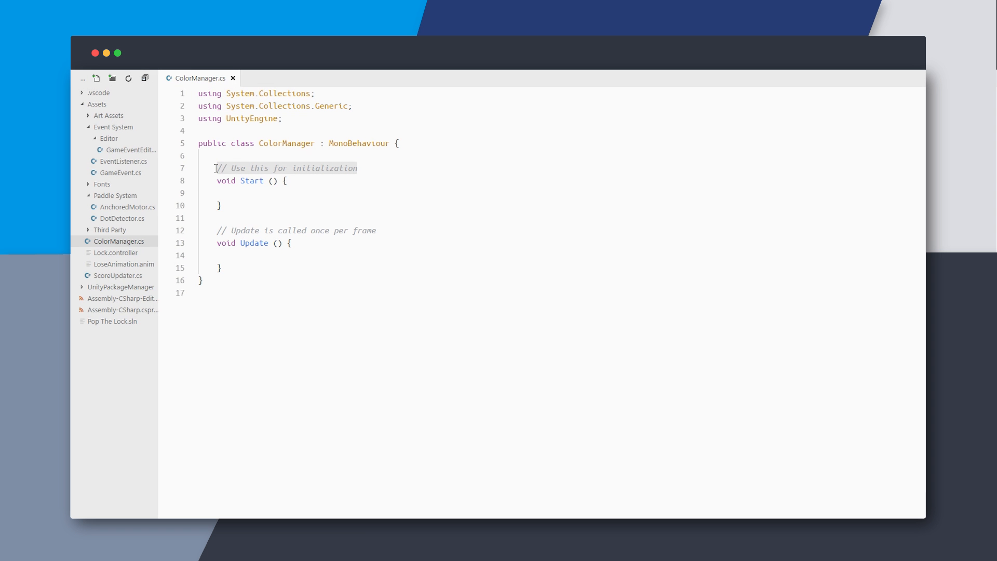
text(Camera _cam;)
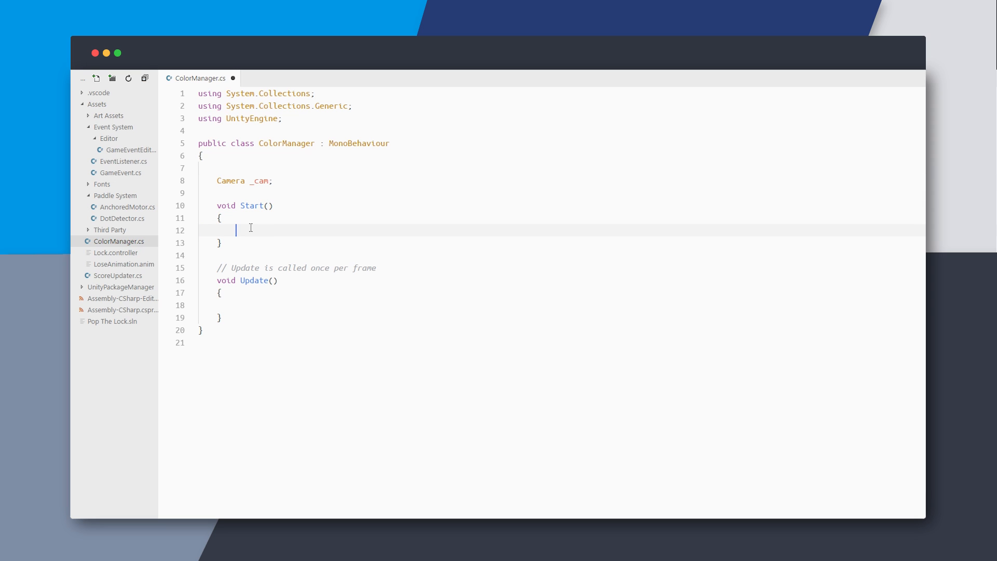
text(_cam = GetComponent<Camera>())
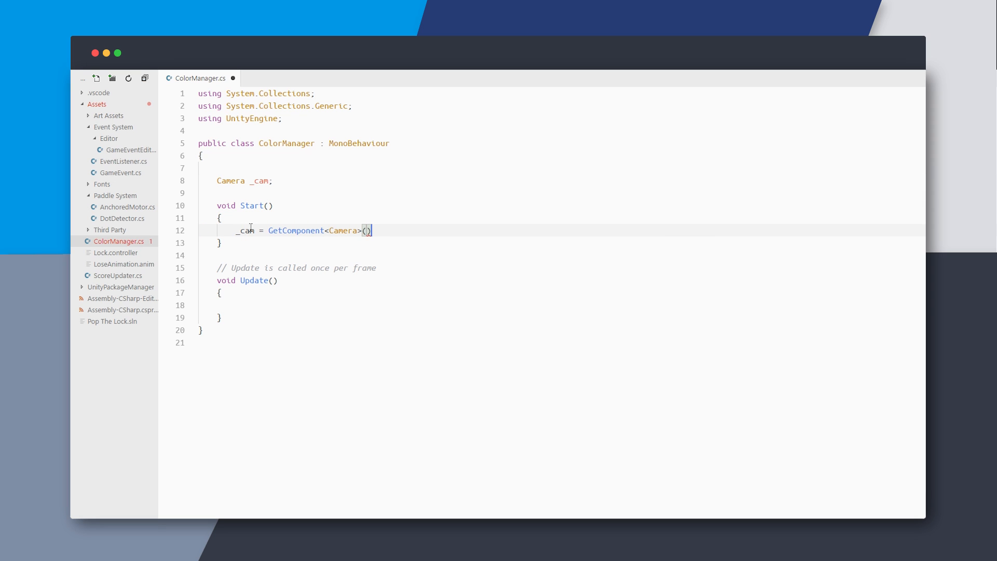
text(public Color LoseColor;)
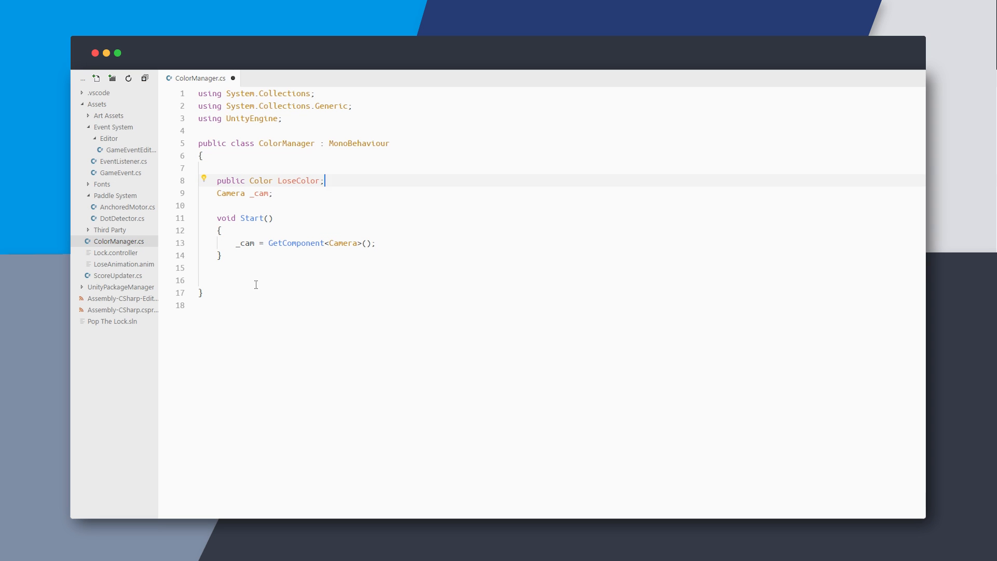
text(public void ChangeT)
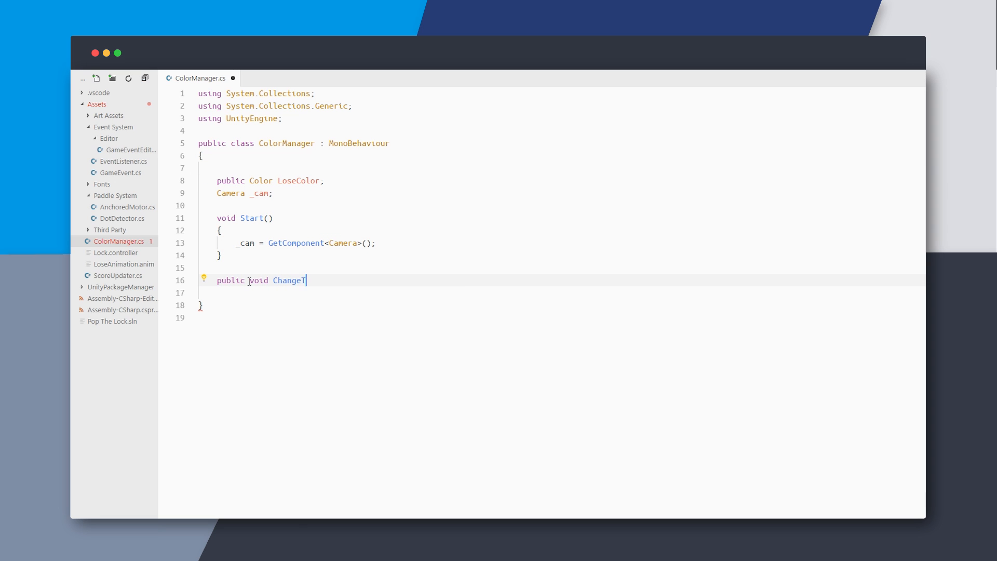
text(oLoseColor(){})
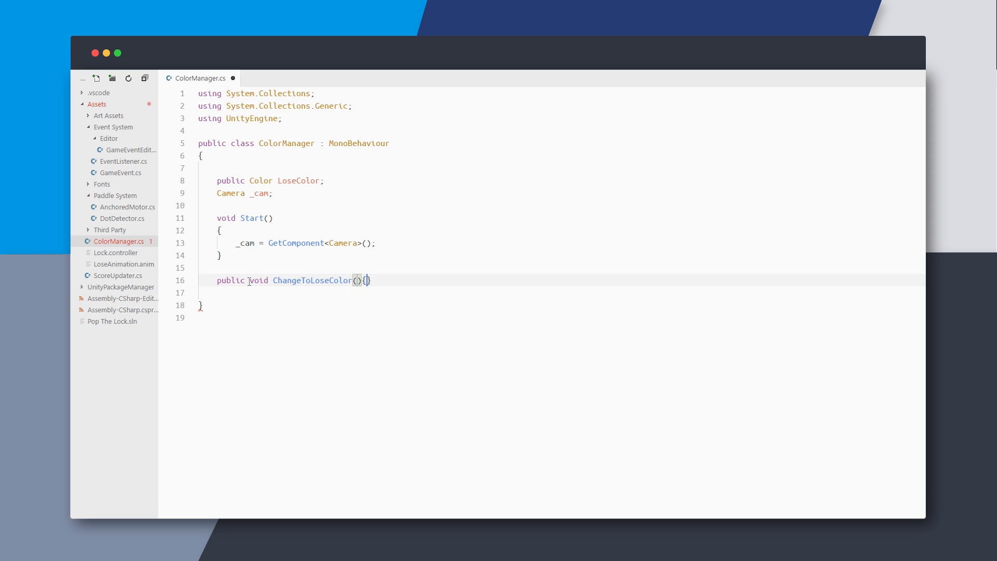
text(_cam.backgroundColor = LoseColor;)
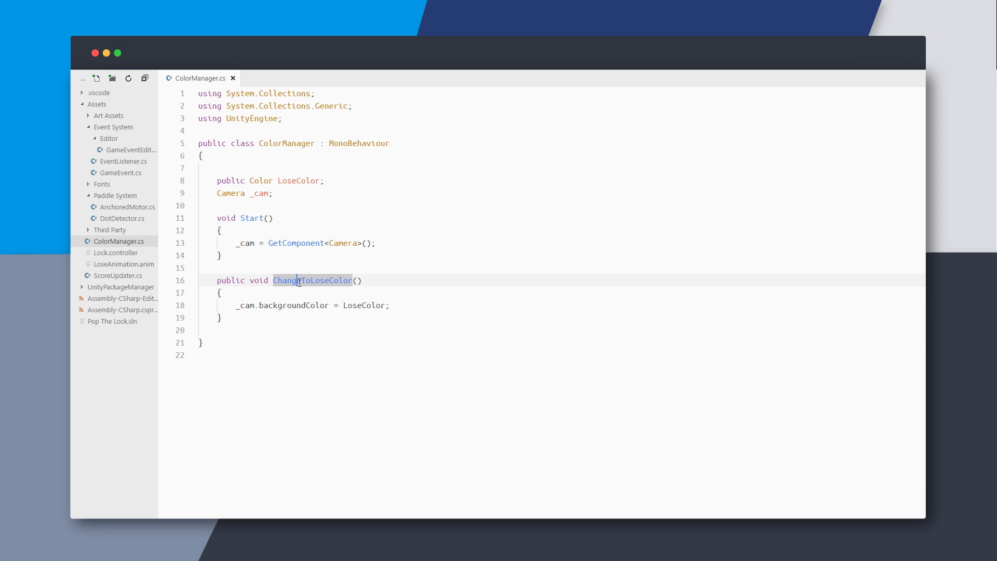
Add a public Color StartColor field and a ChangeToStartColor method that applies it.
key(enter)
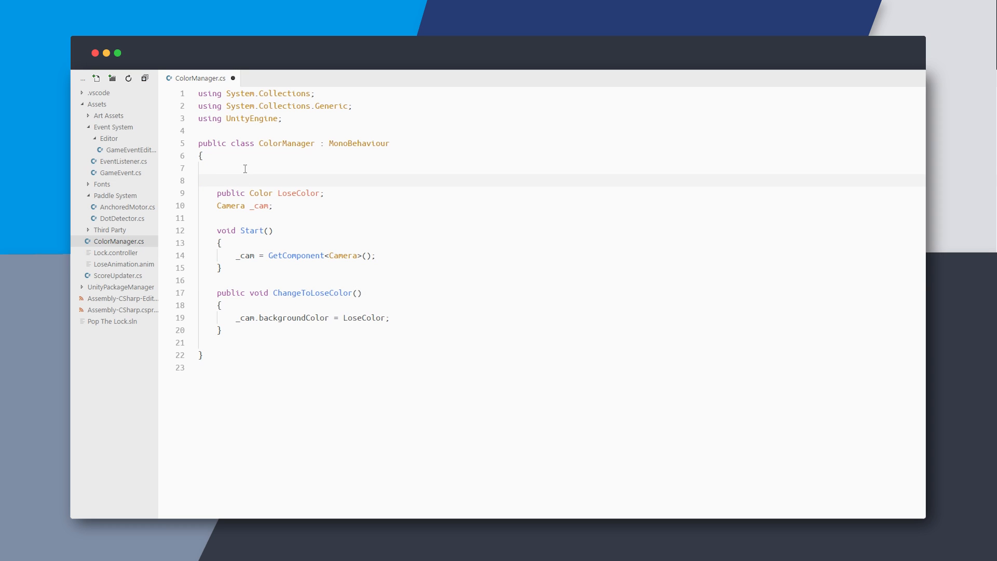
text(public Color StartCol)
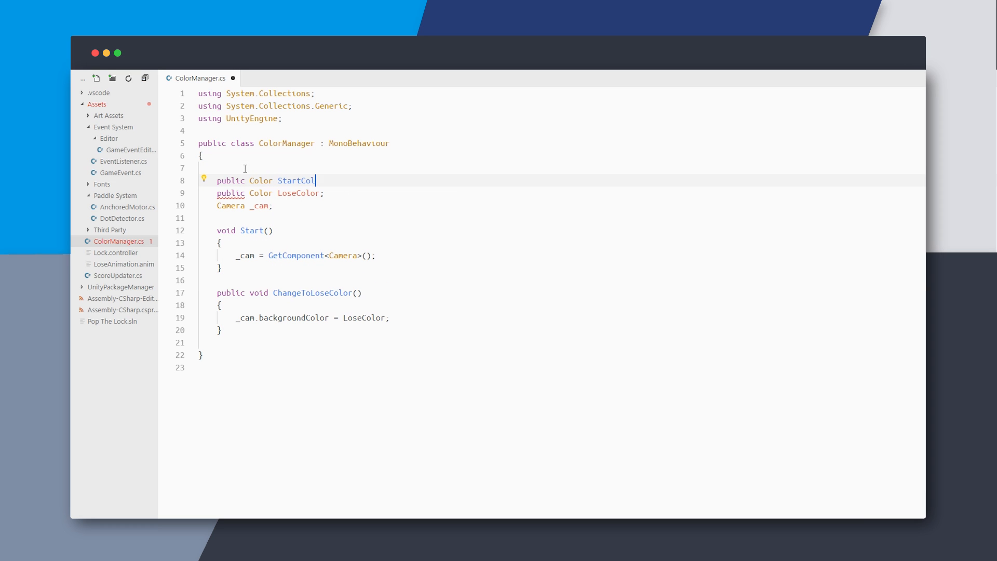
text(or;)
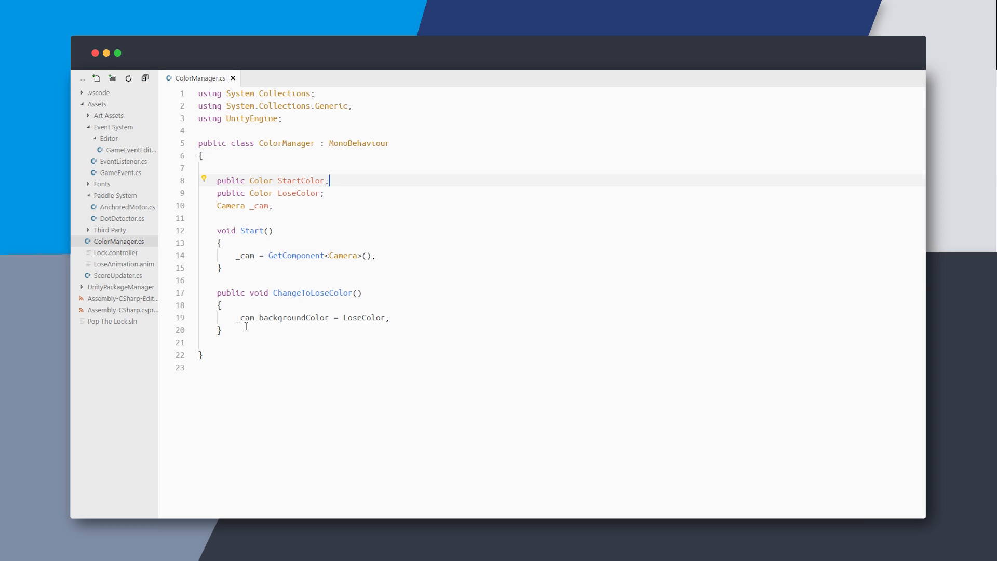
text(_cam.backgroundColor = StartColor;)
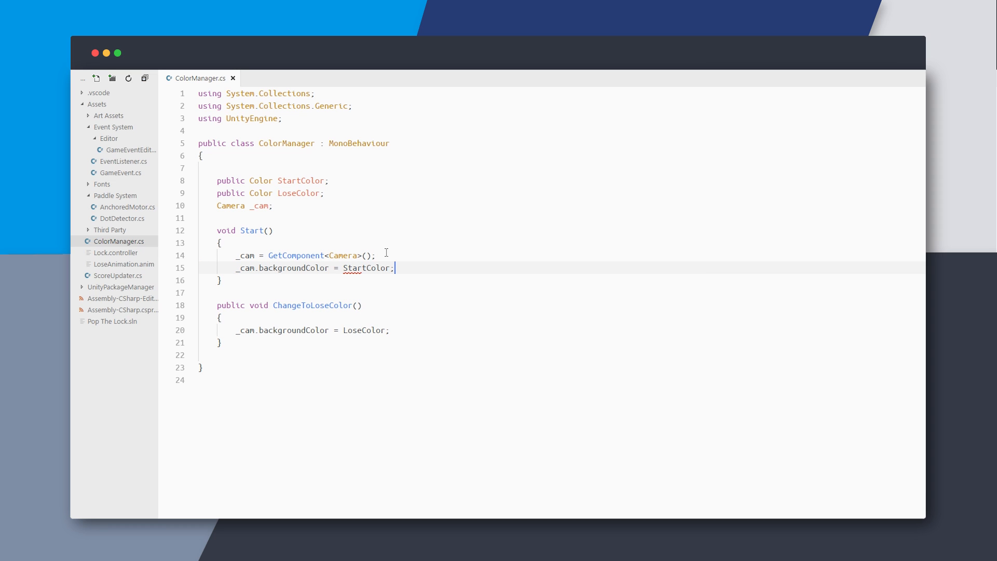
key(Enter)
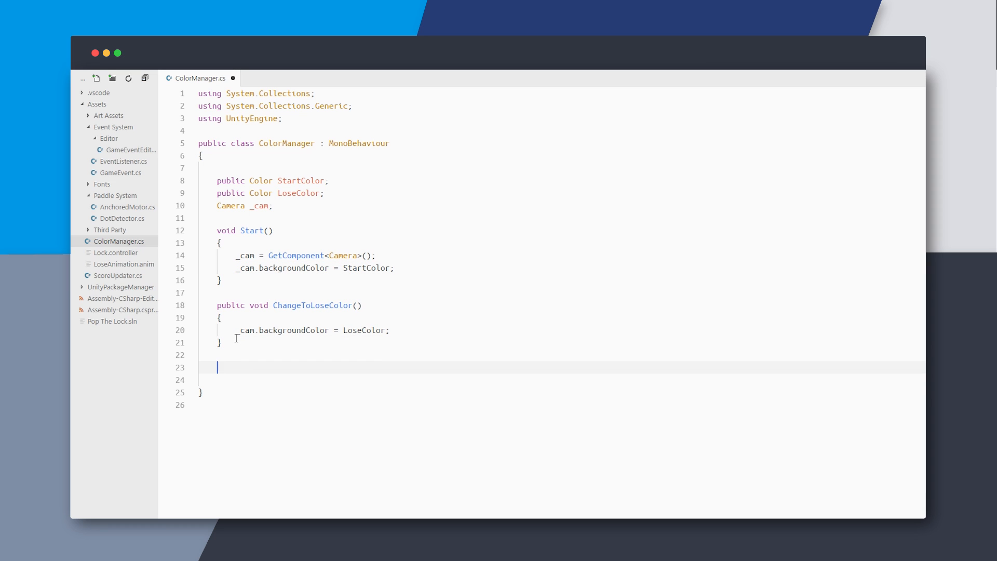
text(public void ChangeToStart)
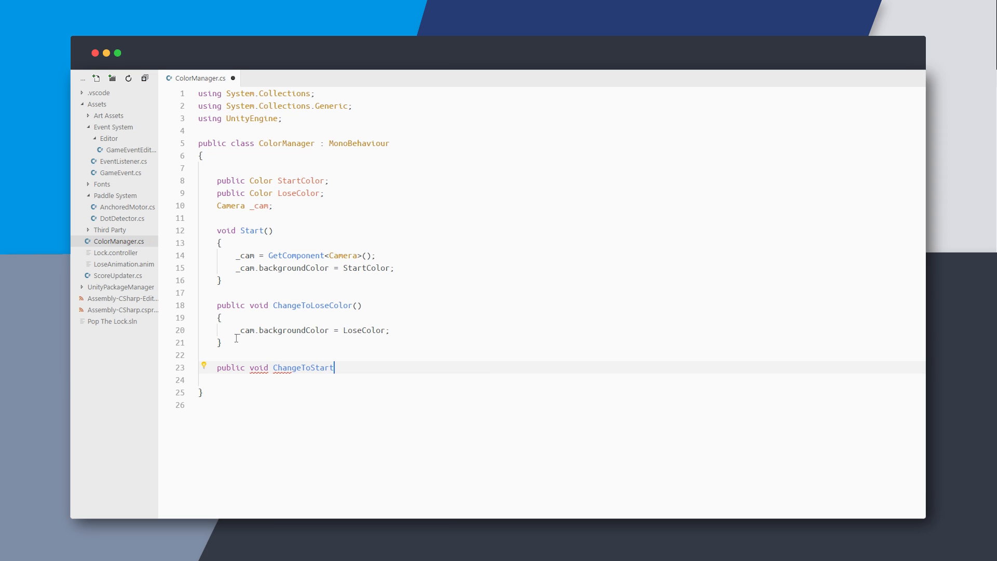
text(Color(){)
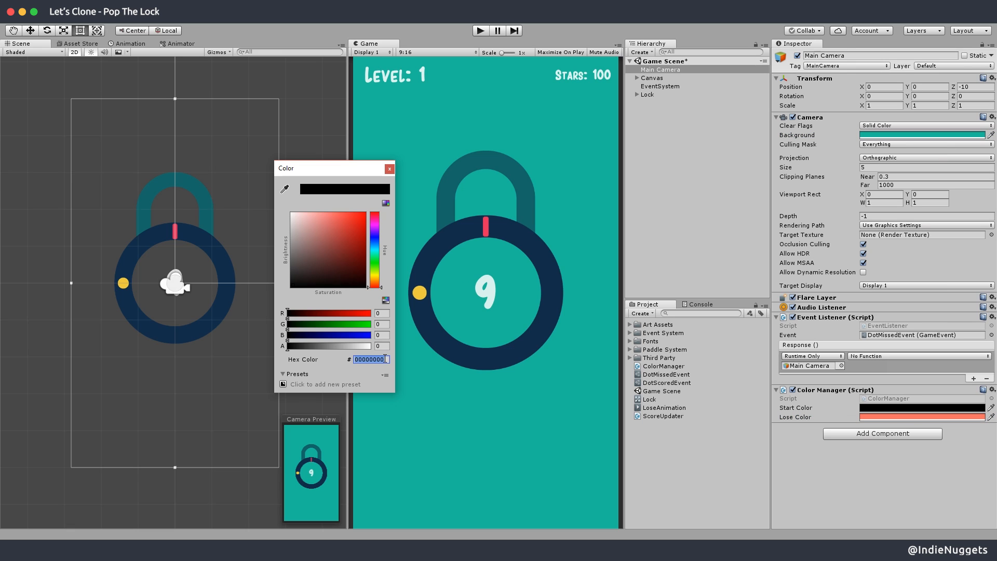
Pick the camera's start colour, wire the listener to ChangeToLoseColor and test it in play mode.
click(387, 168)
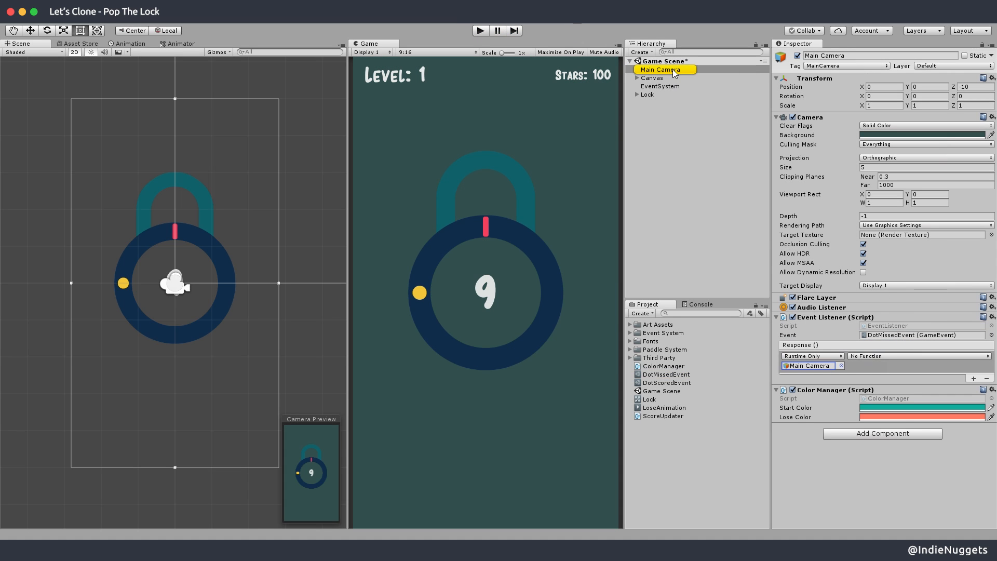
click(884, 451)
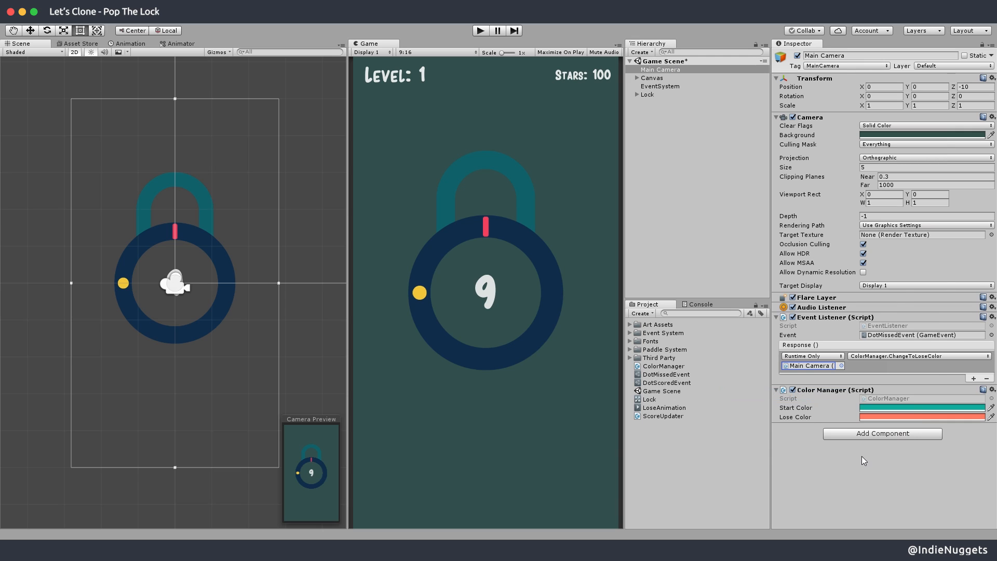
mouse_move(919, 396)
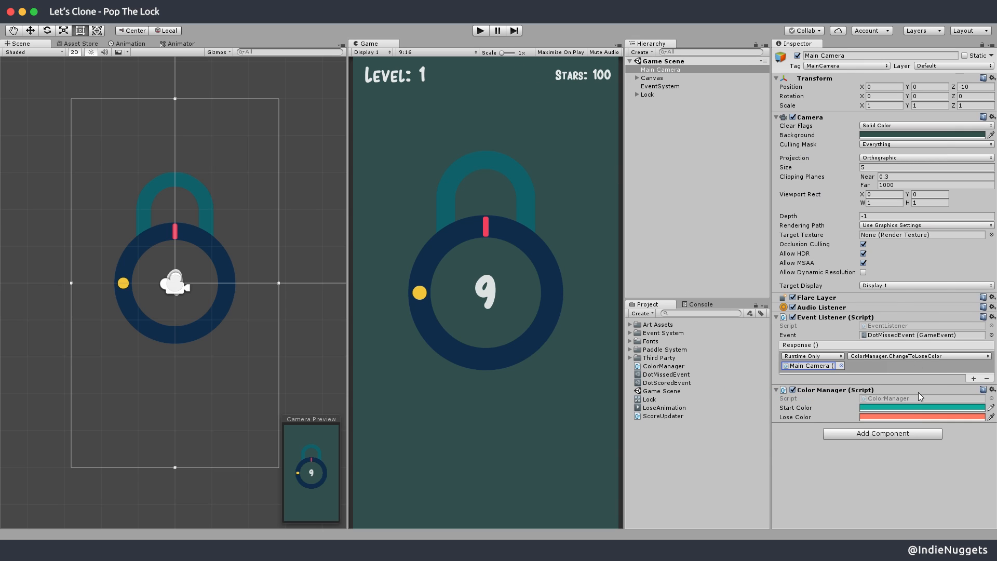
click(921, 407)
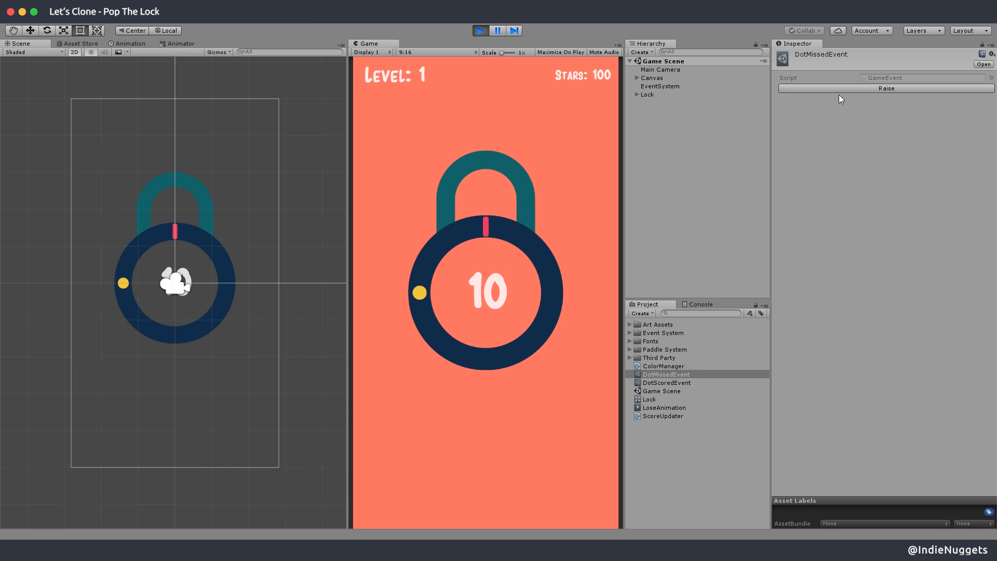
mouse_move(479, 30)
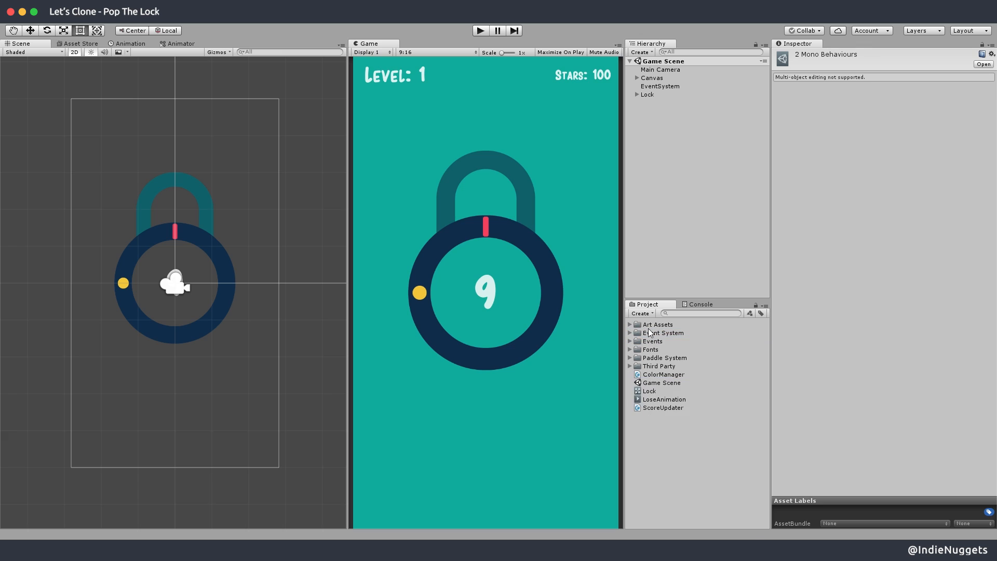
Move the Lock controller and LoseAnimation clip into a new Animations folder.
click(665, 423)
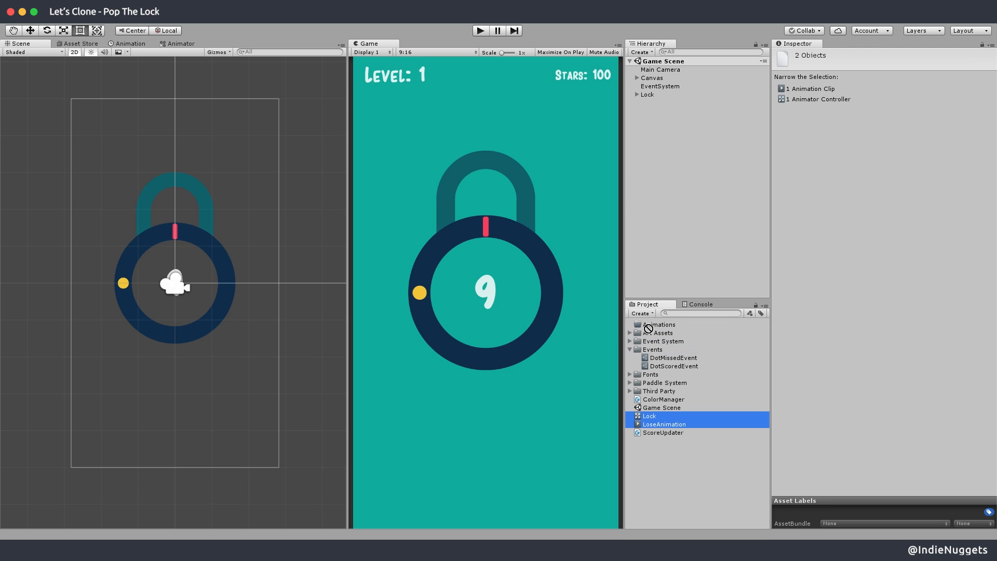
click(673, 357)
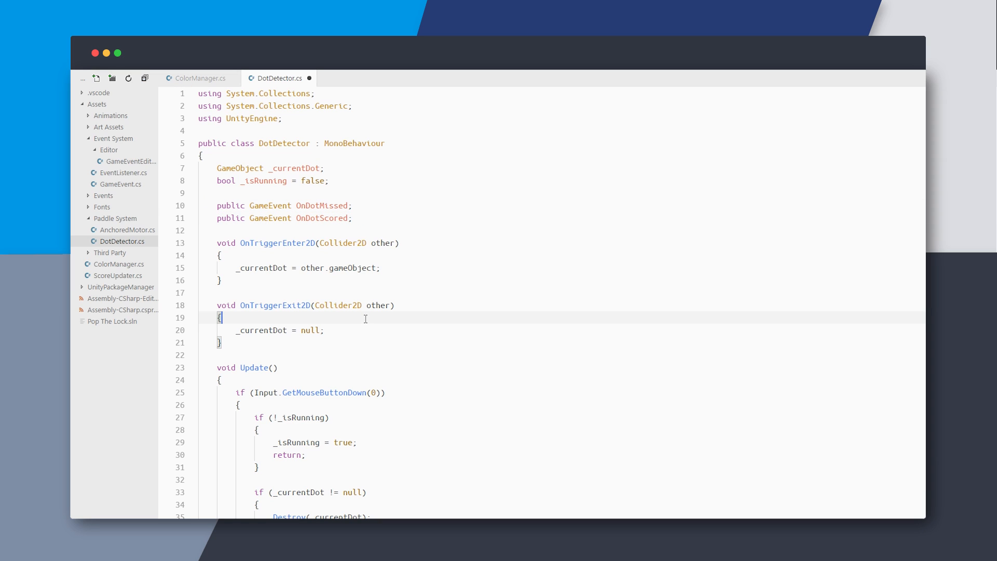
scroll(down, 3)
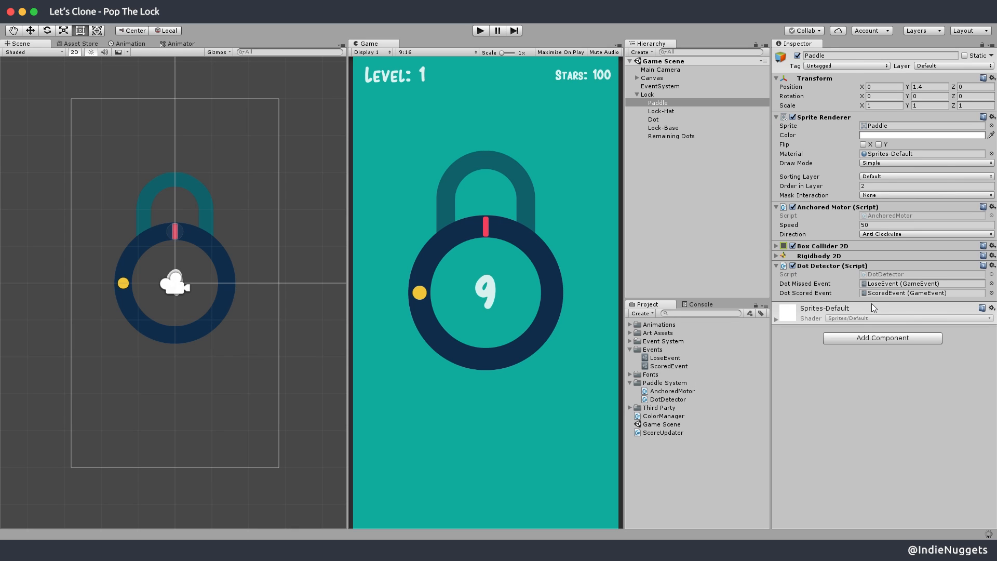
Create a Game Event asset named WinEvent.
click(647, 94)
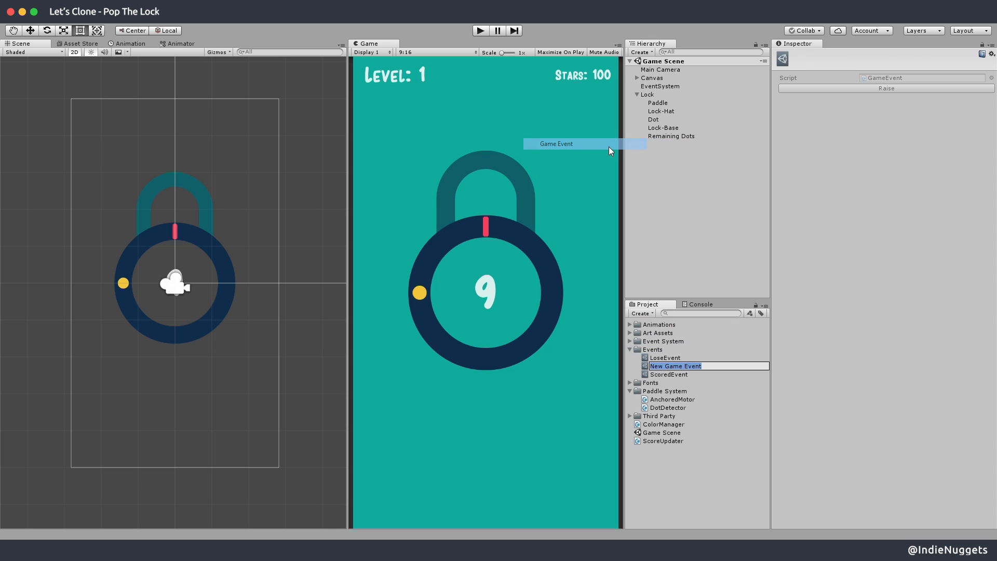
text(WinEvent)
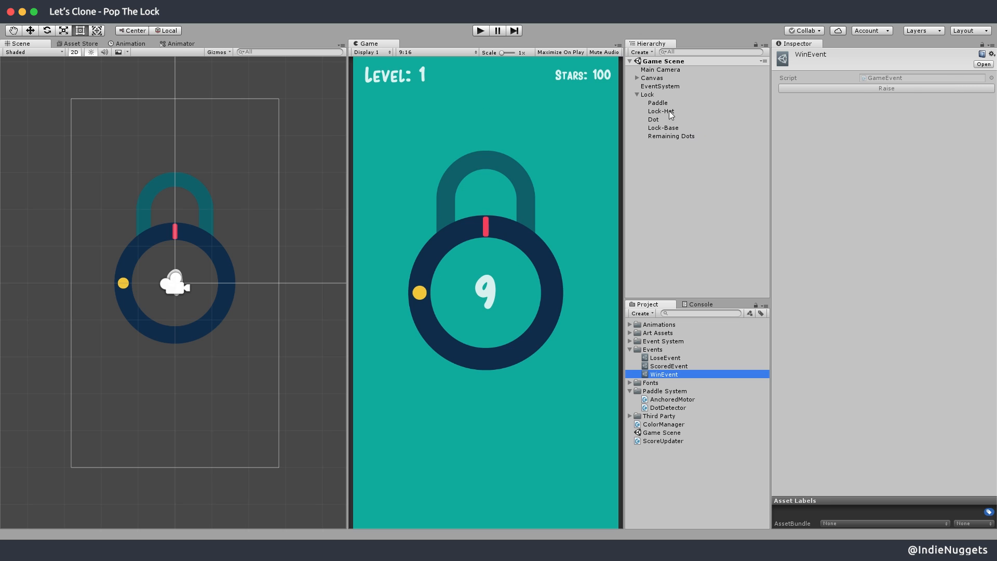
click(647, 95)
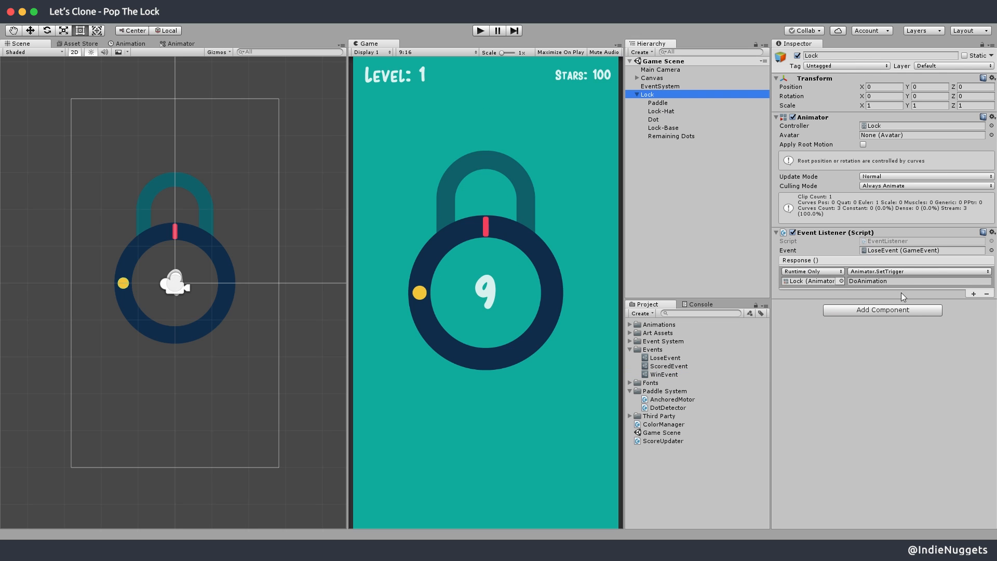
Give the Lock an Event Listener for WinEvent whose response calls Animator.SetTrigger(string).
click(881, 309)
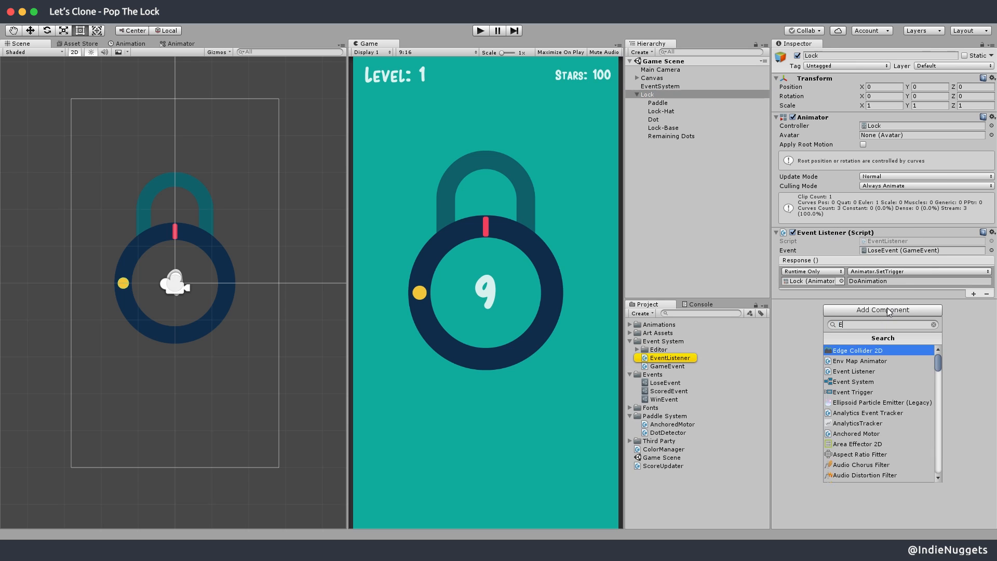
click(853, 371)
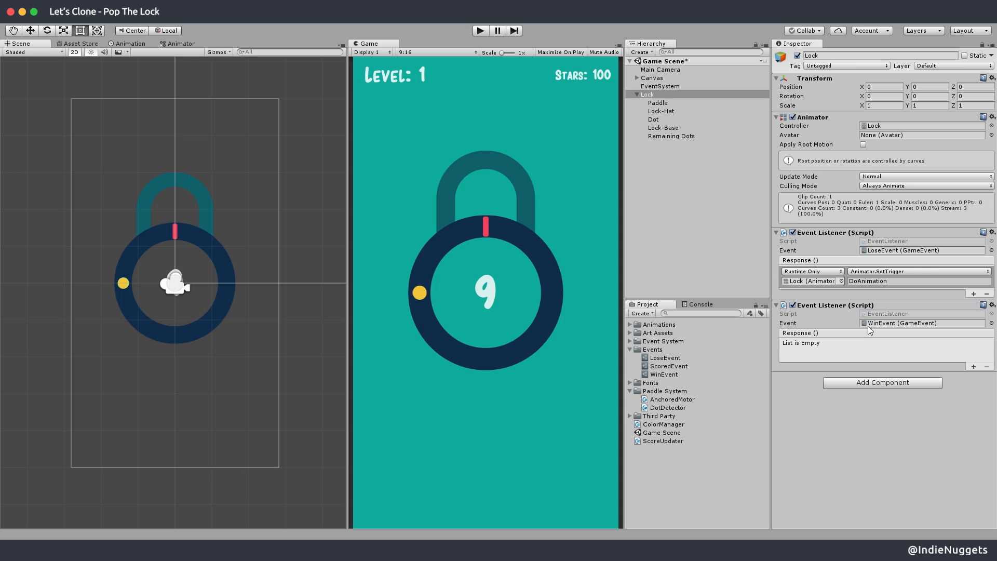
click(973, 366)
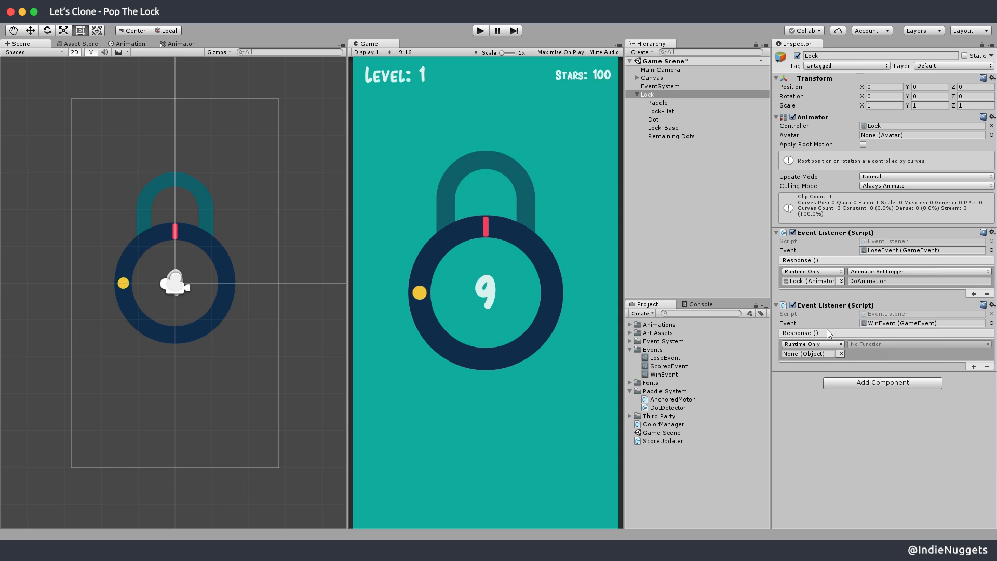
click(879, 392)
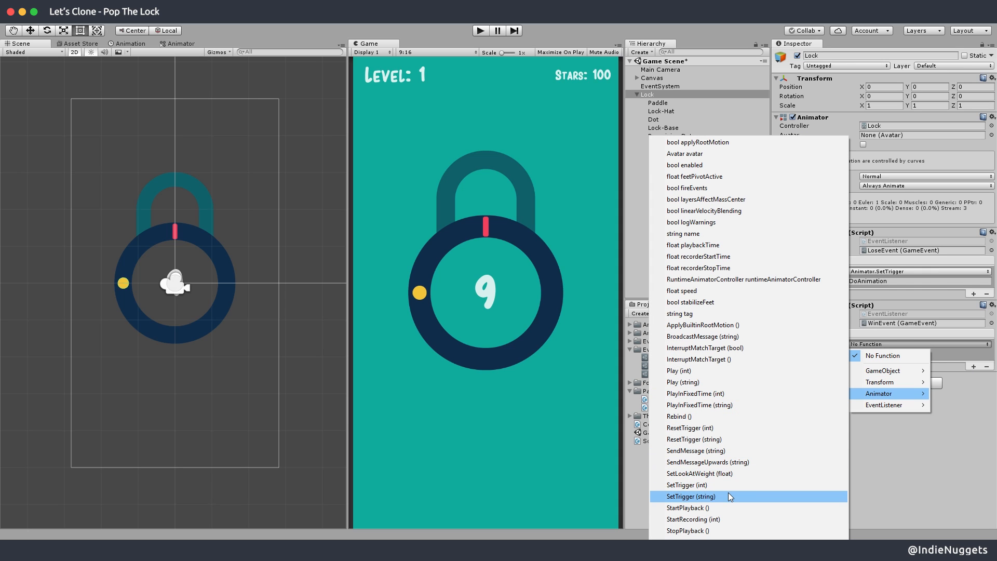
click(689, 496)
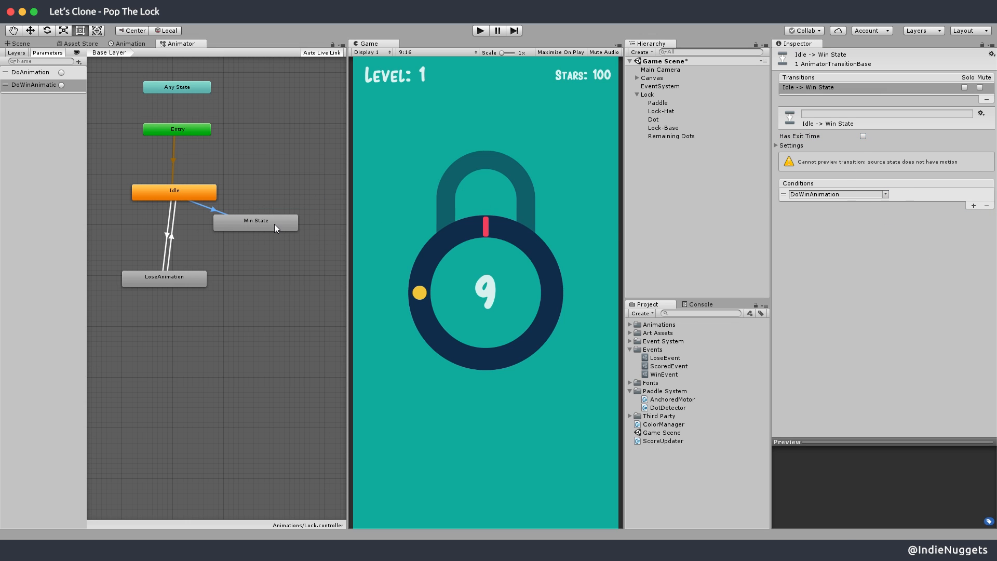
Create a WinAnimation clip saved in the Animations folder.
click(256, 220)
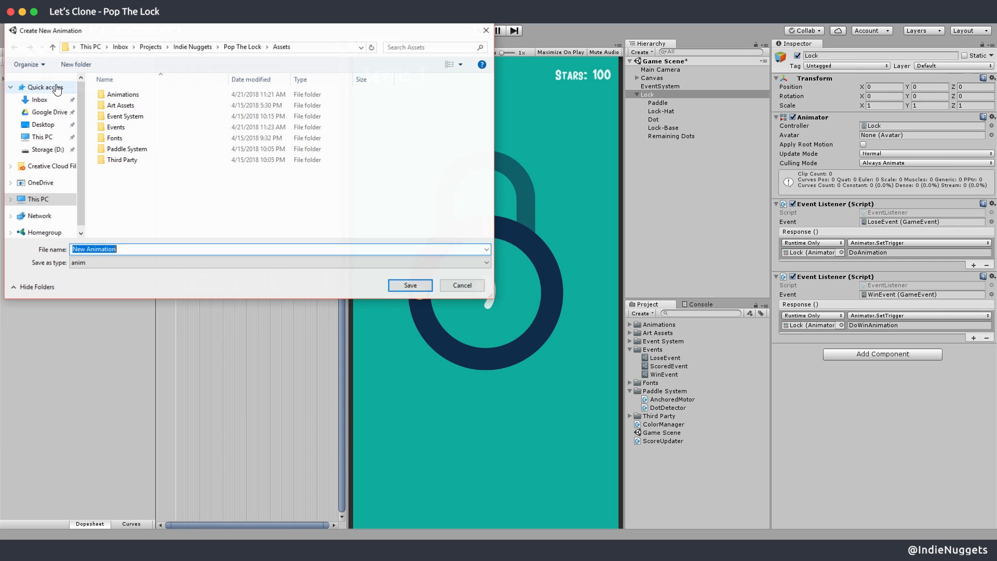
double_click(122, 95)
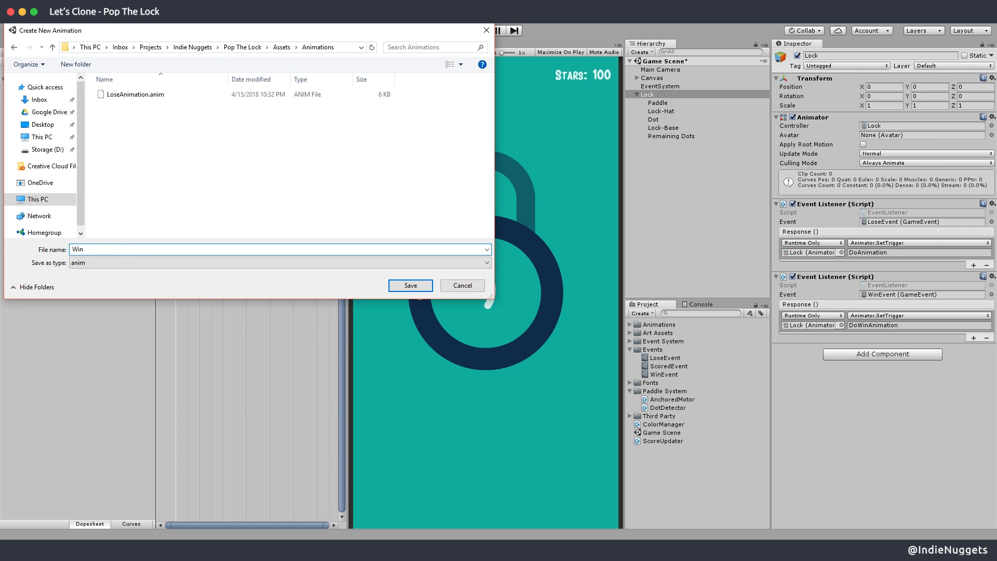
click(409, 284)
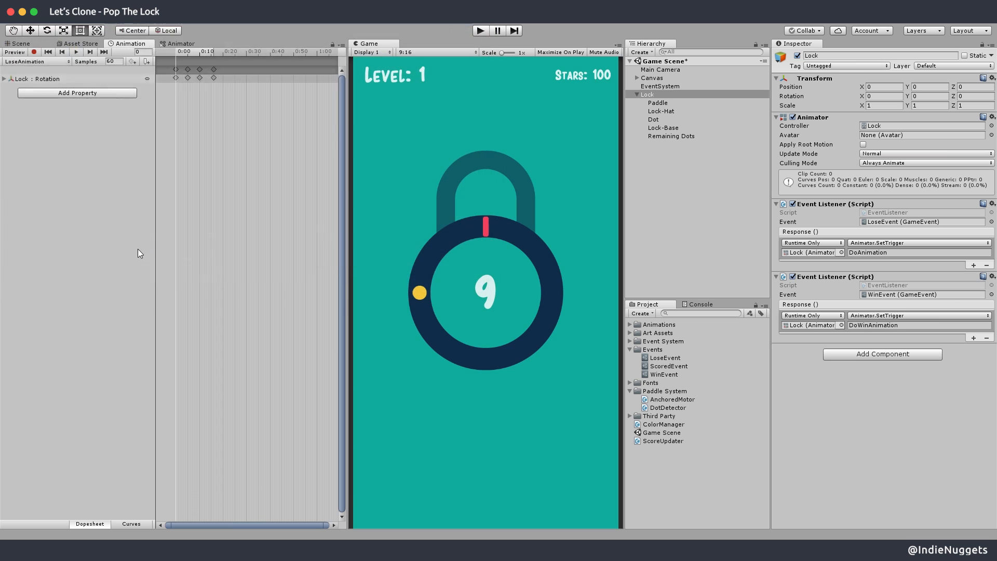
click(179, 43)
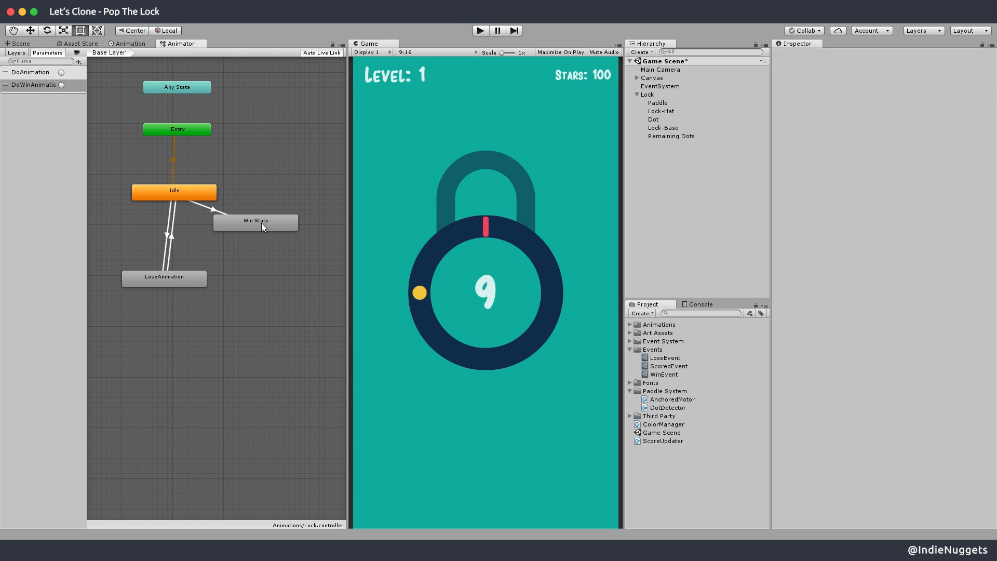
Assign WinAnimation to the Win State, untick Loop Time and add a transition back to Idle.
click(255, 220)
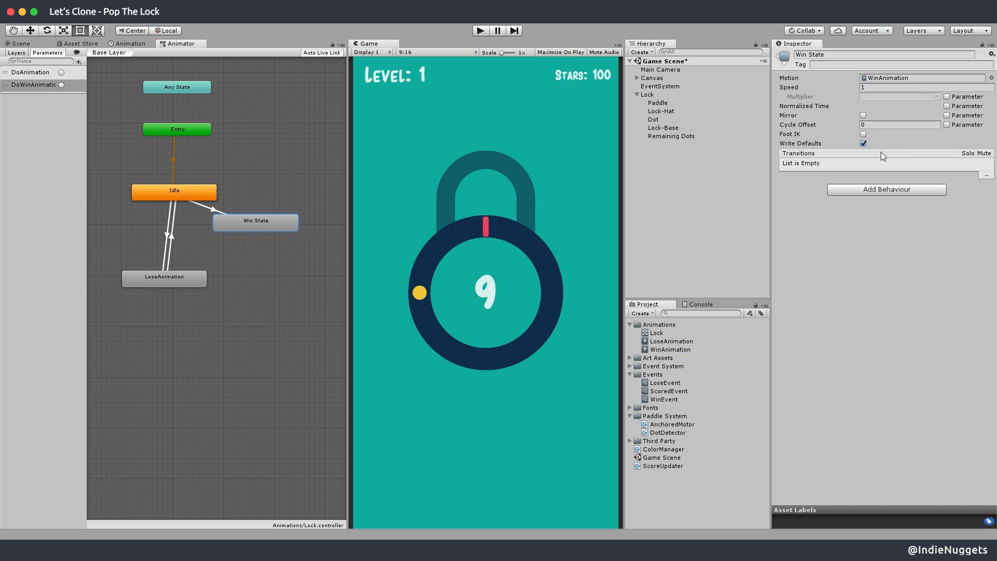
click(670, 349)
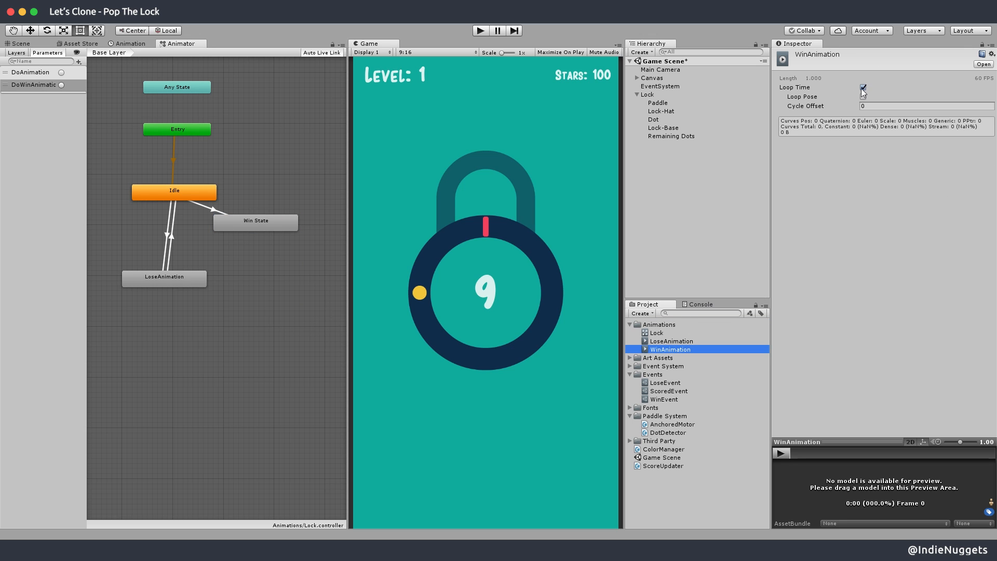
click(255, 221)
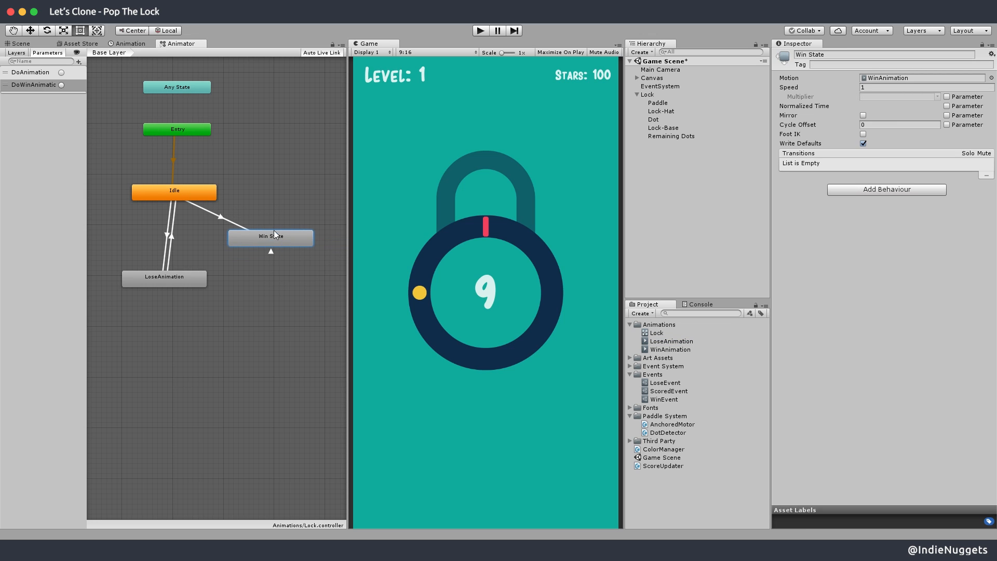
click(222, 213)
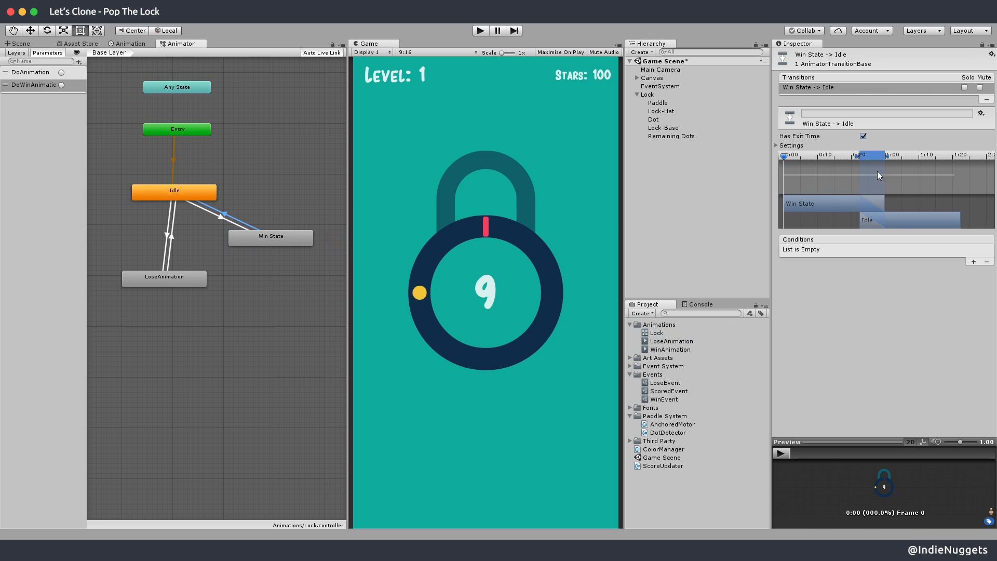
click(775, 145)
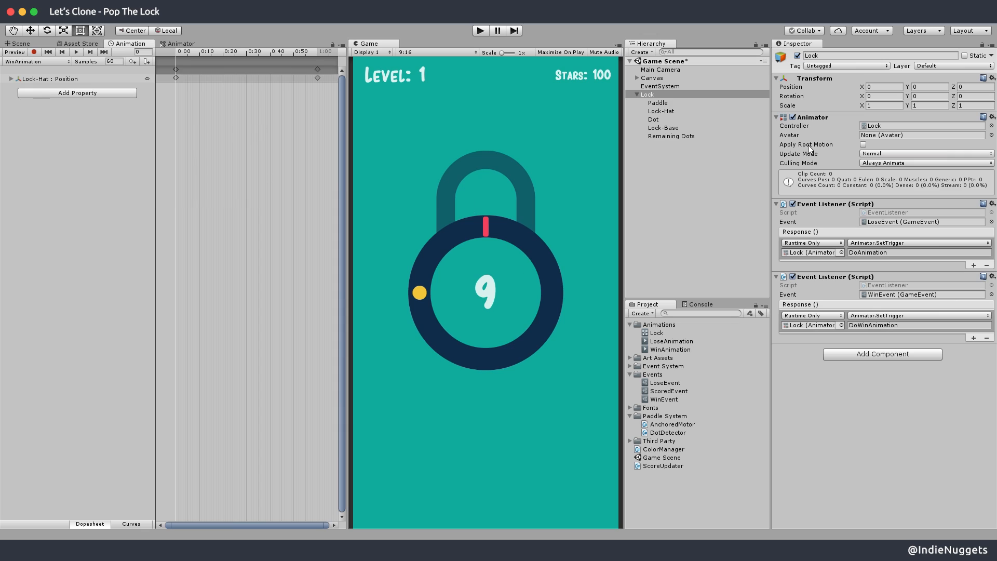
Key Lock-Hat position Y 3 and Lock position X -4.99 at 0:40 and back, with Auto tangents.
click(660, 112)
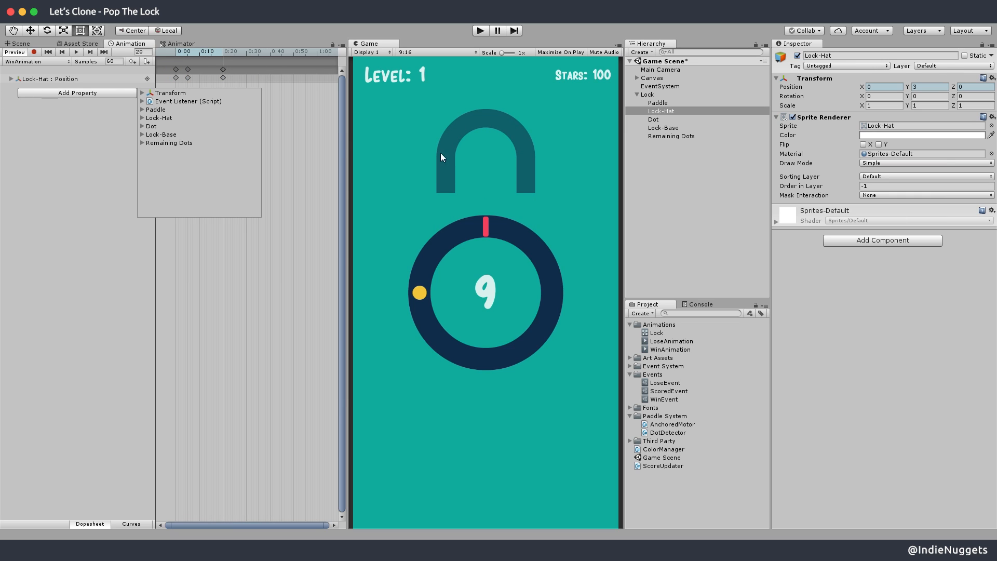
click(647, 94)
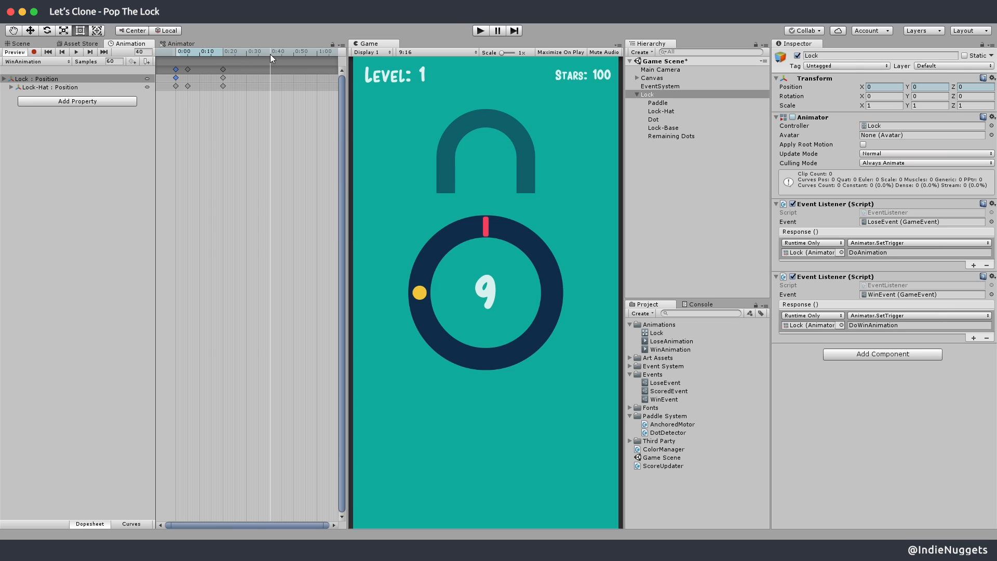
click(35, 61)
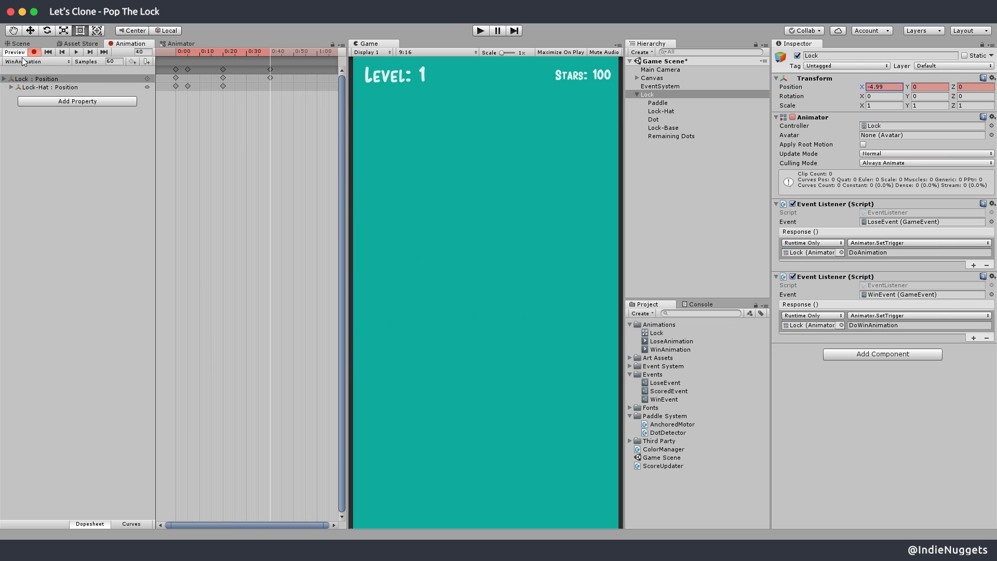
click(294, 70)
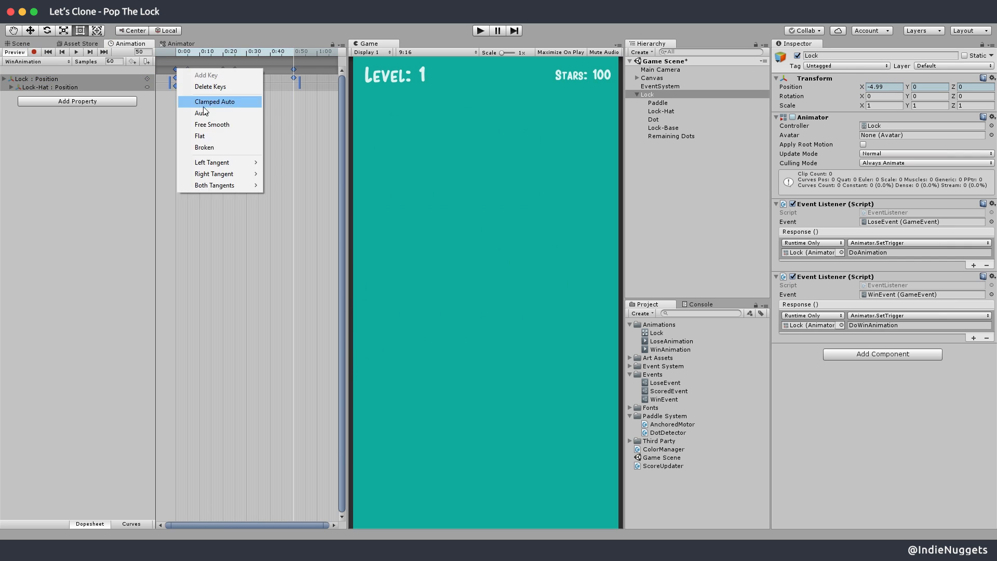
click(214, 102)
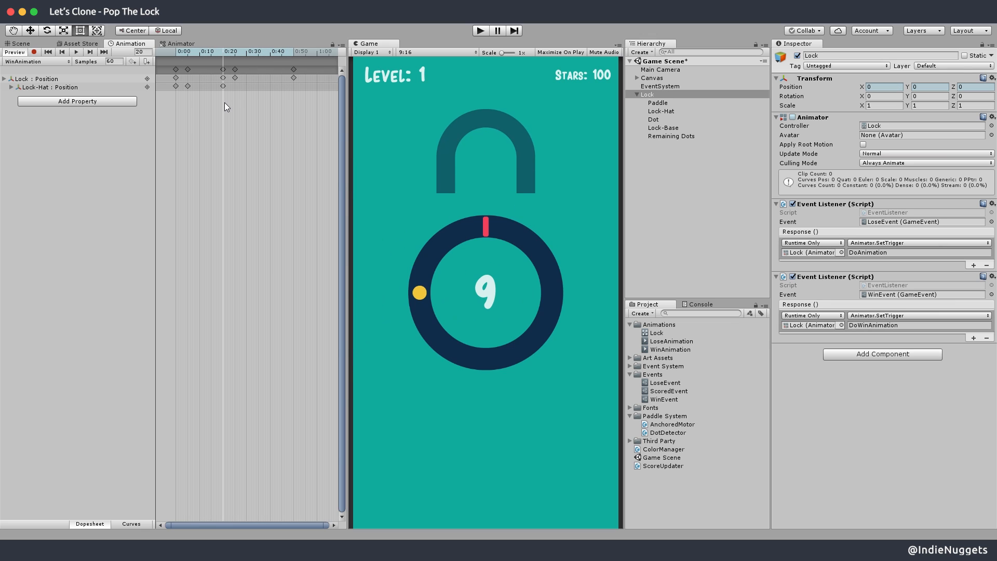
Add a Slide In state with transitions Win State→Slide In and Slide In→Idle.
click(179, 44)
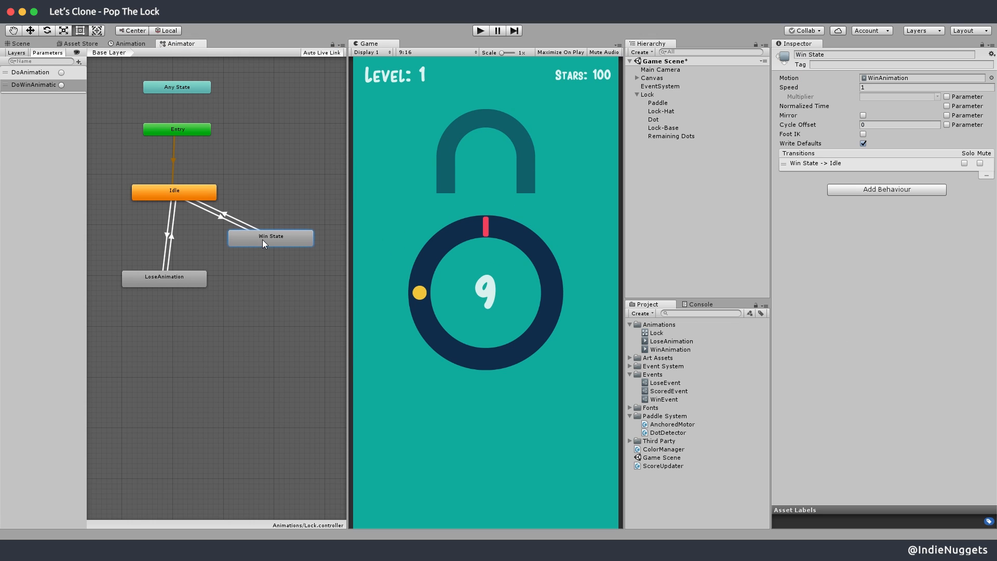
click(210, 219)
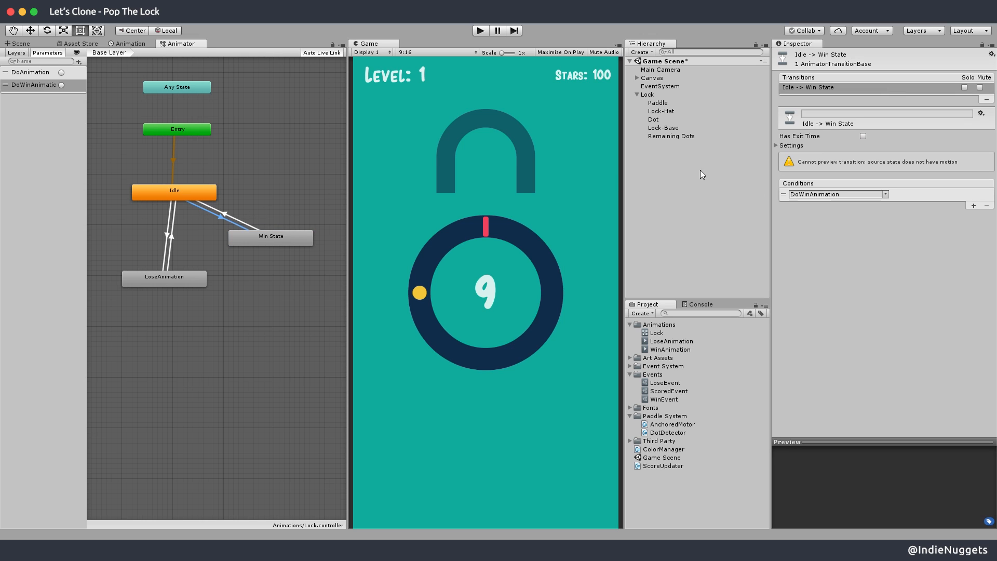
click(219, 219)
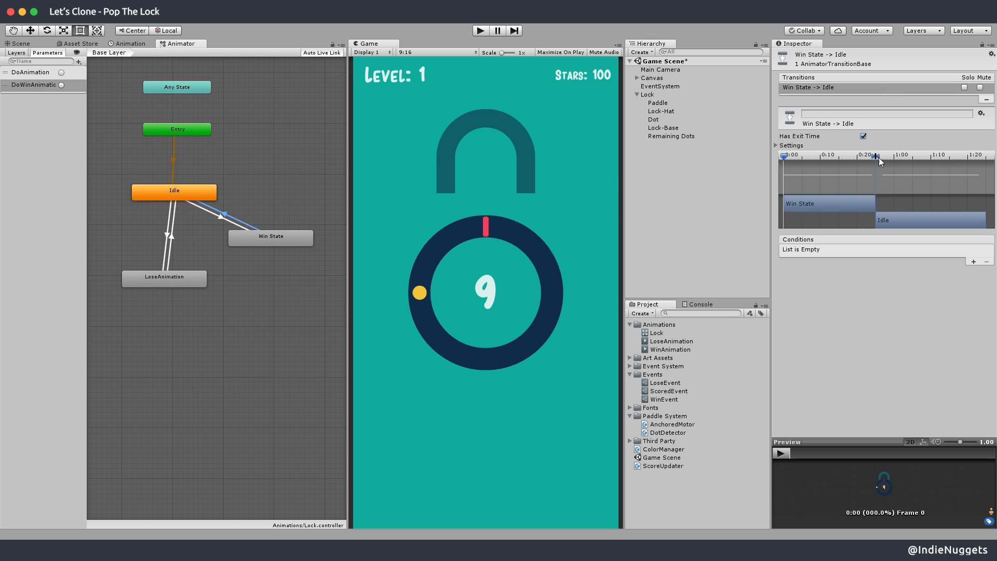
mouse_move(327, 199)
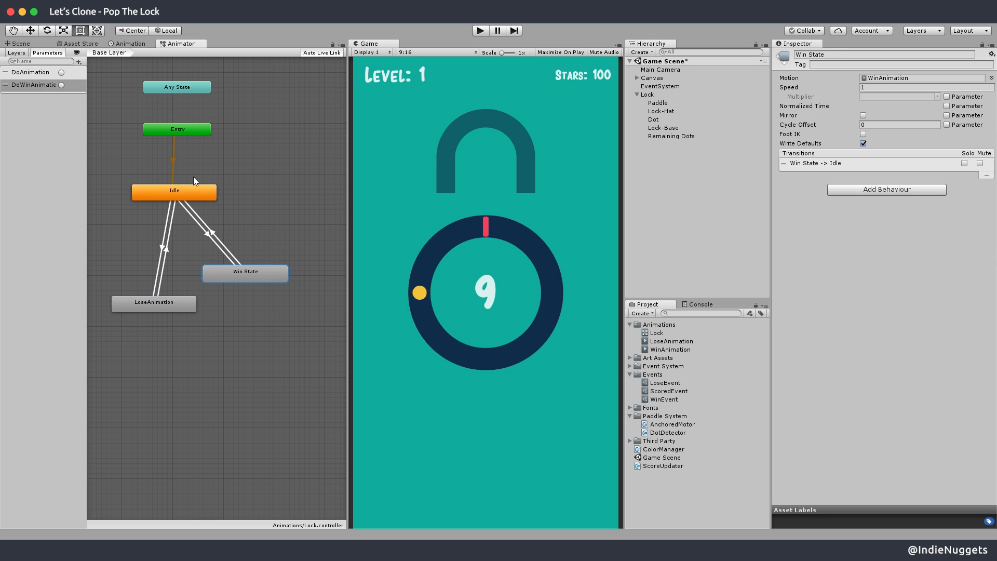
mouse_move(259, 205)
text(Slide In)
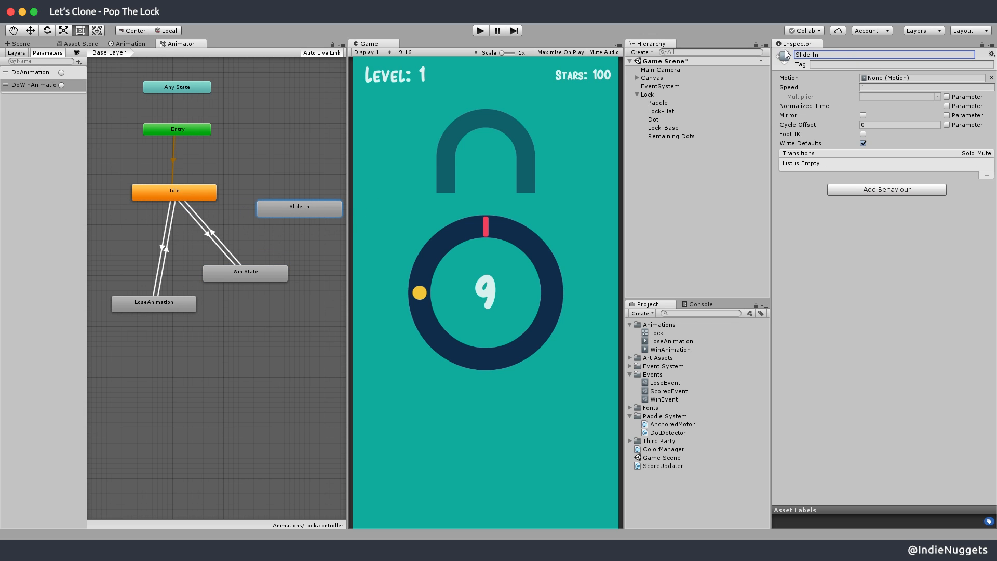
click(245, 272)
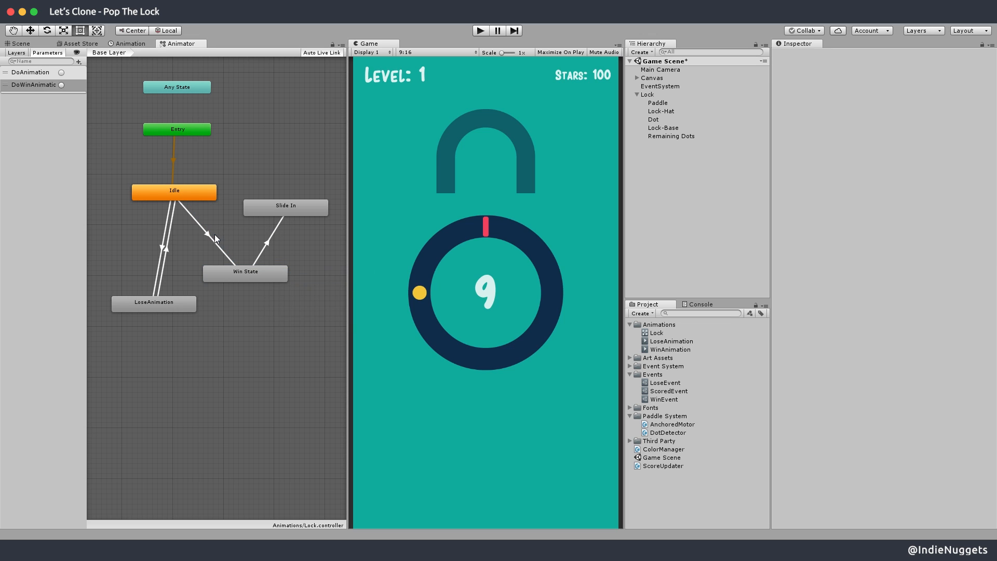
click(265, 239)
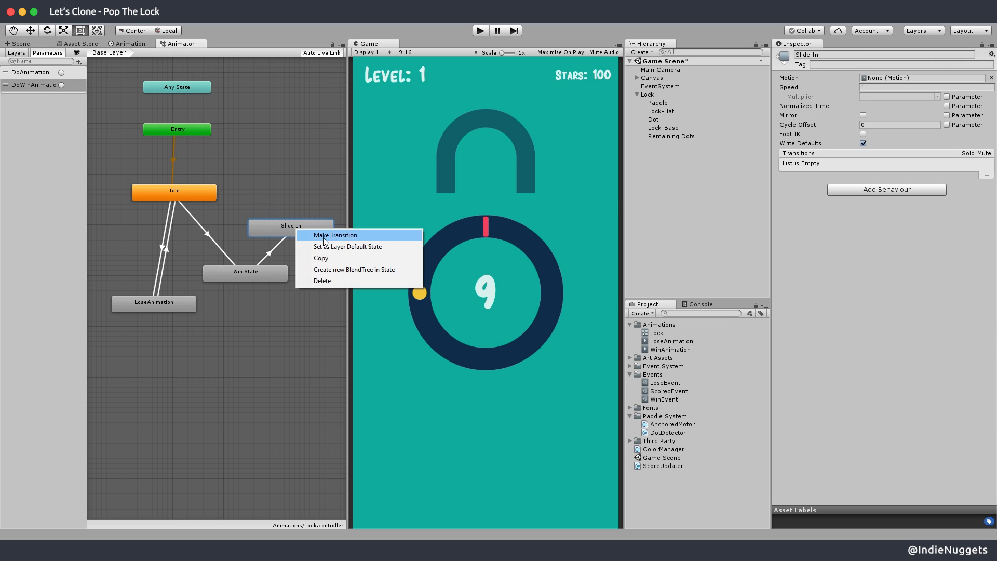
click(334, 235)
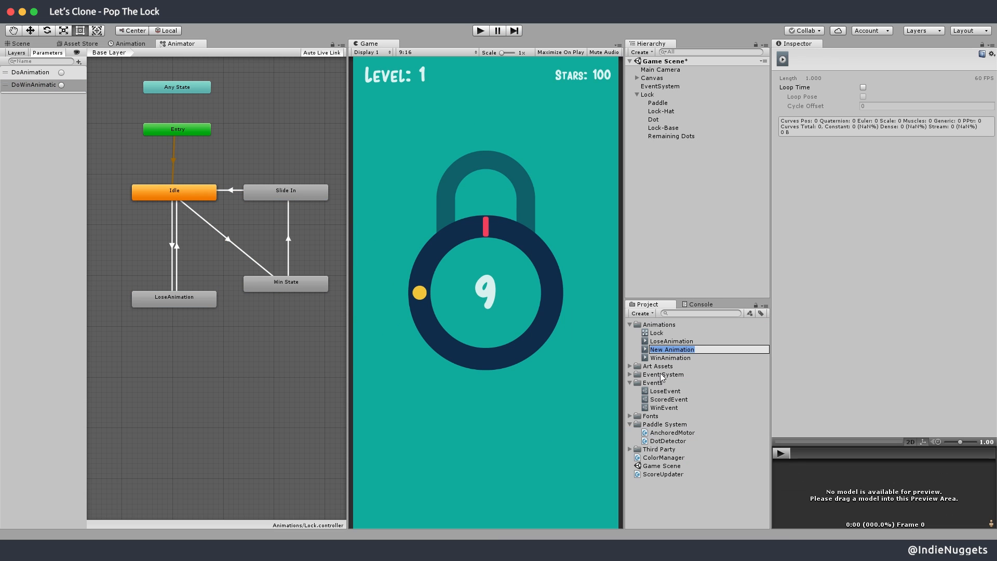
Create a SlideInAnimation clip and assign it as the Slide In state's motion.
text(SlideInAnimation)
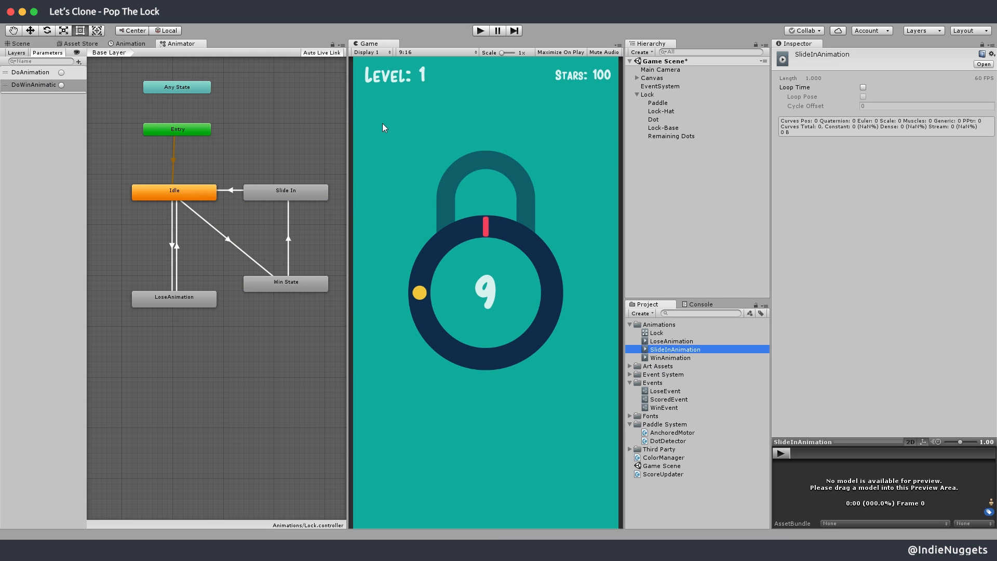
click(286, 191)
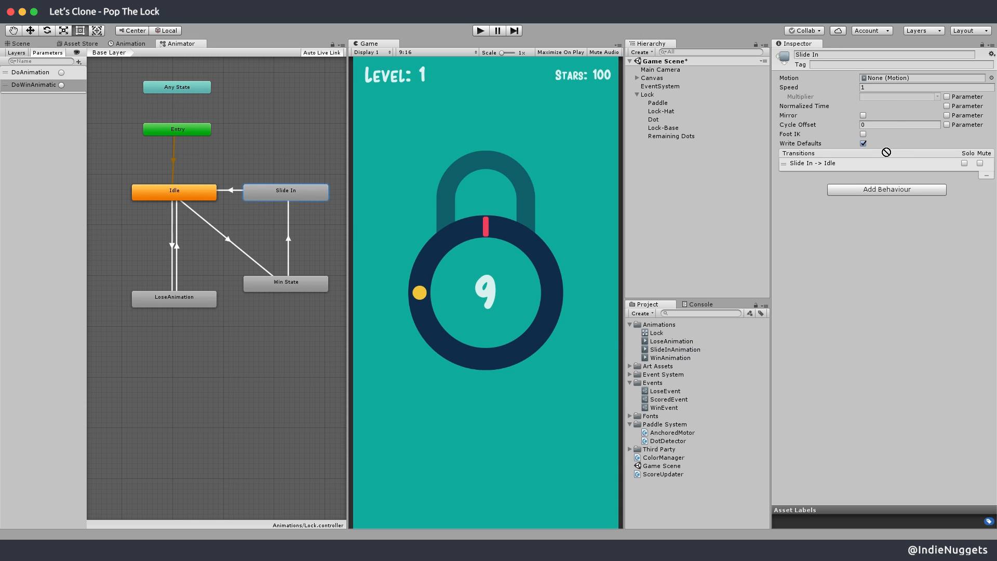
click(671, 341)
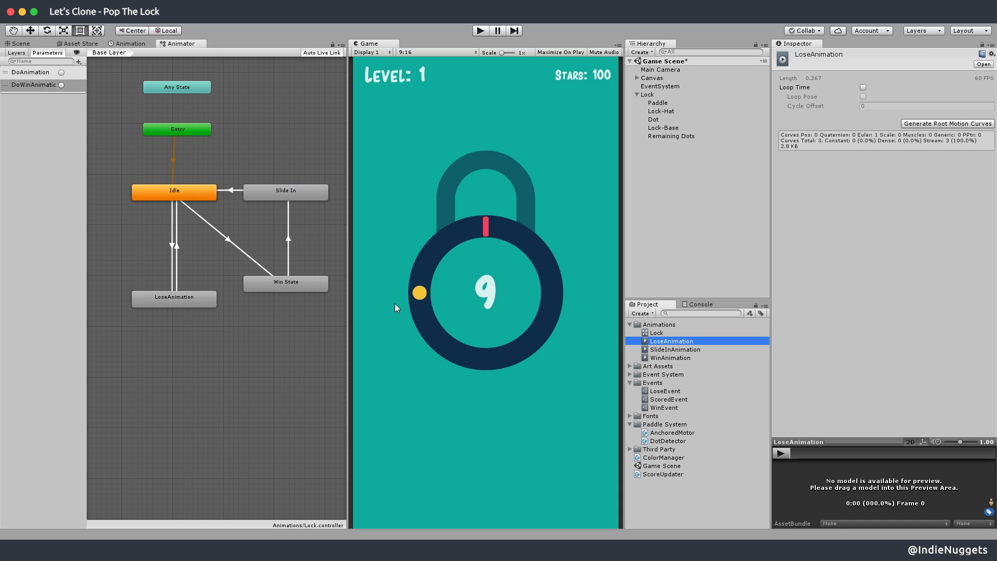
click(228, 189)
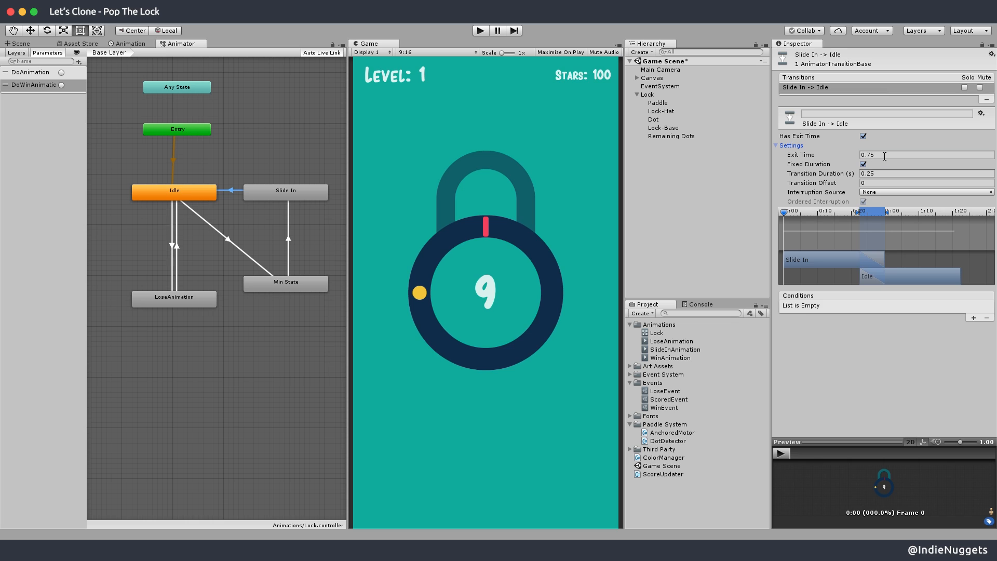
click(675, 349)
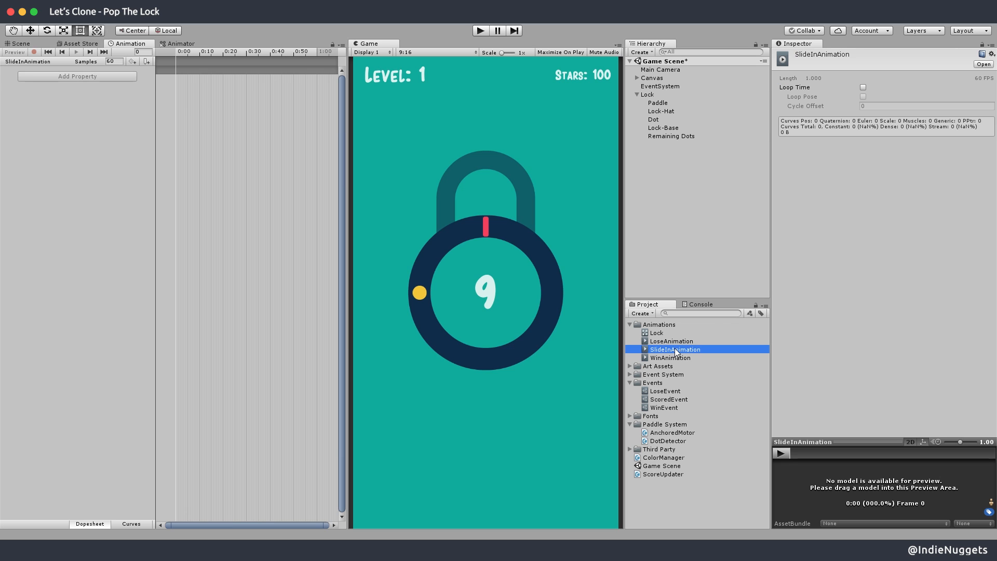
Key SlideInAnimation so the Lock's position X starts off-screen right and ends at 0.
click(35, 61)
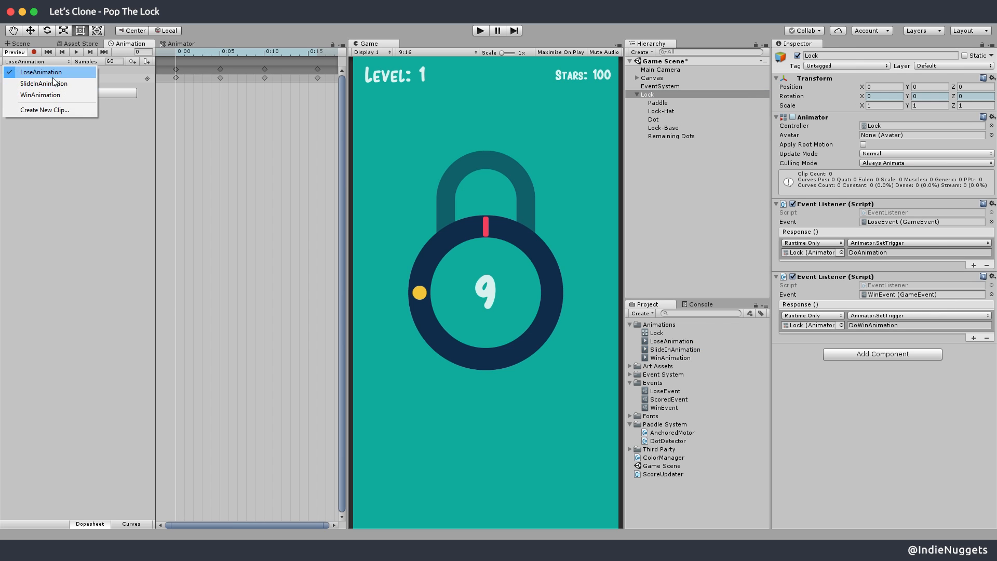
click(44, 83)
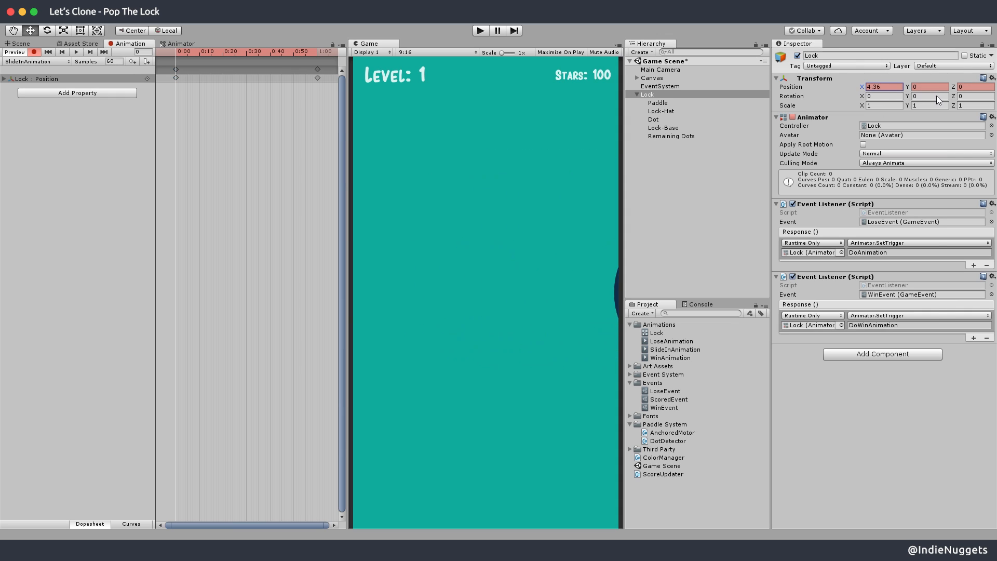
click(21, 43)
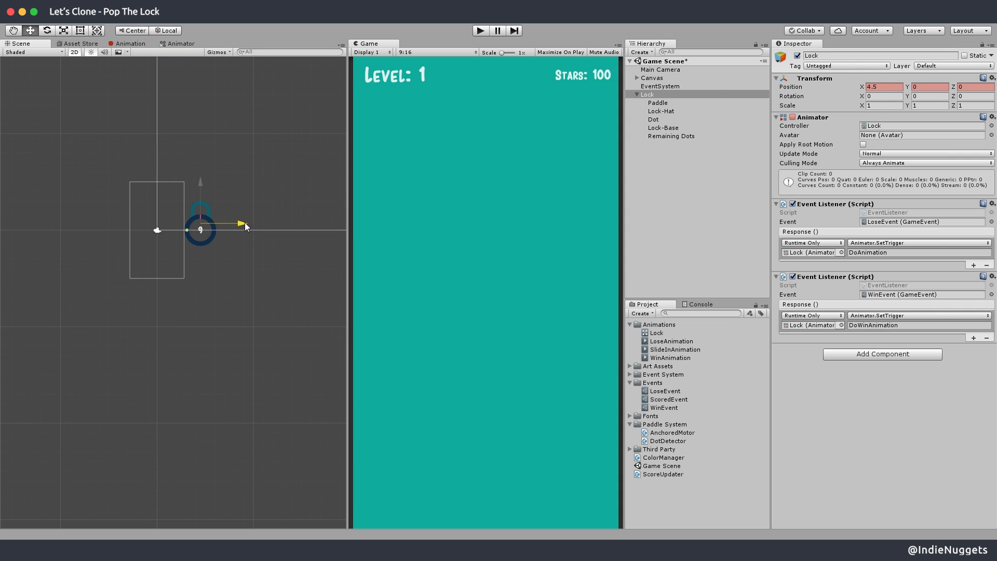
click(130, 44)
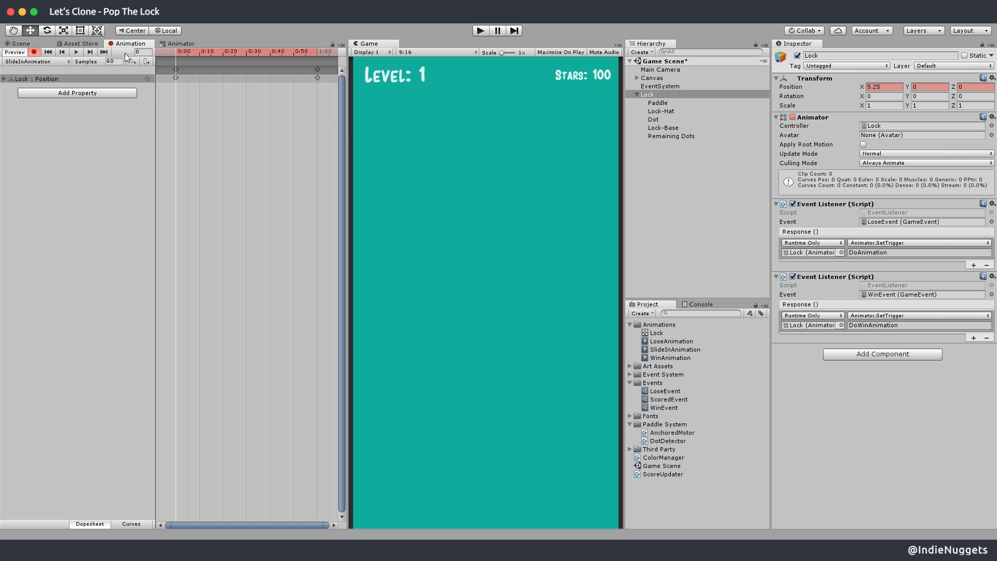
click(180, 44)
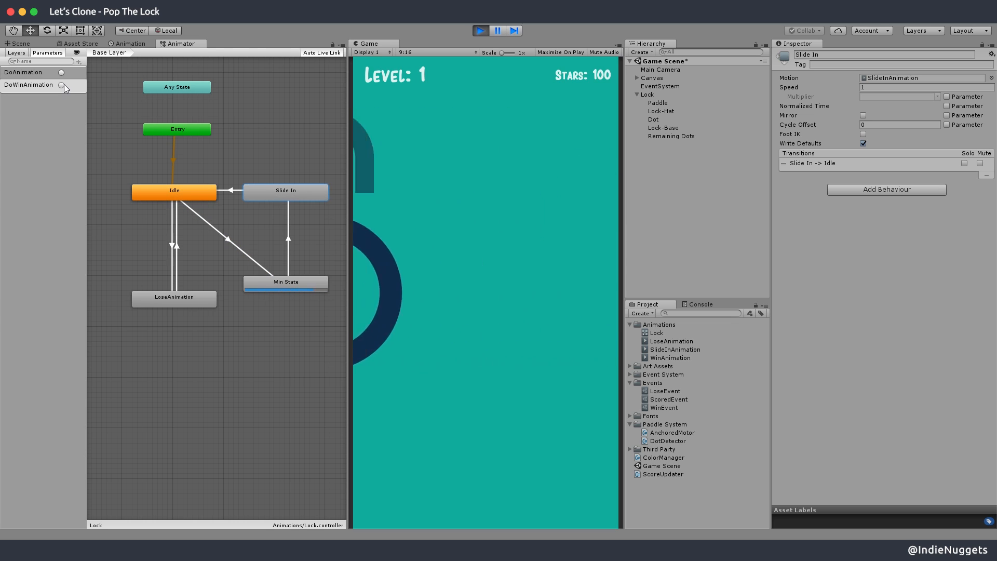
Run the game and fire DoWinAnimation to check the lock slides out and back.
click(129, 44)
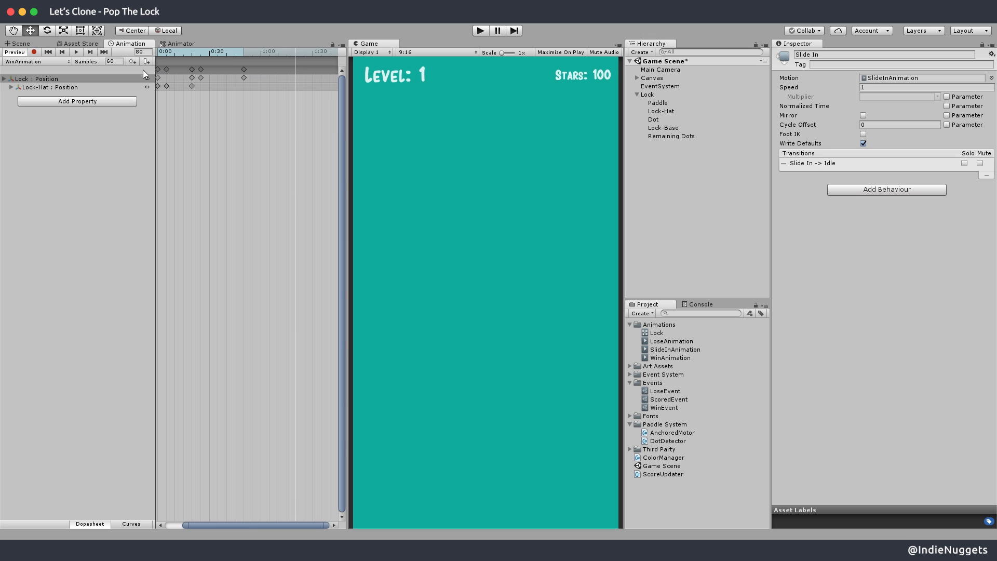
click(480, 30)
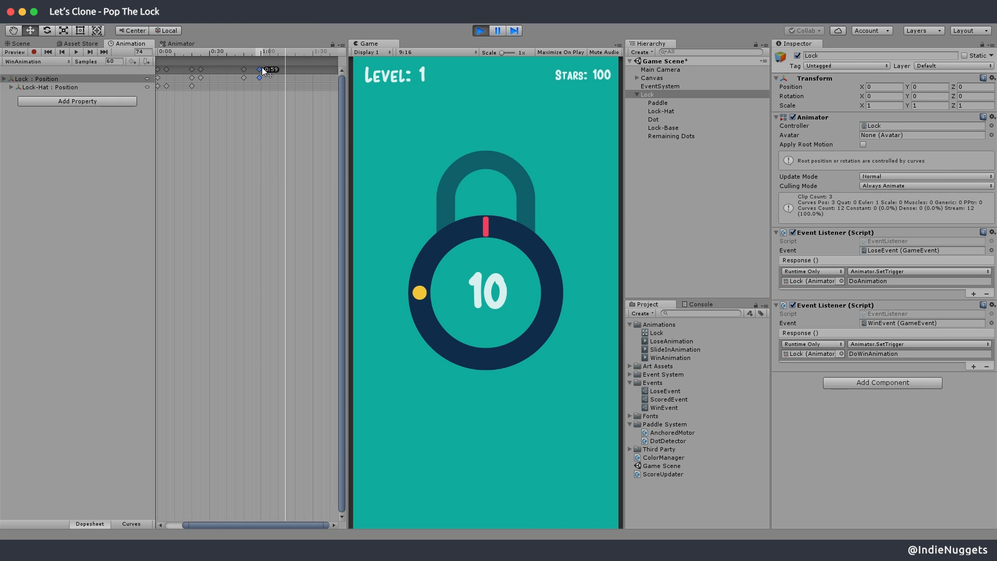
click(179, 44)
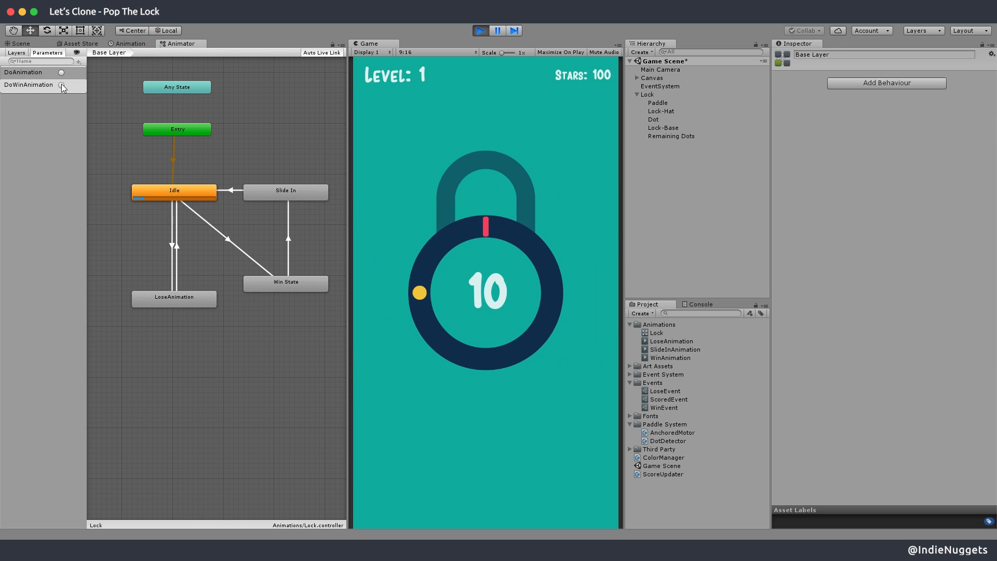
click(647, 95)
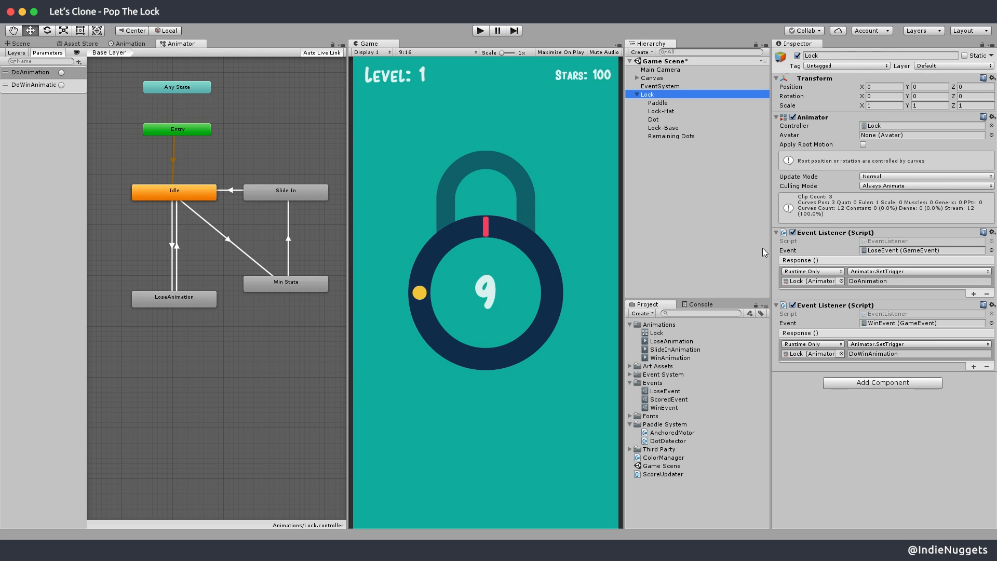
mouse_move(874, 398)
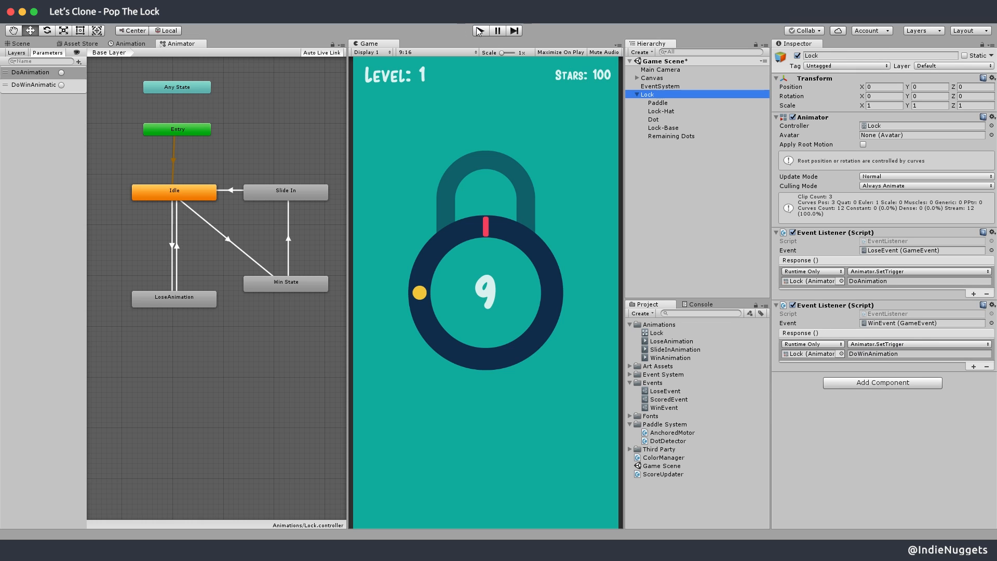
Select the WinEvent asset to show it in the Inspector during play.
click(479, 30)
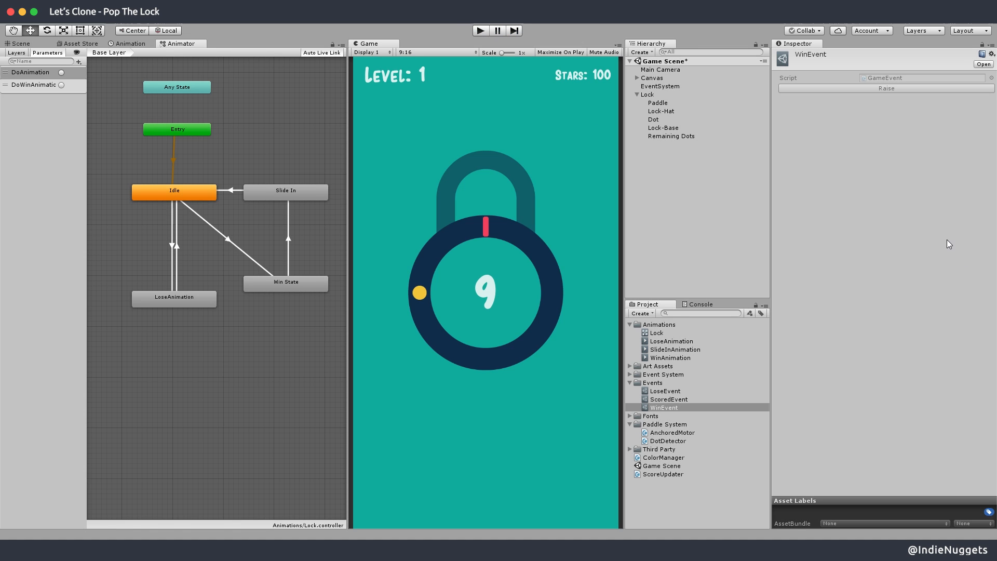
mouse_move(704, 171)
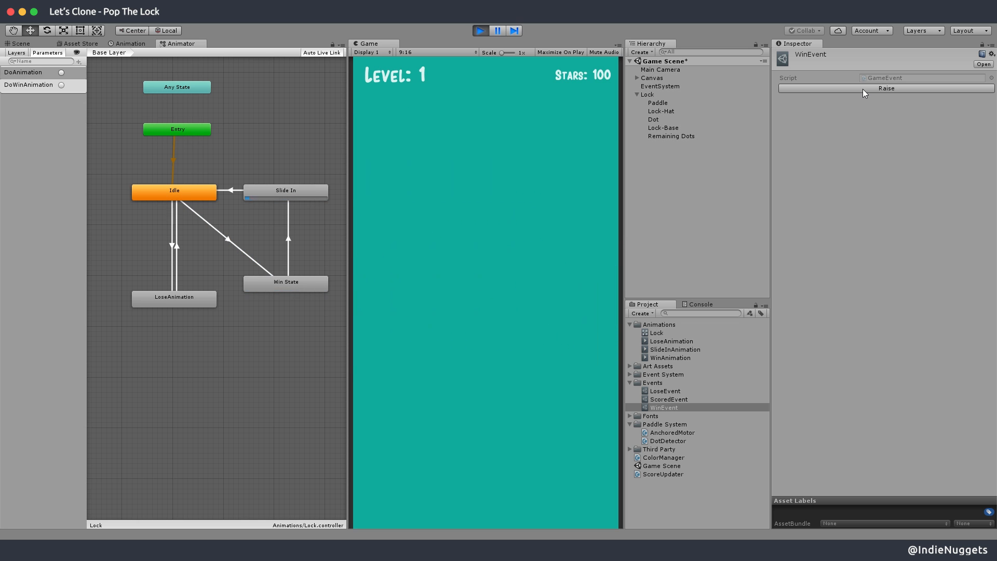
Raise WinEvent by hand in play mode so the lock opens, slides off and returns.
click(480, 30)
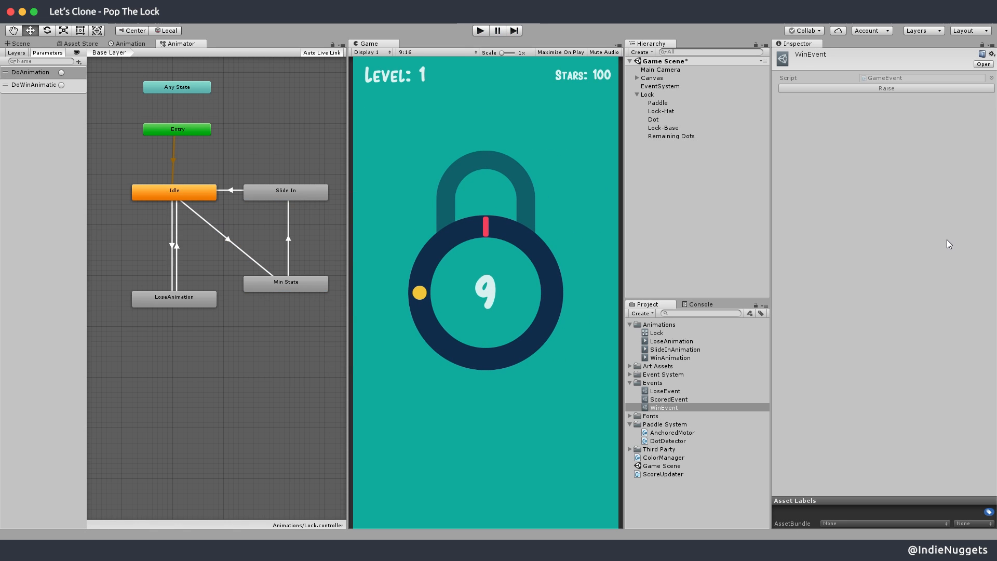
mouse_move(945, 260)
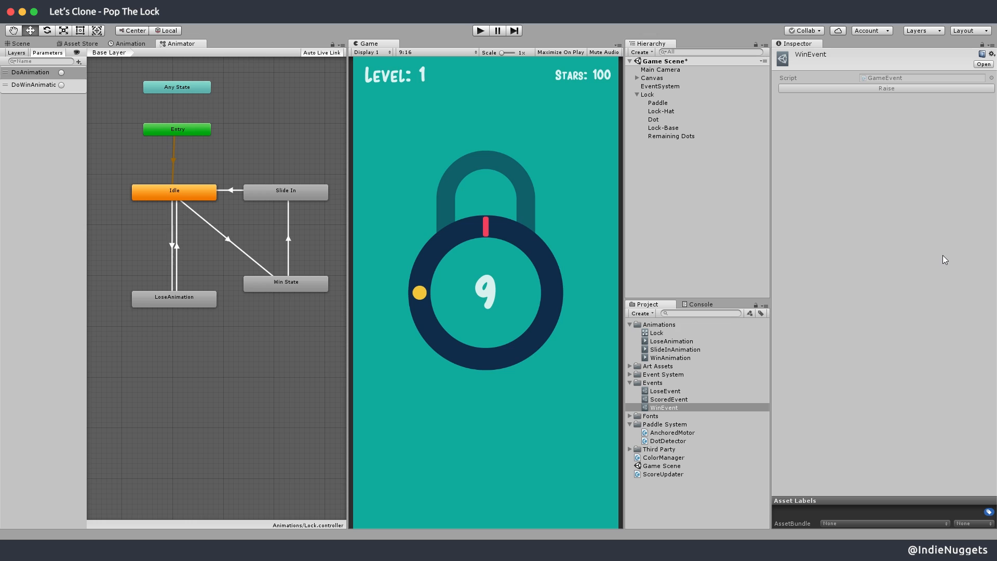